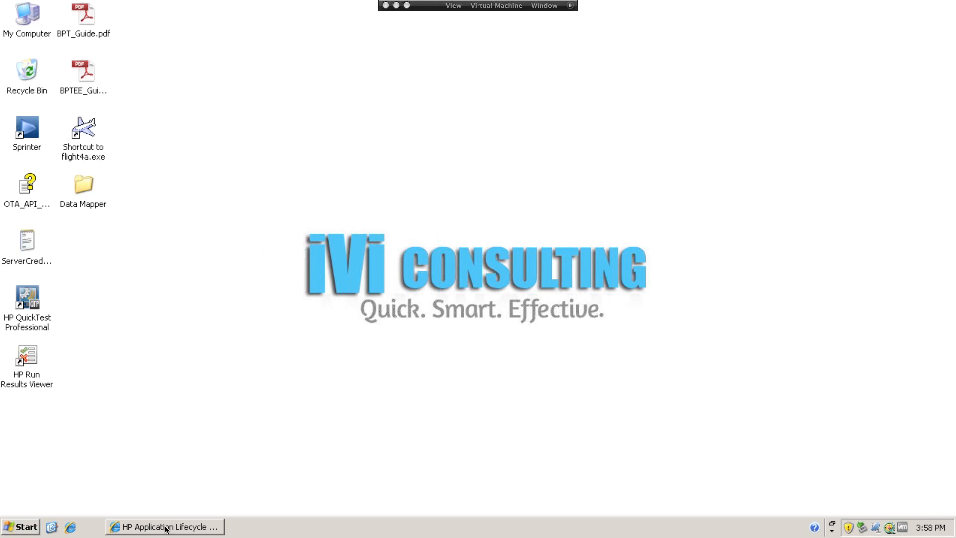
- Restore ALM, log in to DEMOS/ALM_DEMO, and open the FlightApp CreateOrder component
click(164, 526)
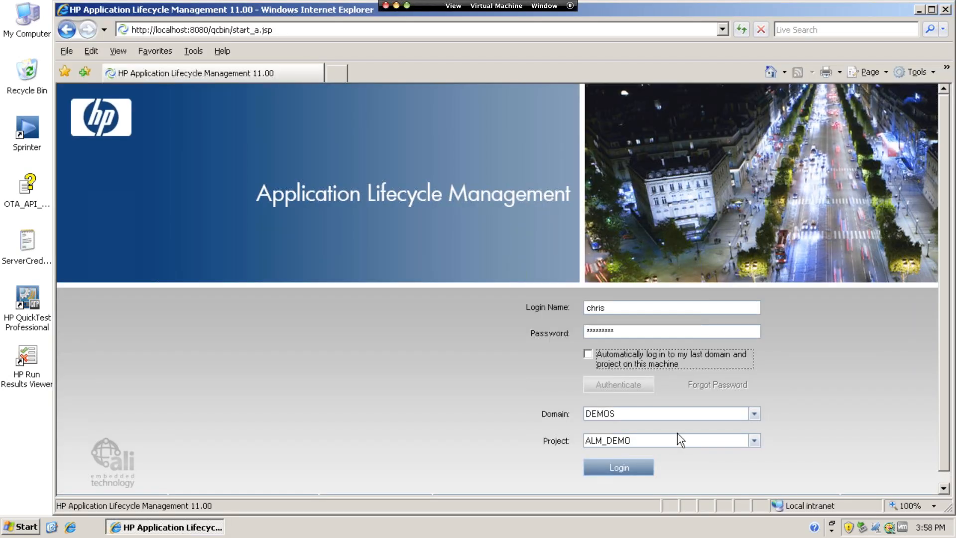
click(618, 467)
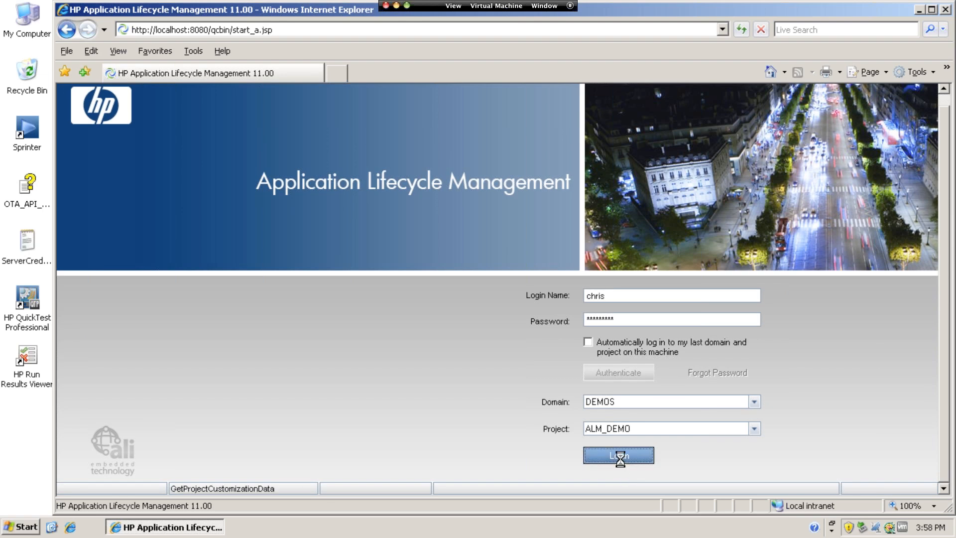
click(618, 456)
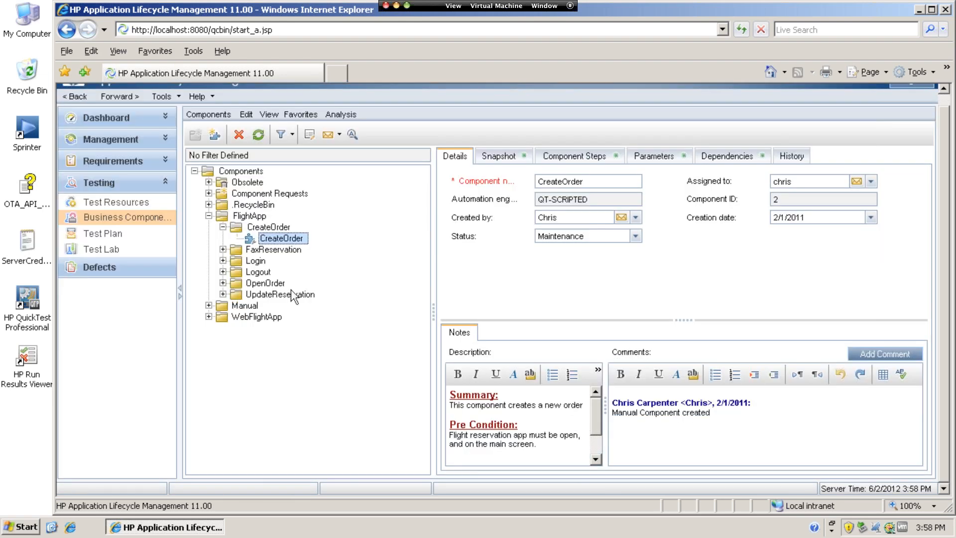
mouse_move(120, 219)
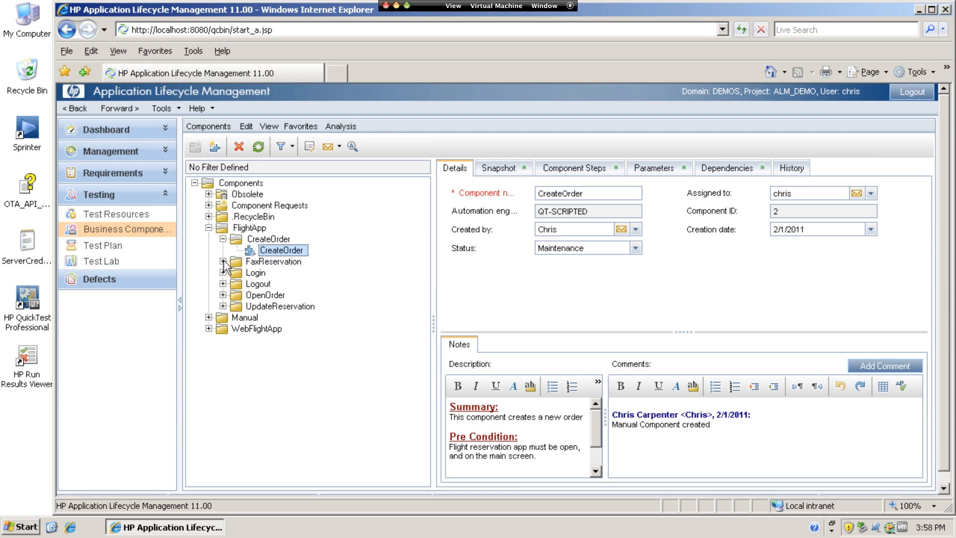
- Expand the FaxReservation, Login and Logout folders in the FlightApp component tree
click(219, 261)
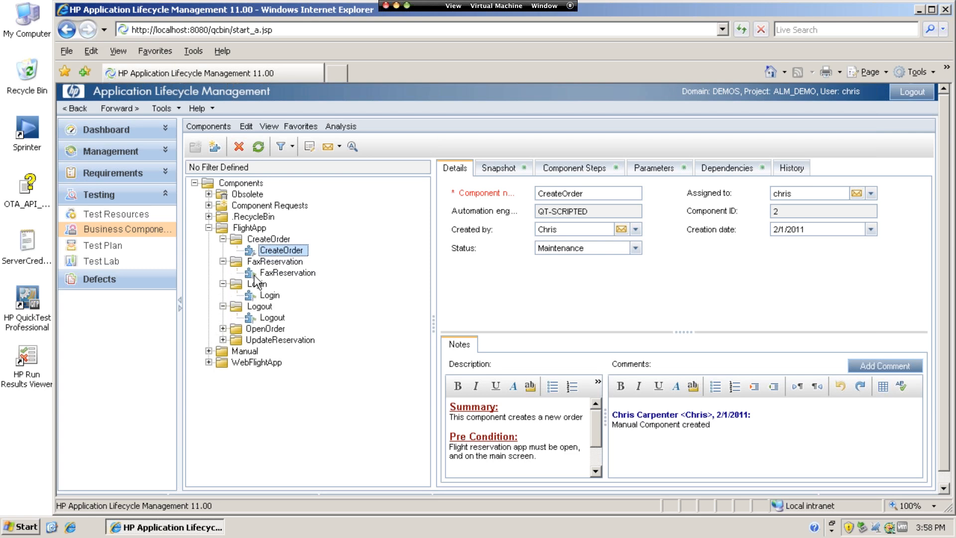
mouse_move(290, 273)
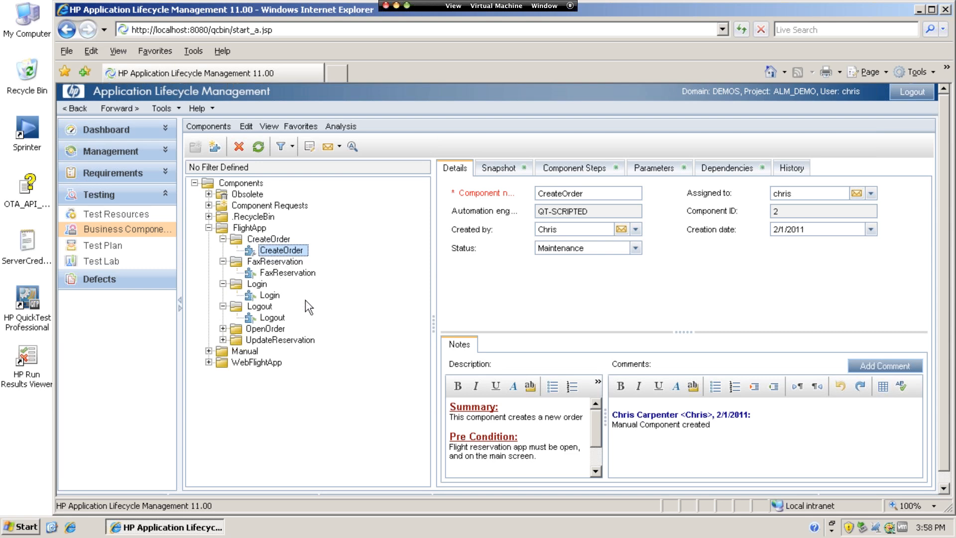
mouse_move(440, 247)
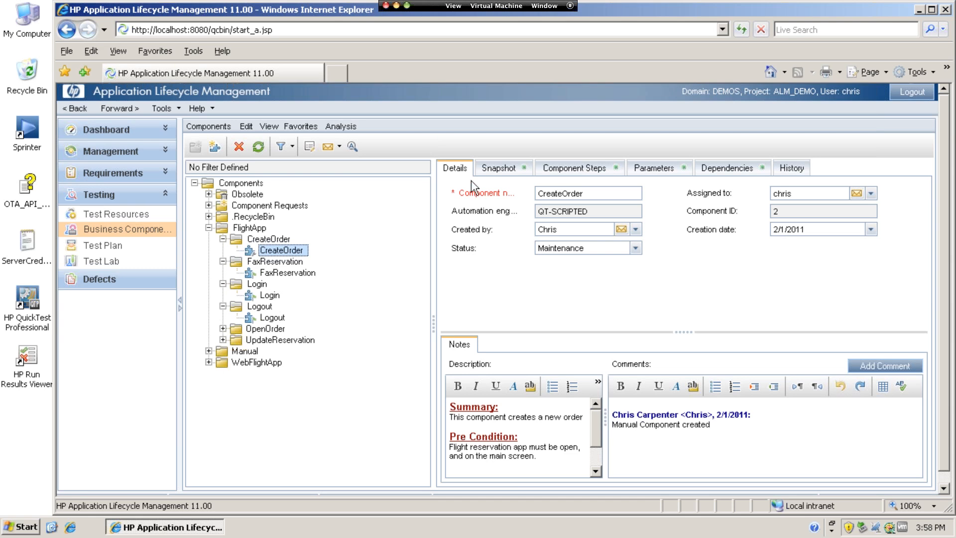
mouse_move(634, 366)
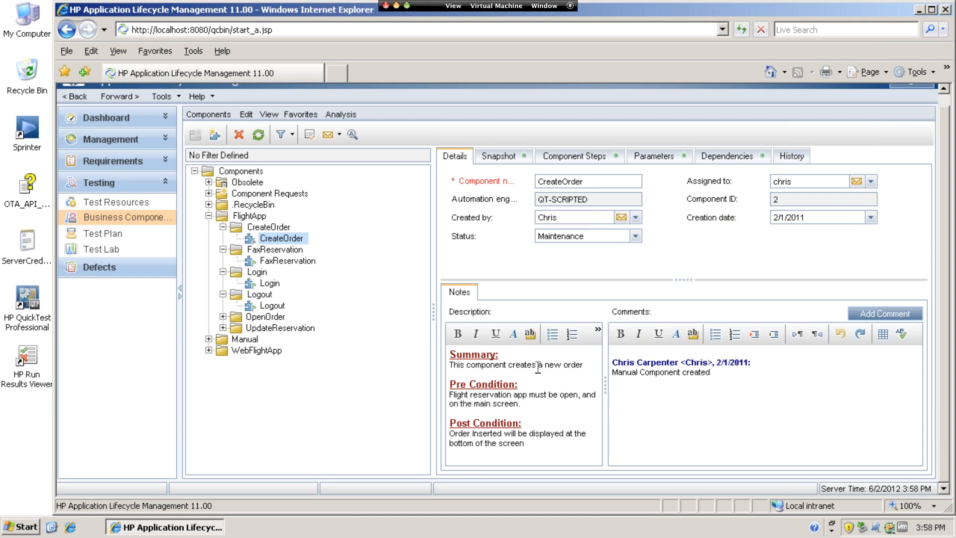
mouse_move(586, 367)
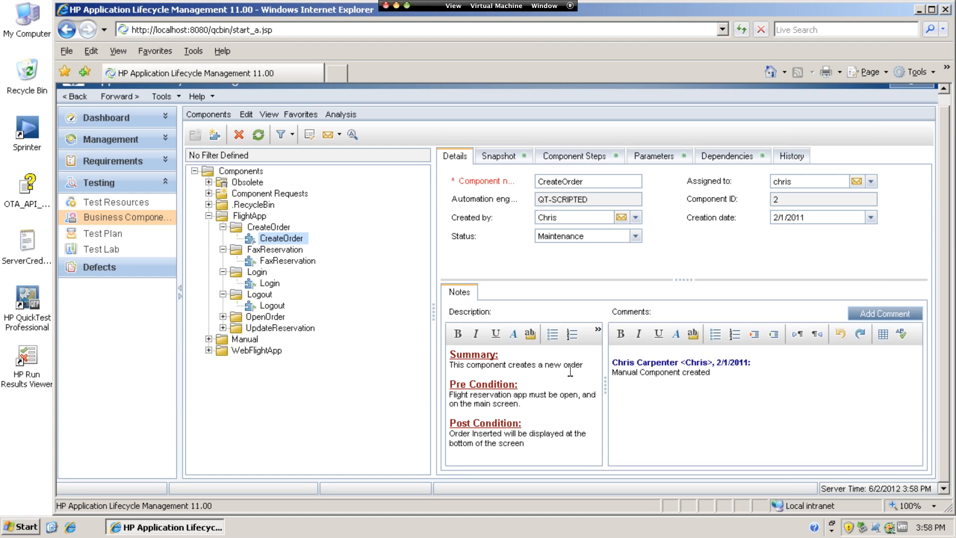
mouse_move(552, 333)
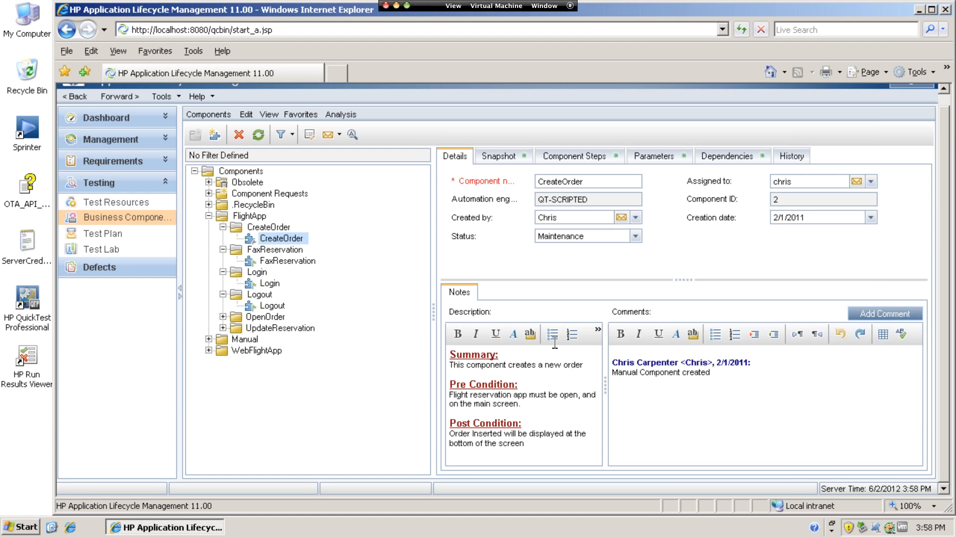
mouse_move(508, 165)
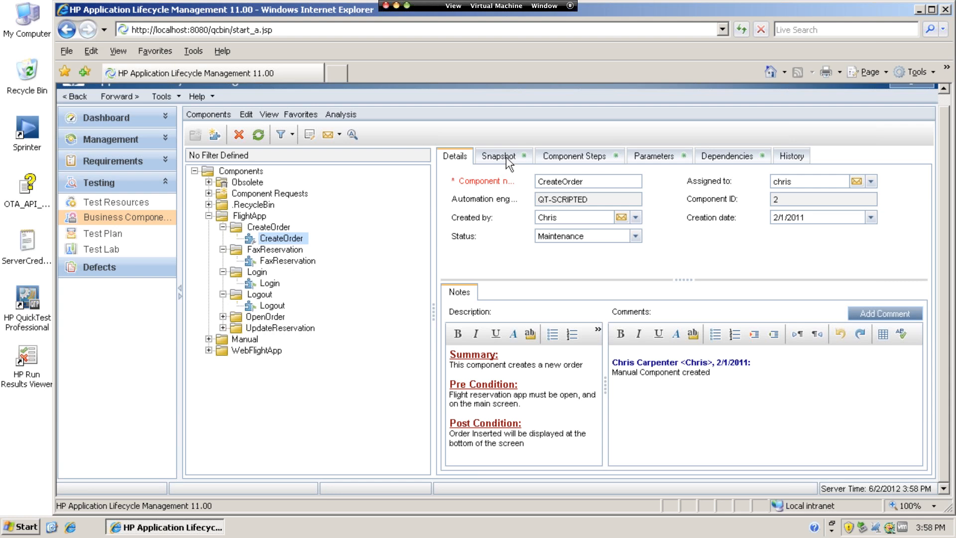
- Display CreateOrder's snapshot of the Flight Reservation application screen
click(498, 155)
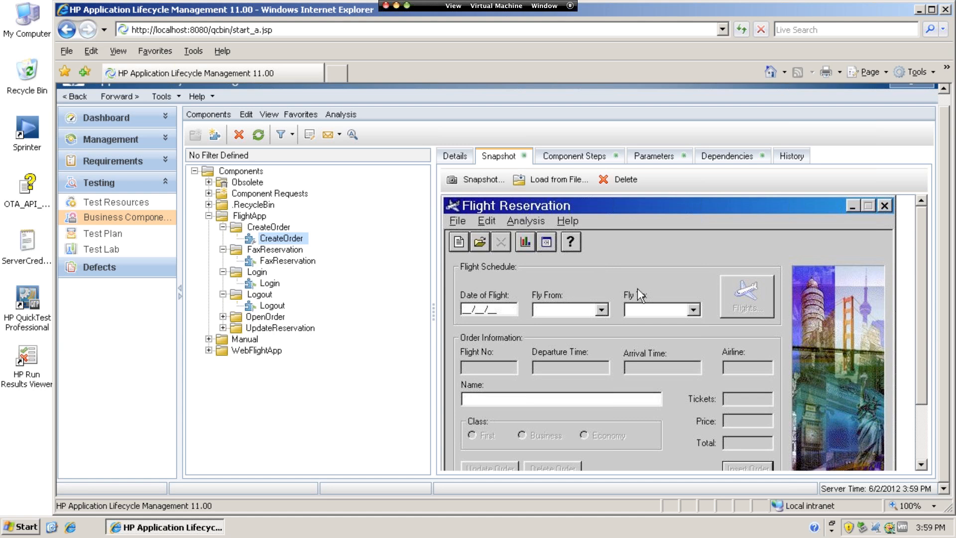
mouse_move(526, 269)
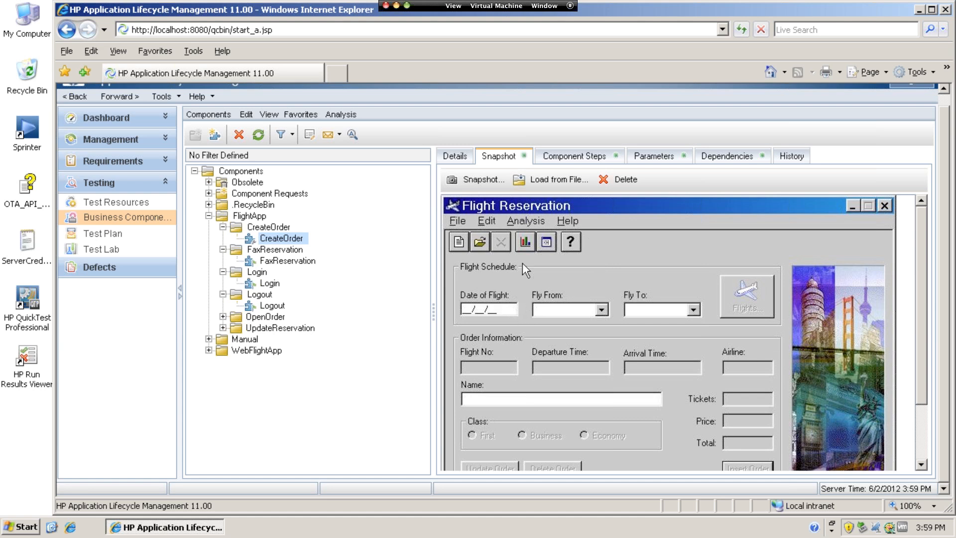
mouse_move(552, 165)
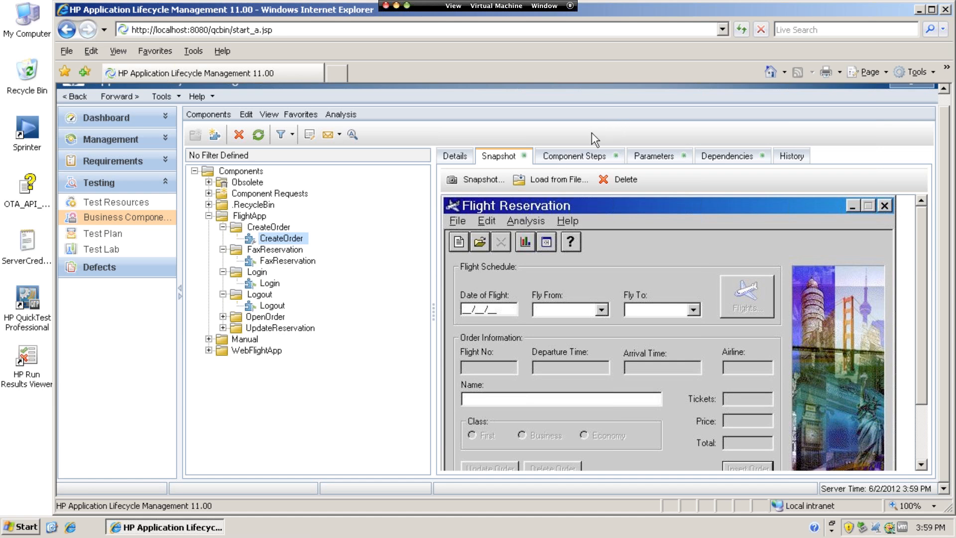
mouse_move(559, 159)
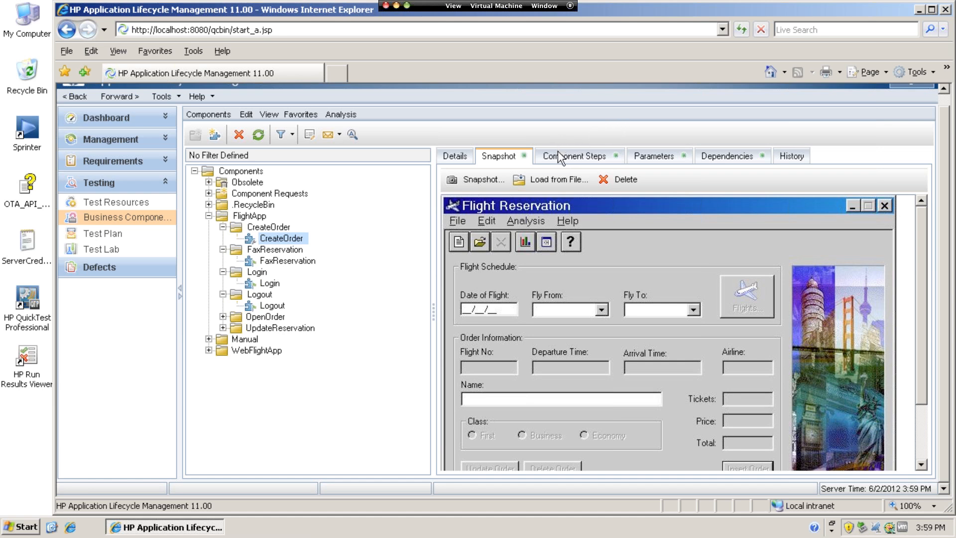
mouse_move(560, 160)
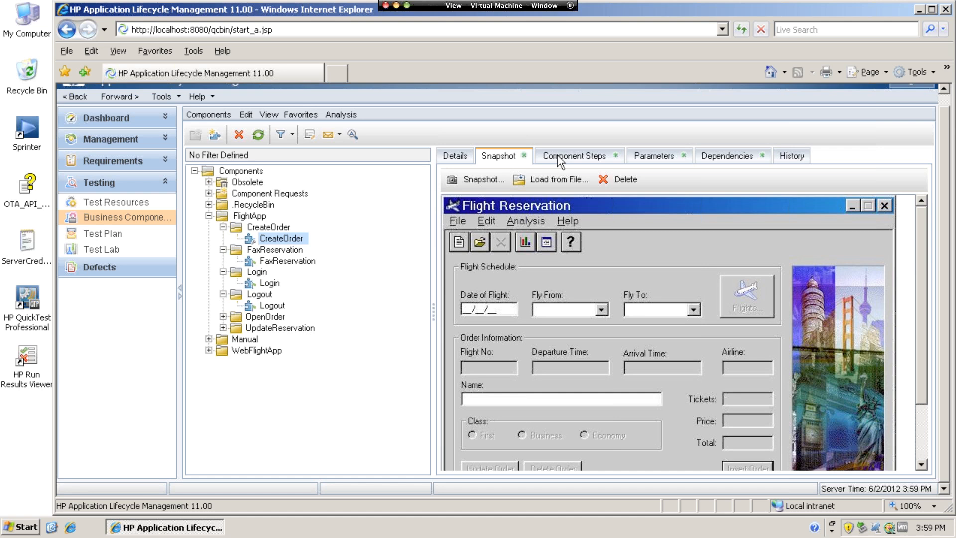
- List CreateOrder's seven manual steps, inspecting Step 2 and the Step 7 Flights action
click(573, 155)
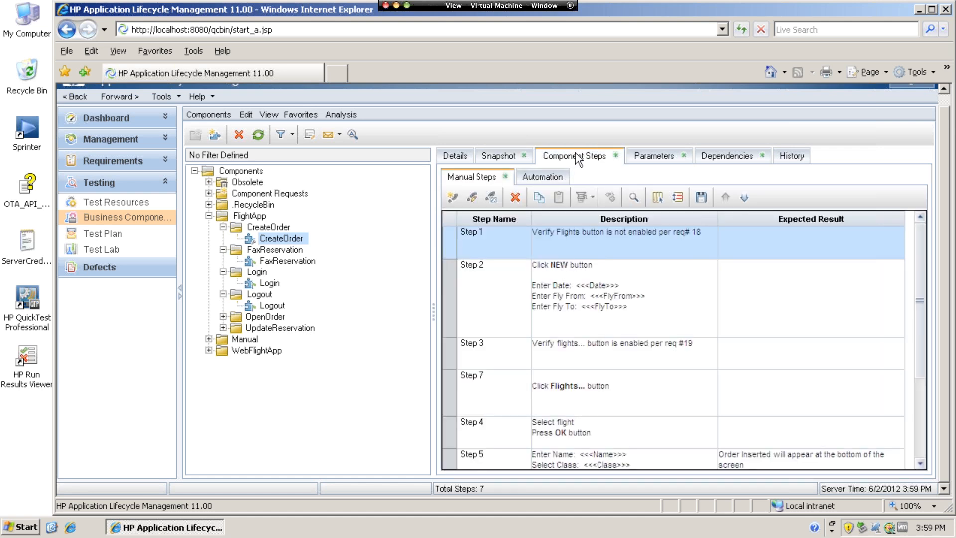
mouse_move(690, 307)
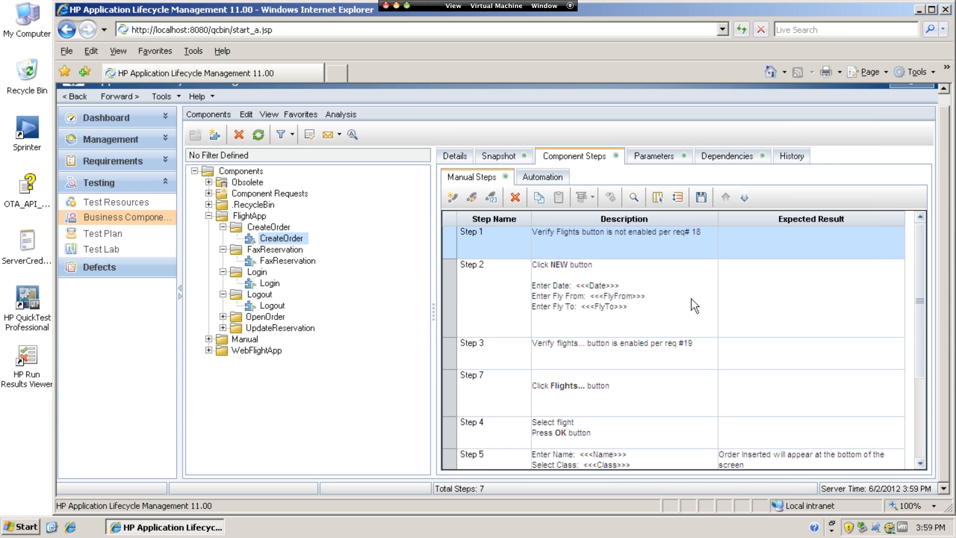
mouse_move(656, 315)
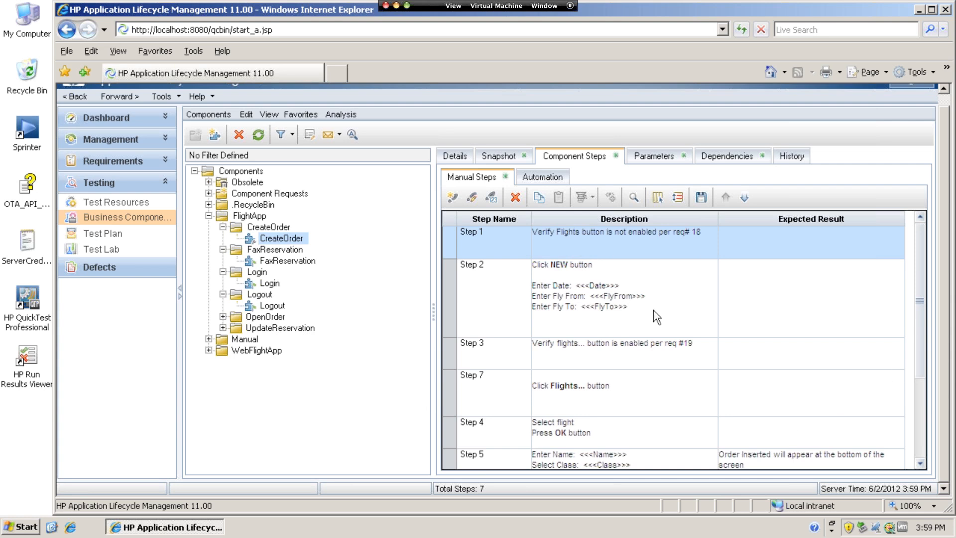
double_click(601, 286)
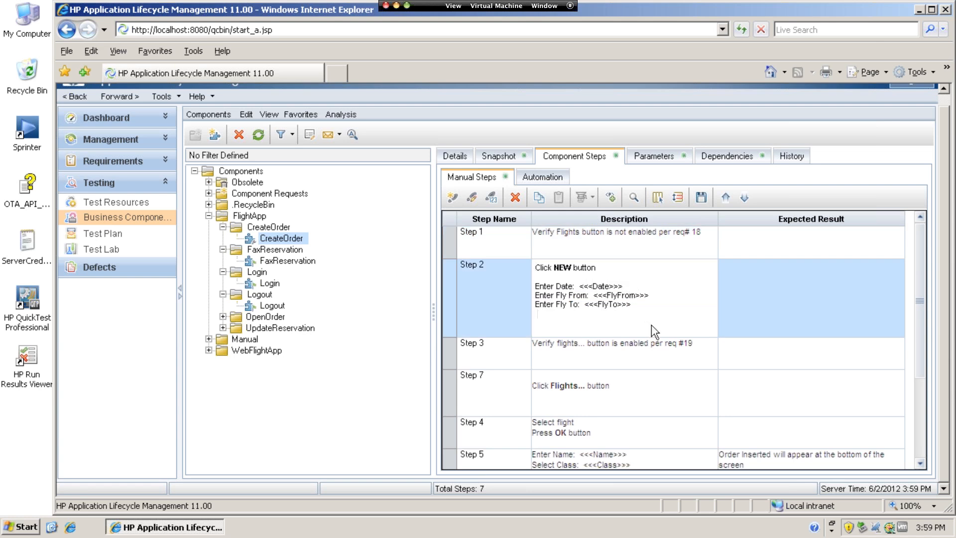
mouse_move(629, 404)
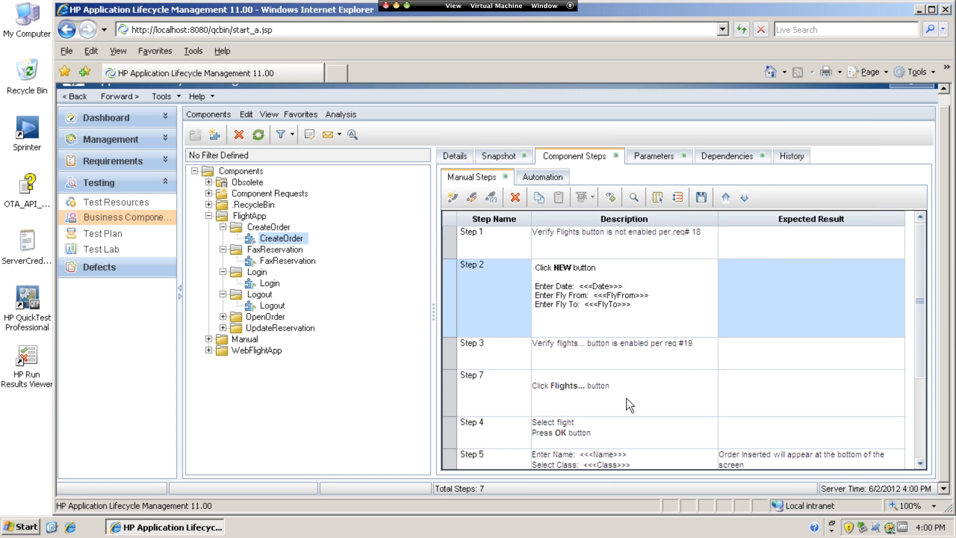
click(622, 386)
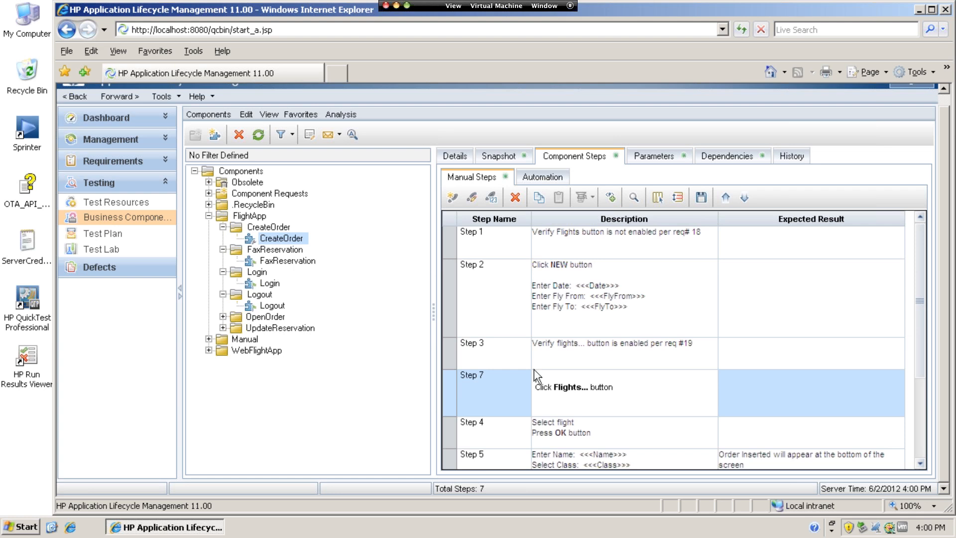
mouse_move(747, 337)
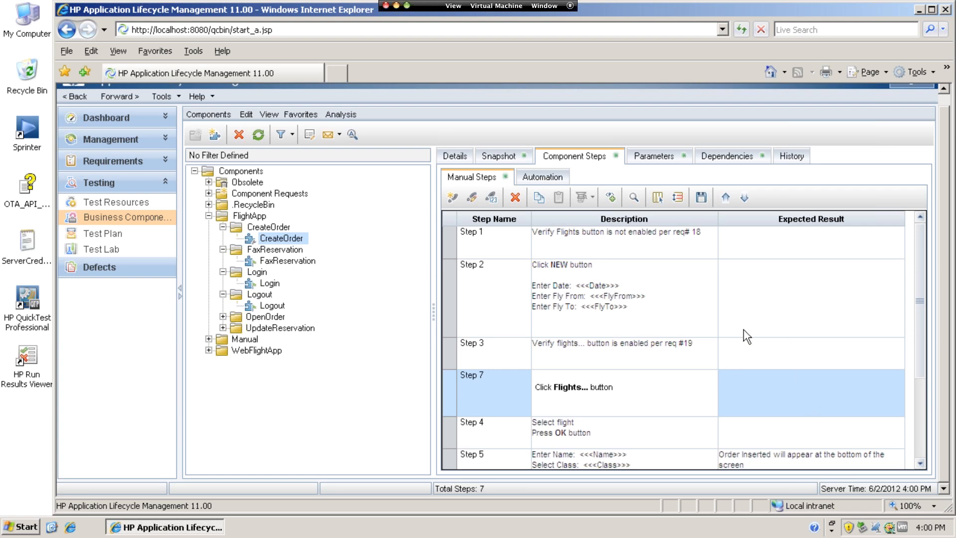
click(623, 295)
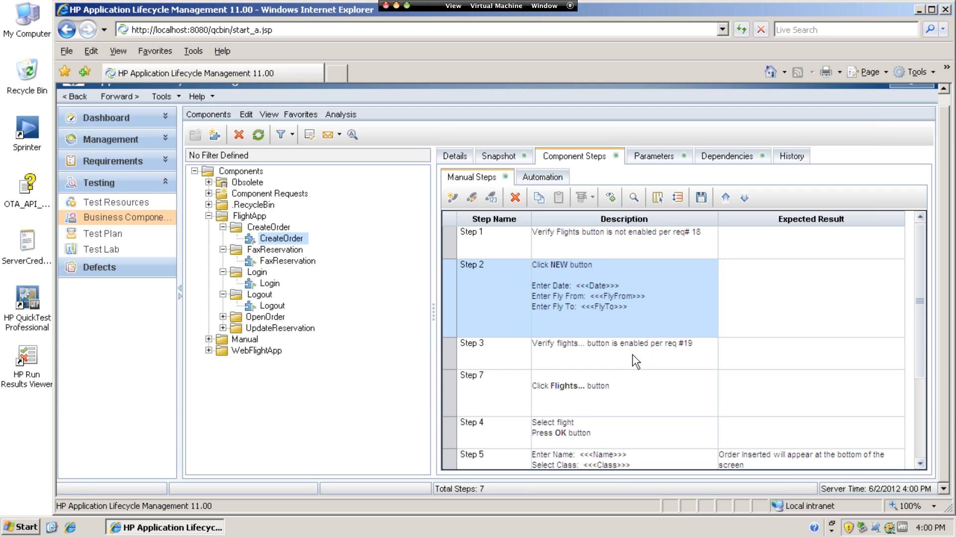
- Check CreateOrder's six input parameters, the Date default Today + 15 Days, and empty outputs
click(653, 156)
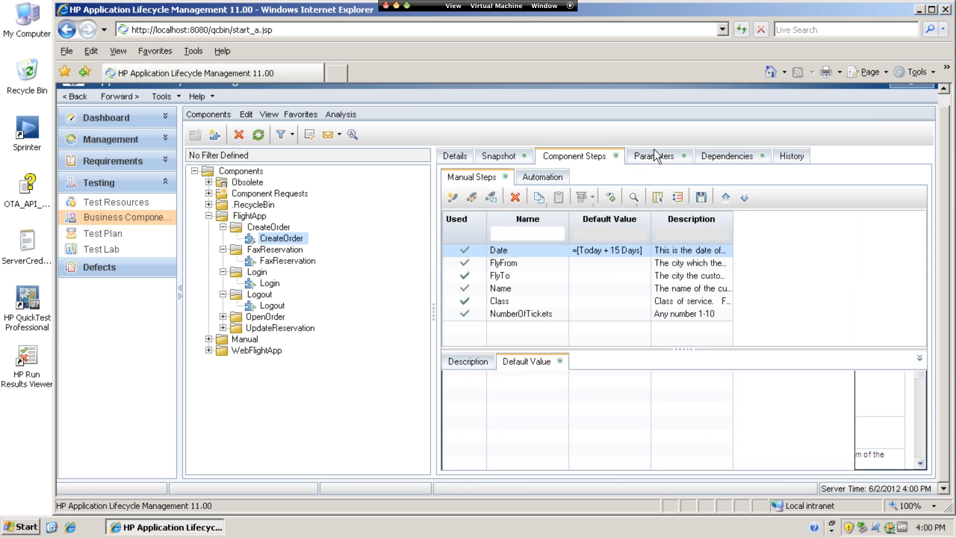
click(652, 156)
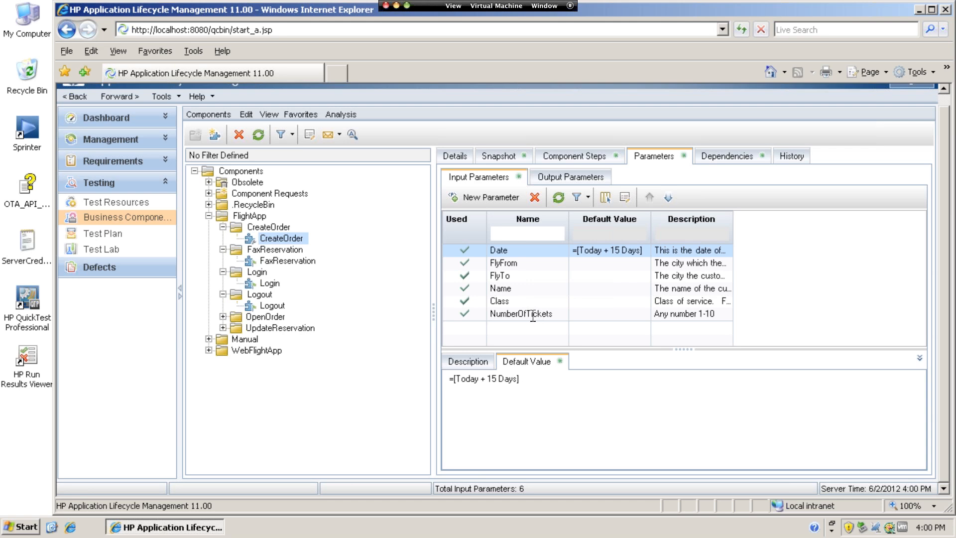
mouse_move(526, 275)
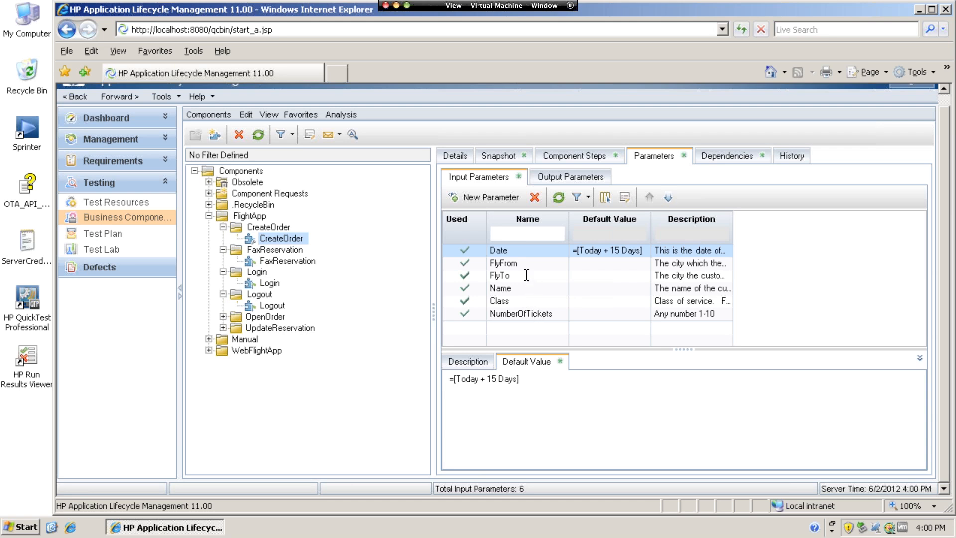
mouse_move(532, 289)
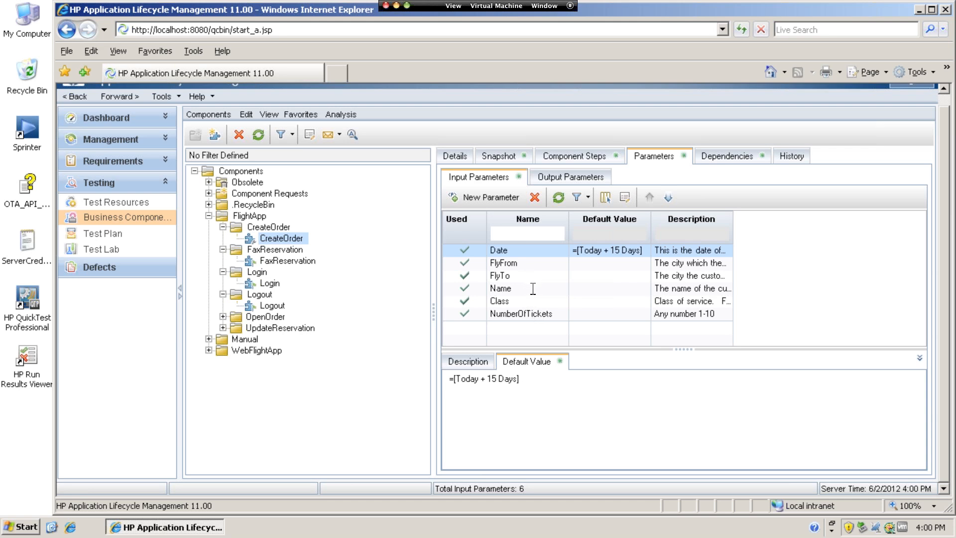
click(570, 177)
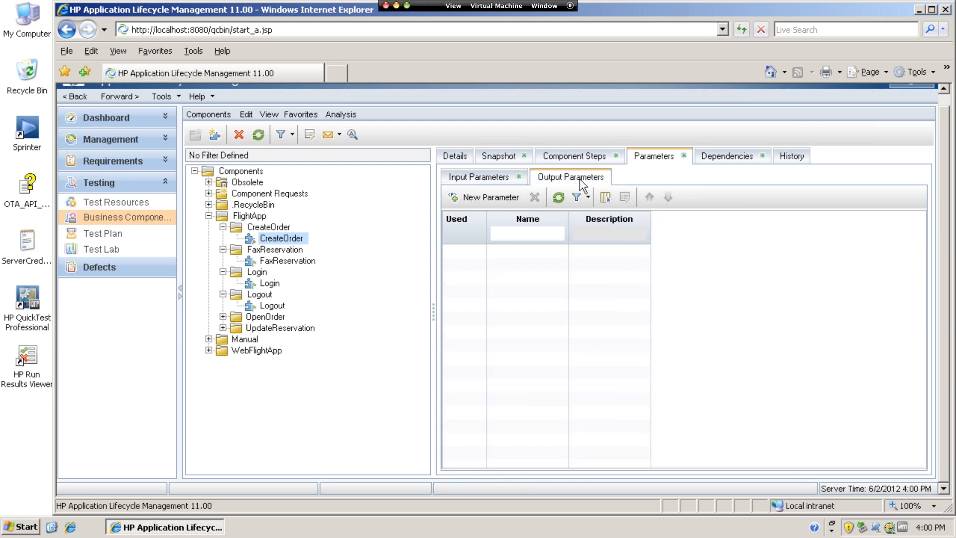
- Start a new component parameter and enter the name OrderNumber_OUT
click(491, 198)
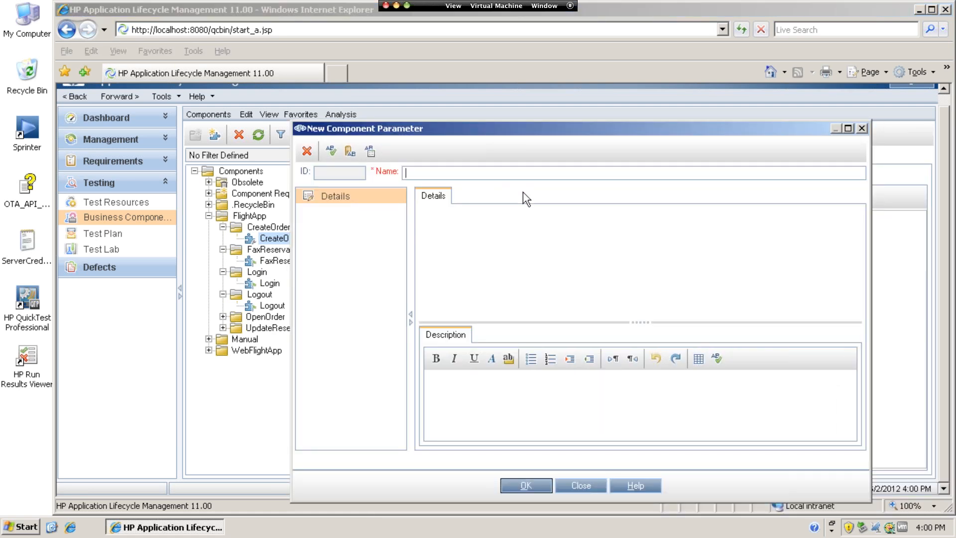
text(Out)
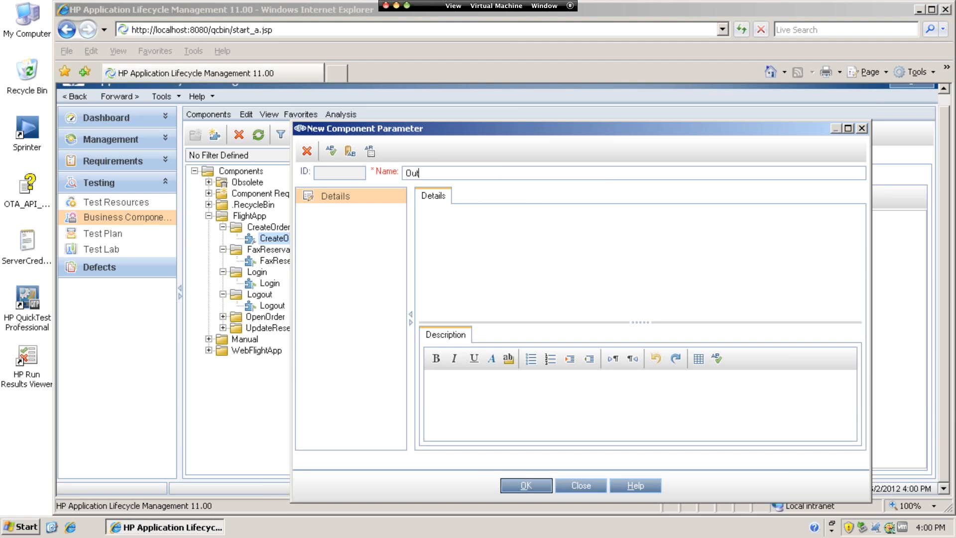
mouse_move(527, 202)
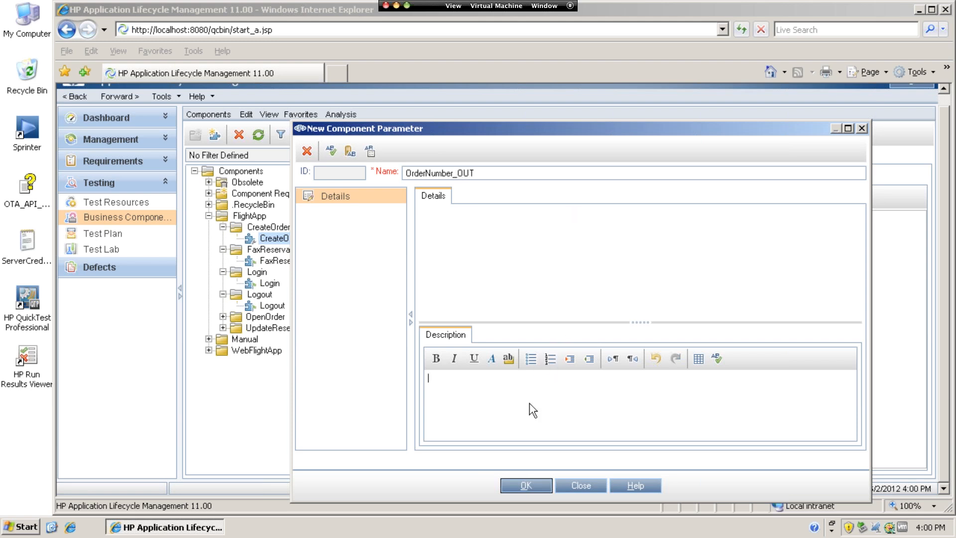
- Describe OrderNumber_OUT as 'This is the order number.', save it, and view CreateOrder's dependencies
text(This is the)
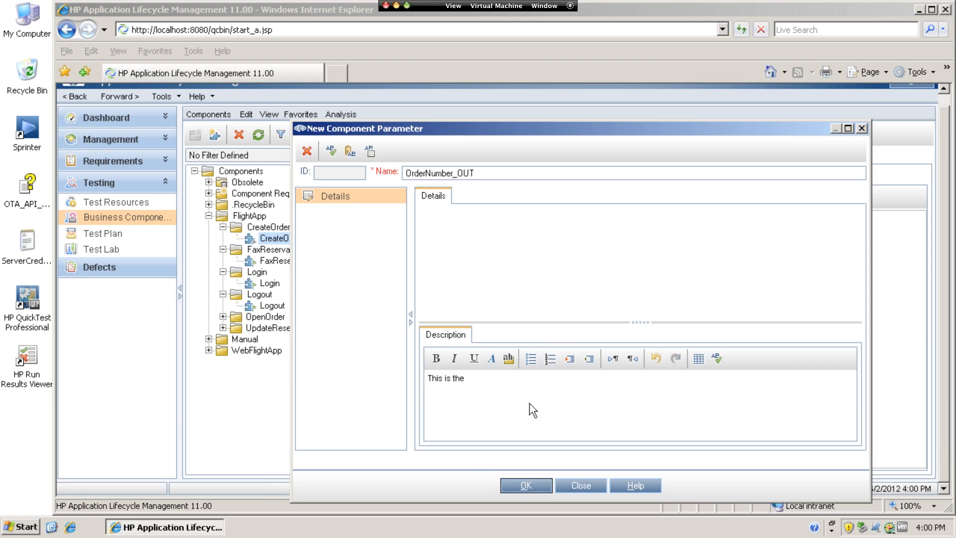
text(order n)
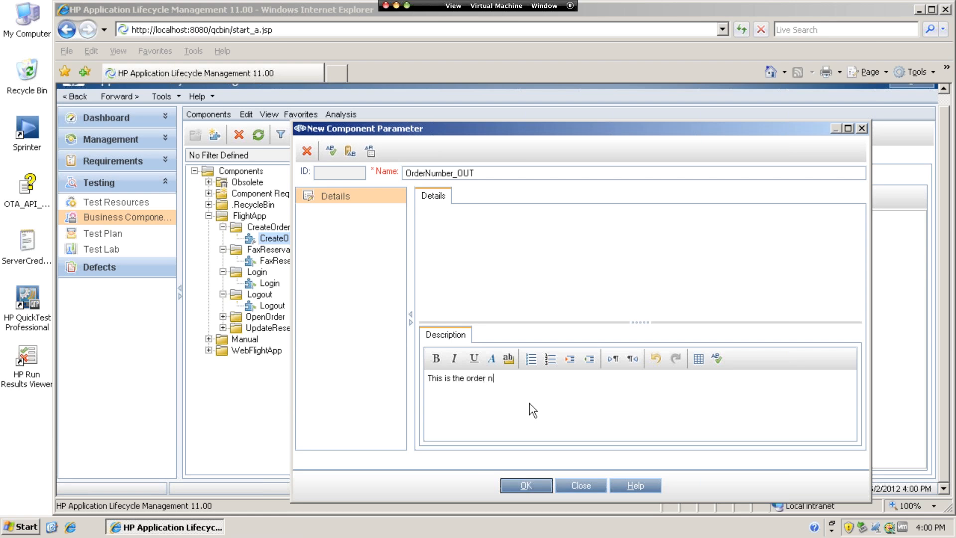
text(umber)
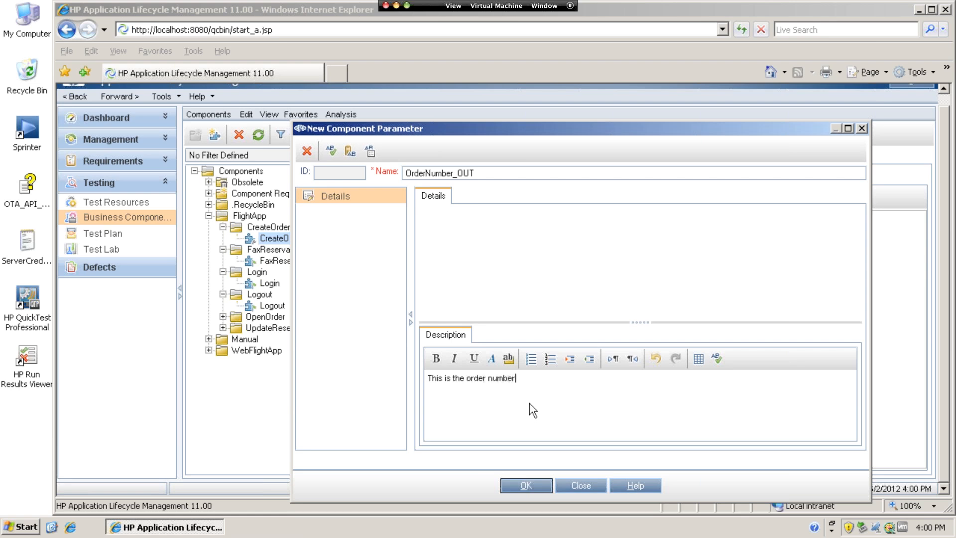
text(.)
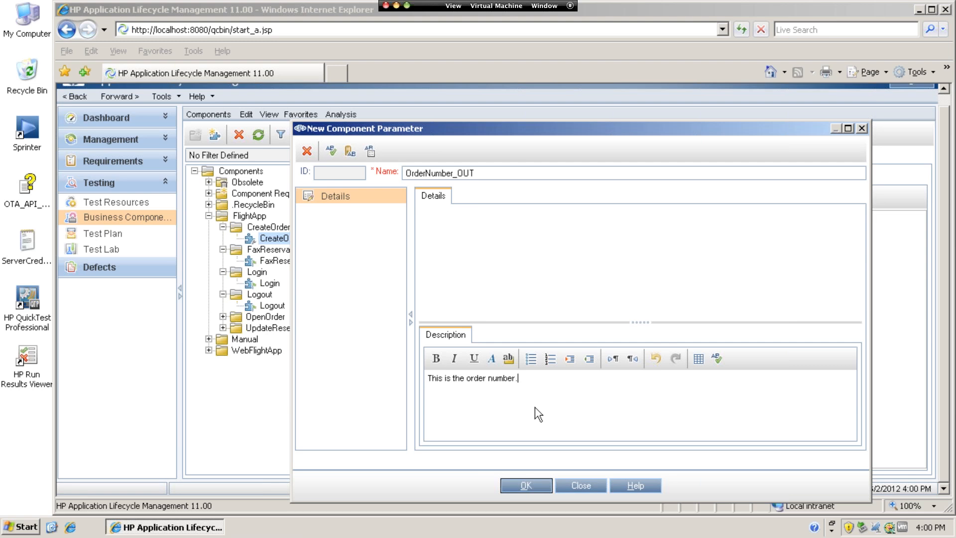
click(525, 485)
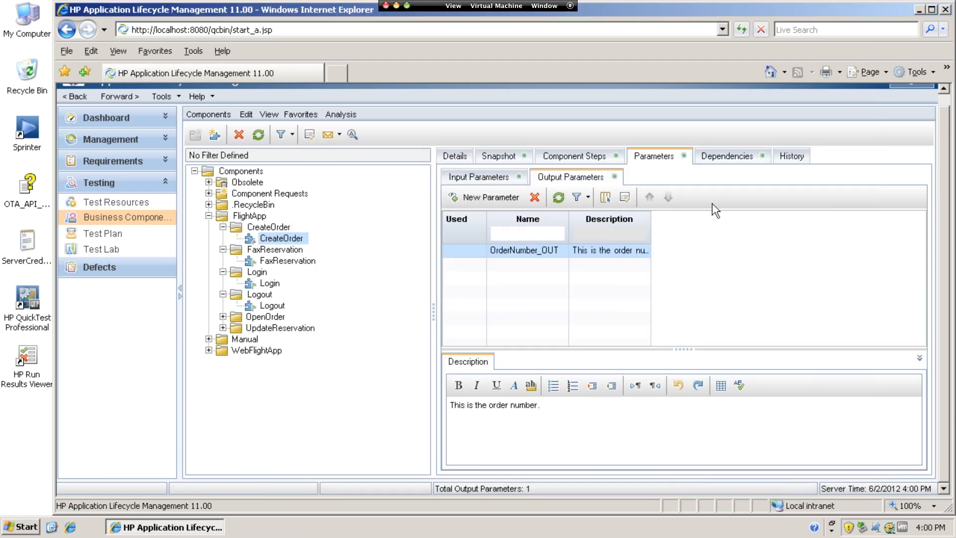
mouse_move(718, 168)
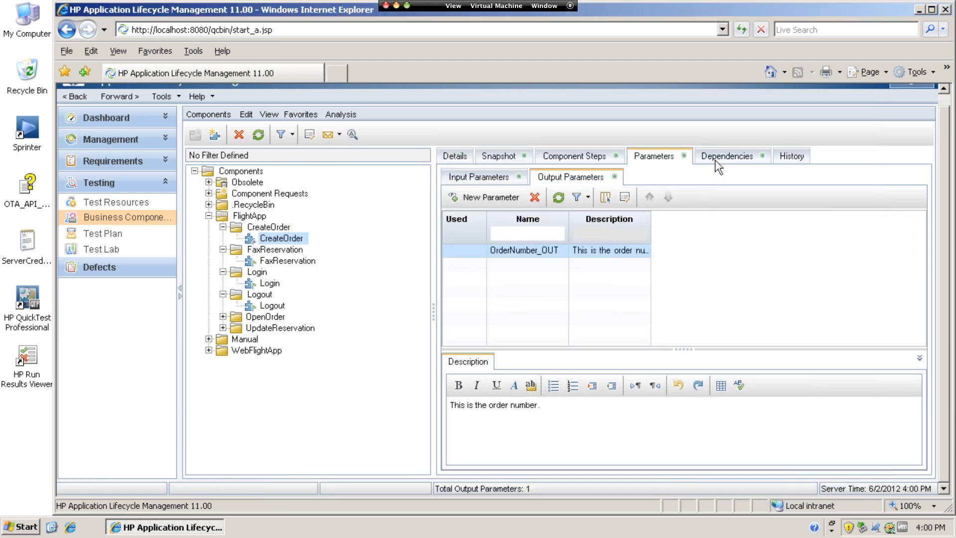
click(727, 156)
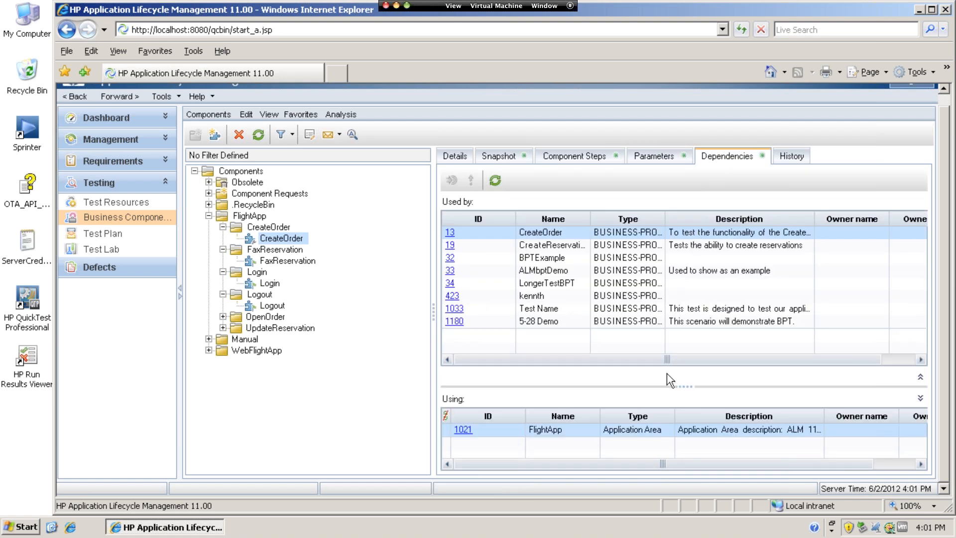
mouse_move(536, 334)
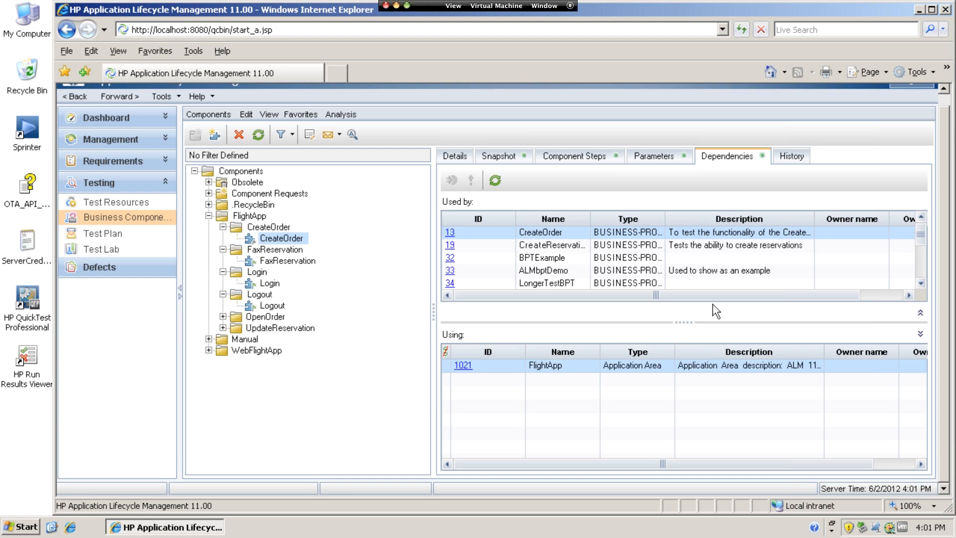
mouse_move(730, 197)
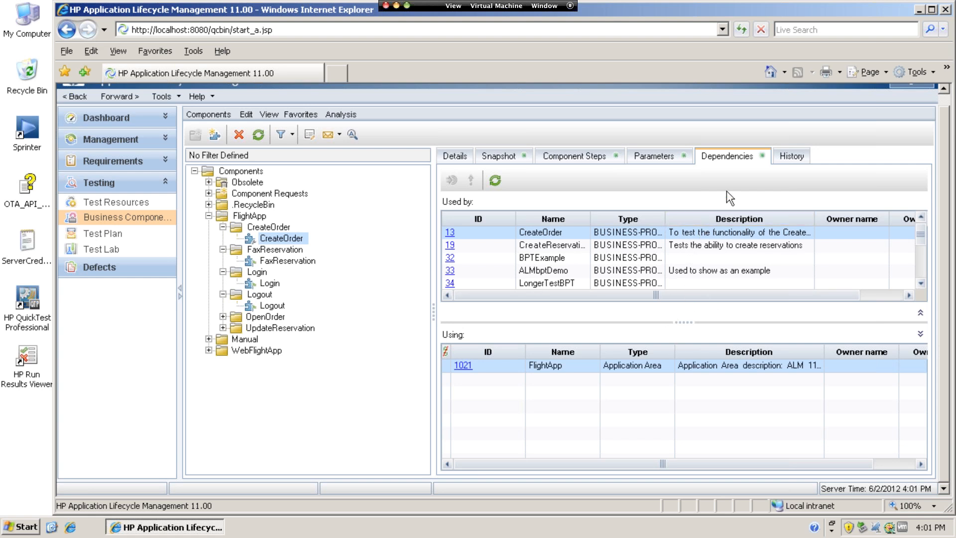
mouse_move(791, 163)
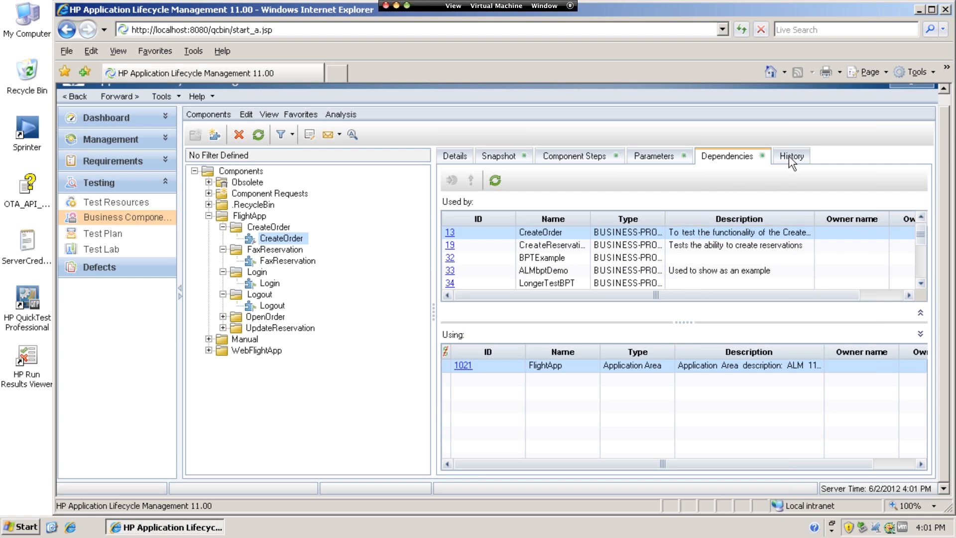
- Inspect CreateOrder's audit log with Change #2 expanded, then return to Details
click(791, 156)
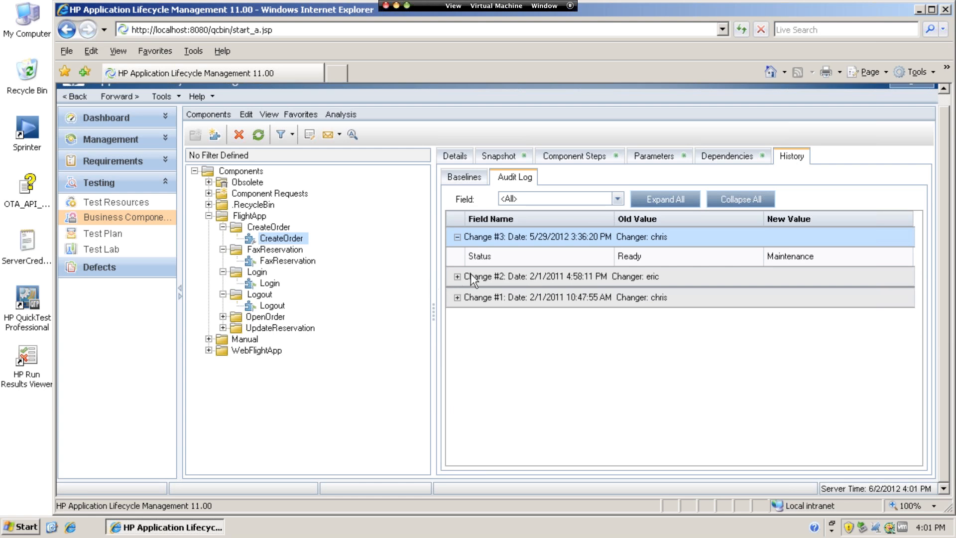
click(457, 276)
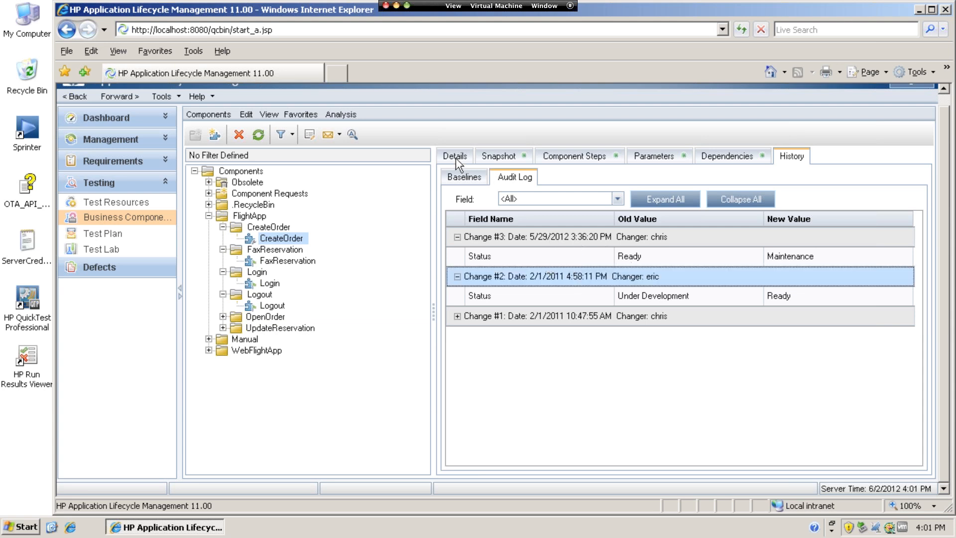
click(454, 156)
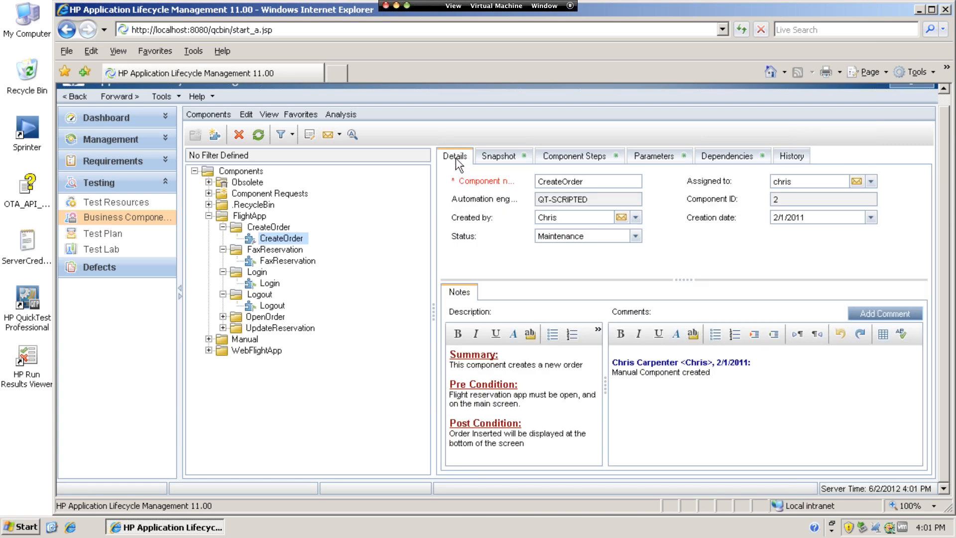
mouse_move(530, 229)
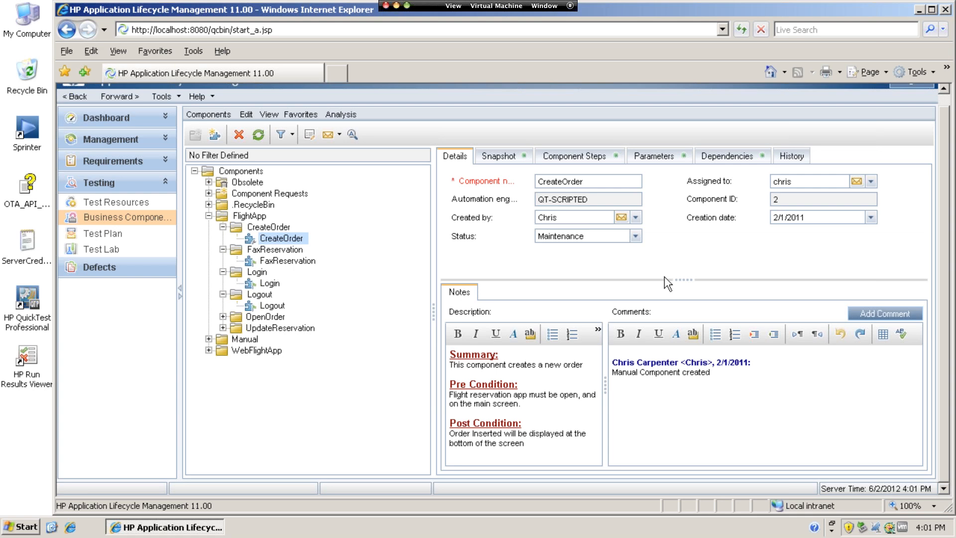
mouse_move(648, 288)
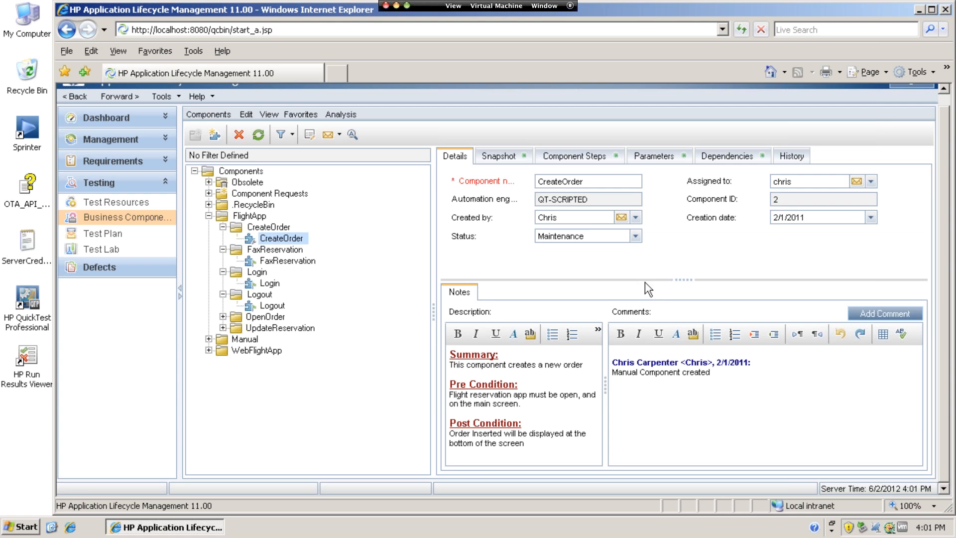
mouse_move(584, 272)
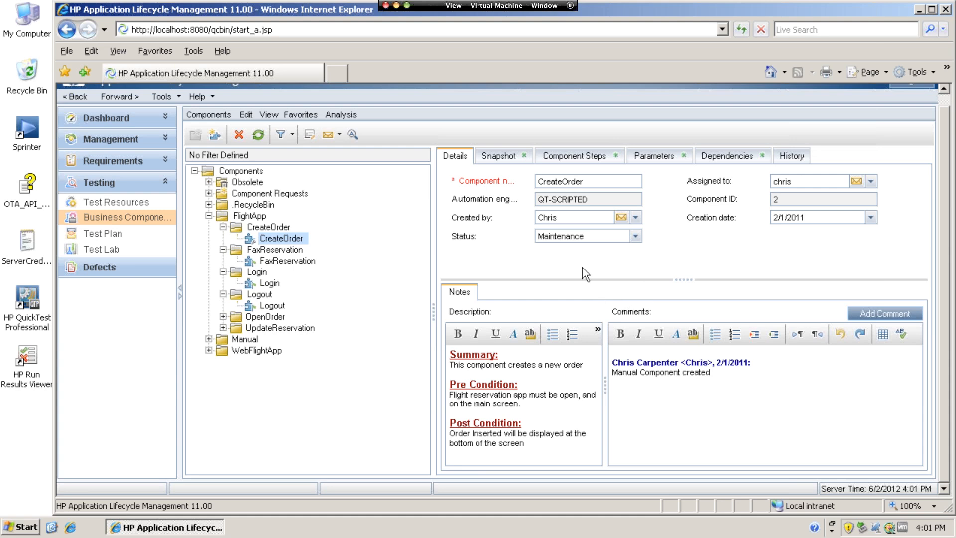
mouse_move(102, 234)
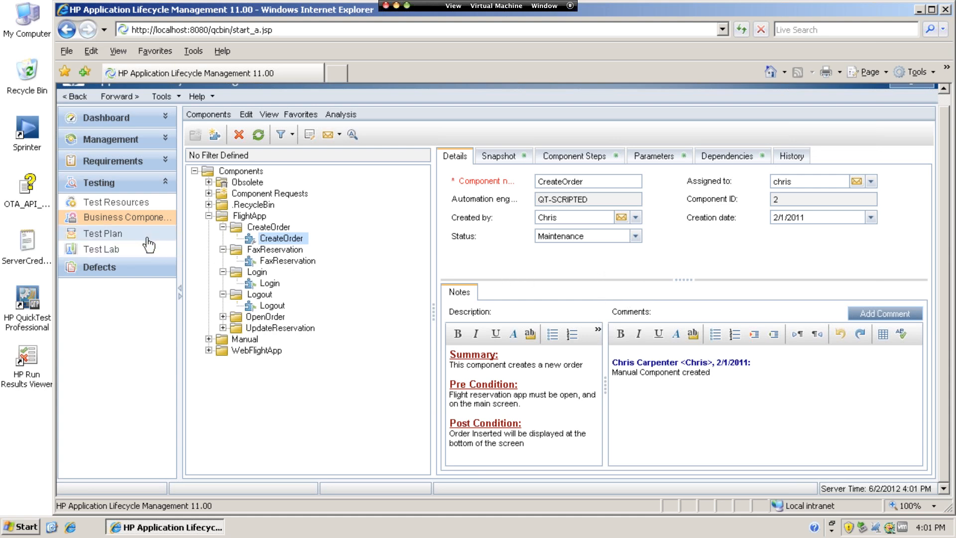
- Switch to the Test Plan module showing the 5-28 Demo test in Sprint03
click(103, 233)
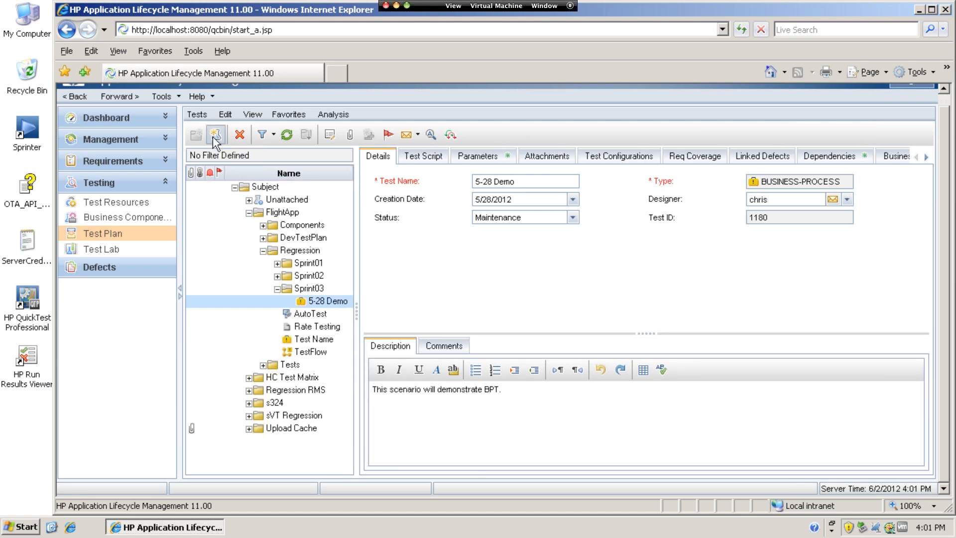
- Create a BUSINESS-PROCESS test named Demo Scenario, described as 'This is a demo.'
click(216, 135)
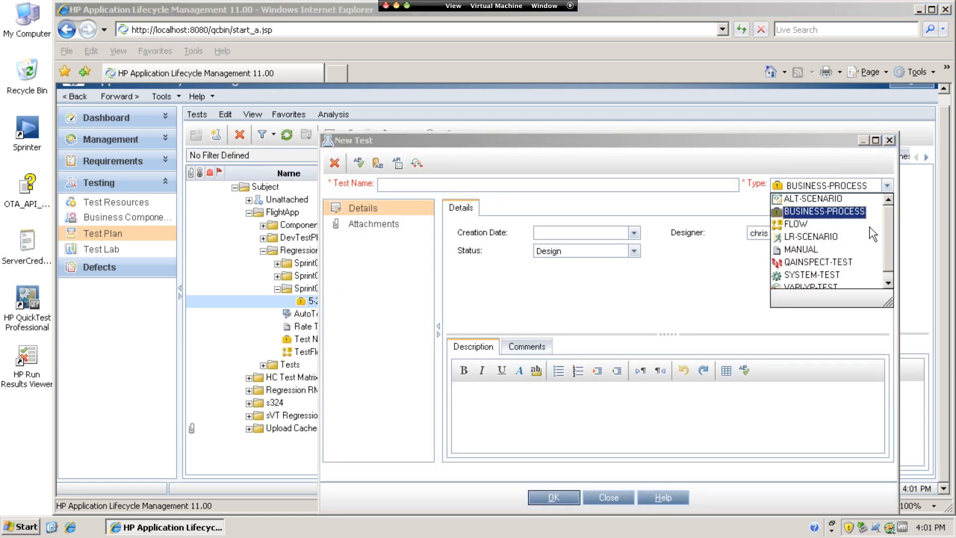
click(825, 211)
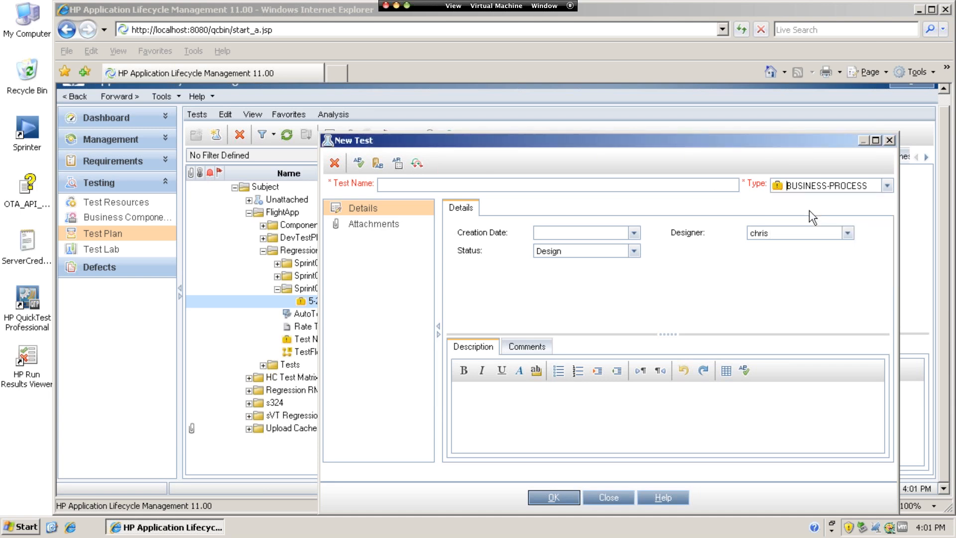
text(Demo Scenario)
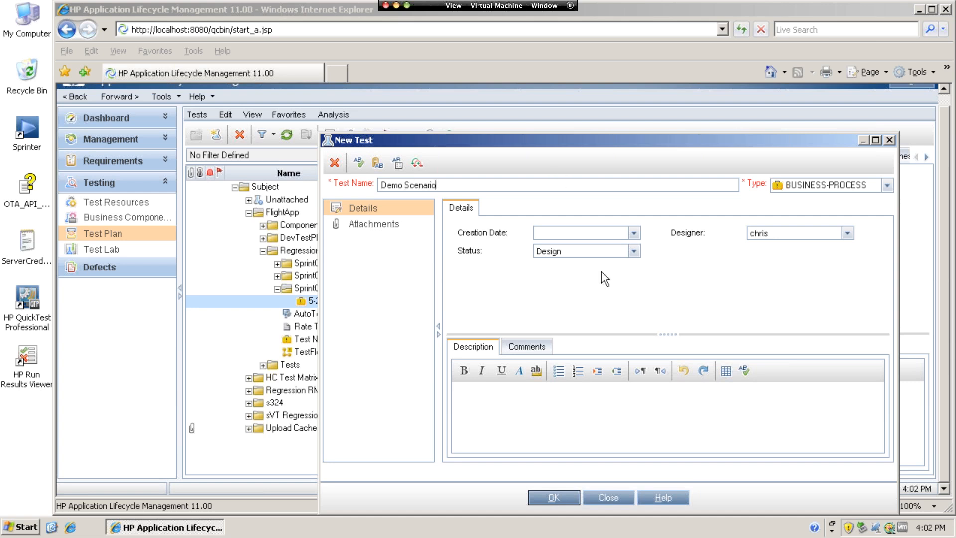
text(This is)
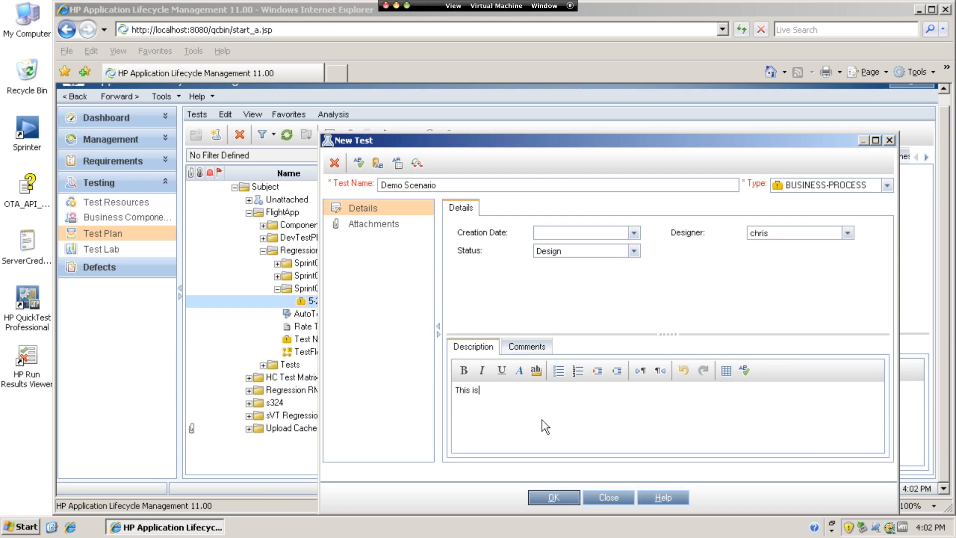
text(a demo.)
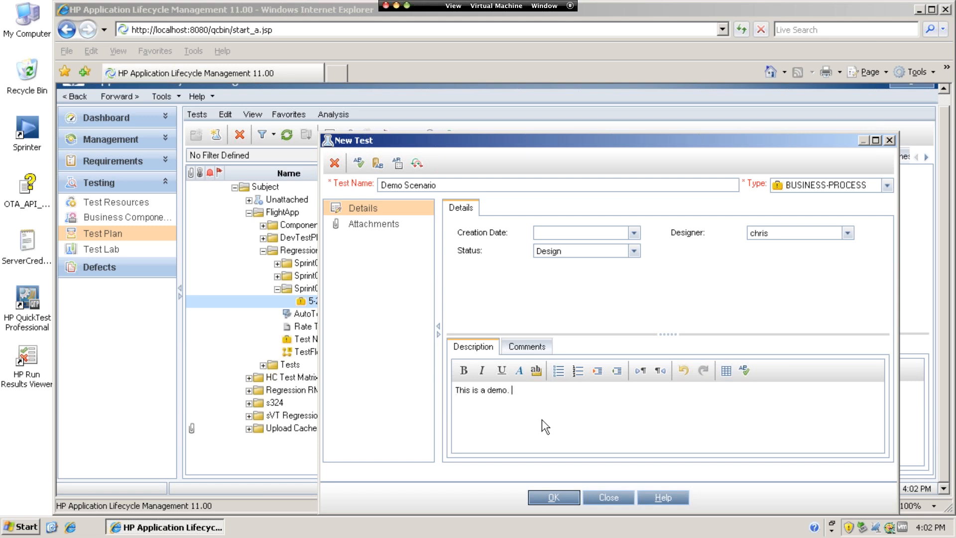
- Start a new comment on Demo Scenario, then go back to its description
click(525, 346)
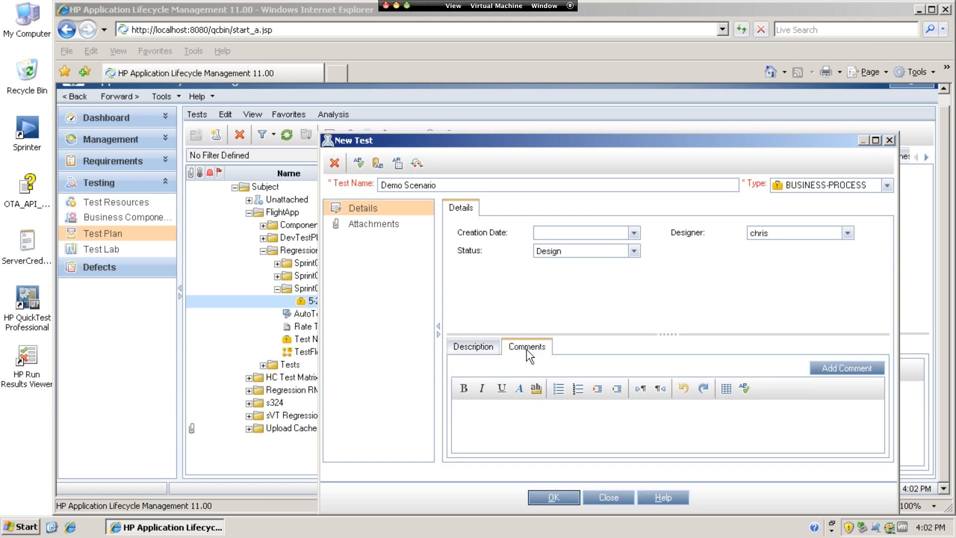
click(847, 368)
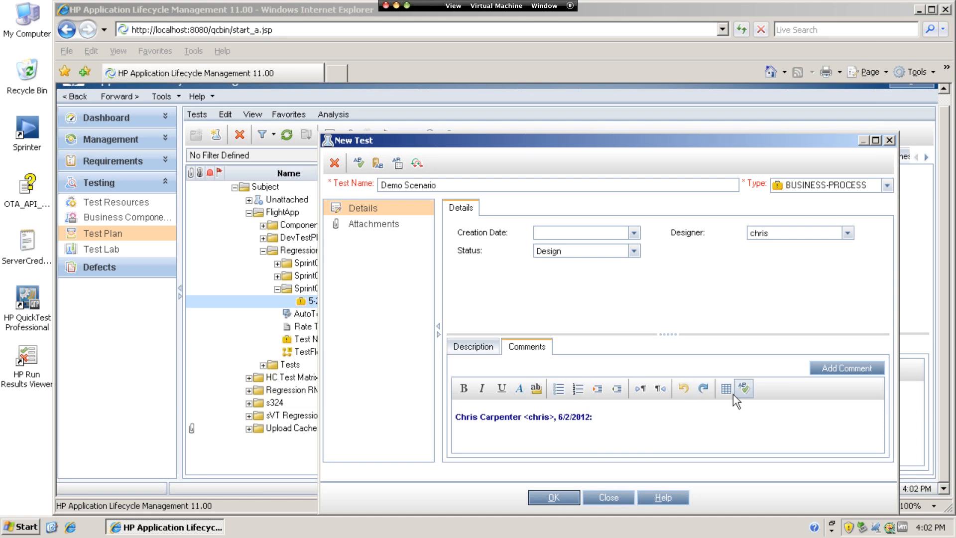
mouse_move(491, 357)
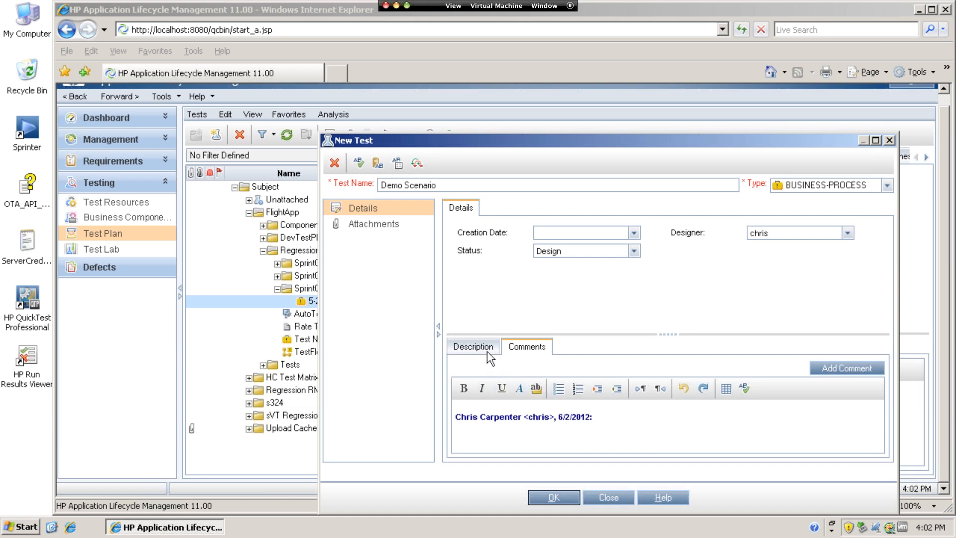
click(472, 347)
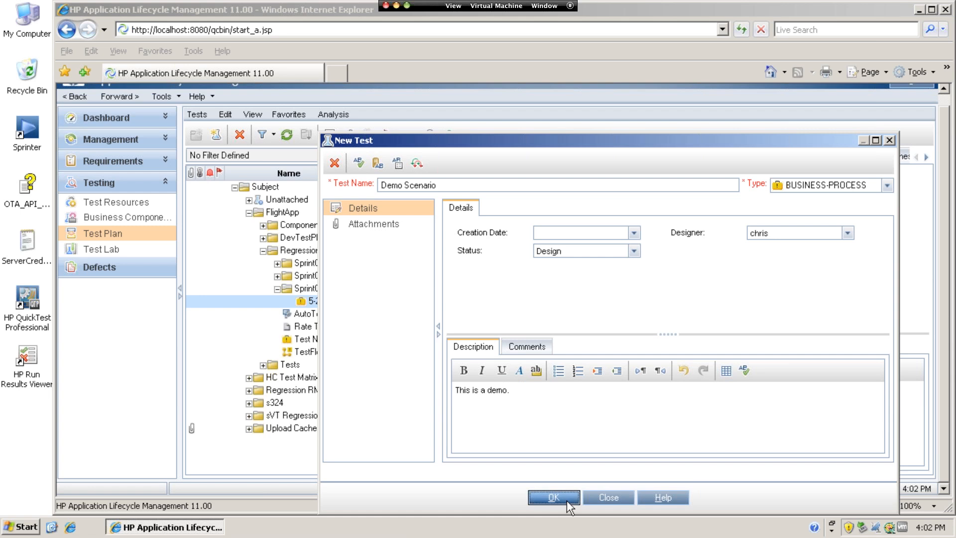
- Add the Login component from Components > FlightApp > Login to Demo Scenario's test script
click(552, 498)
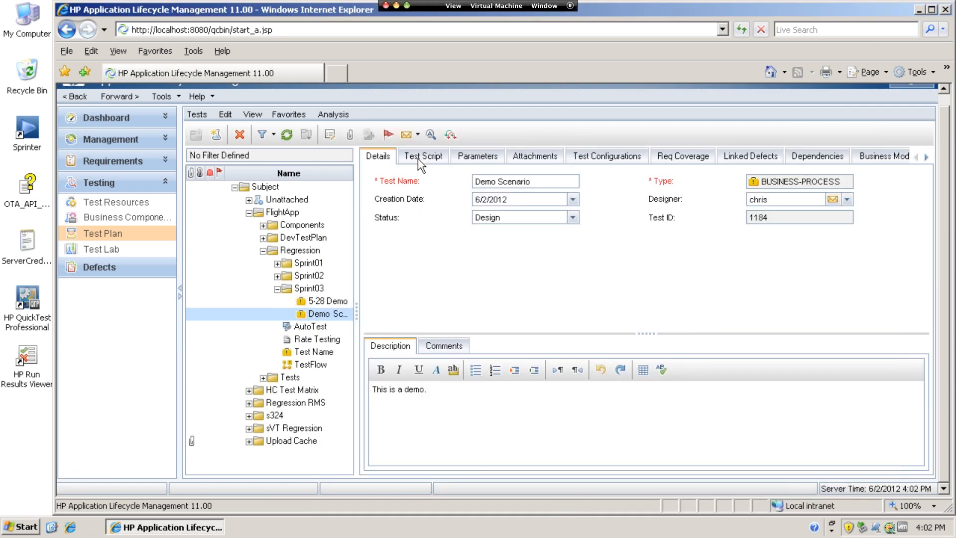
mouse_move(435, 161)
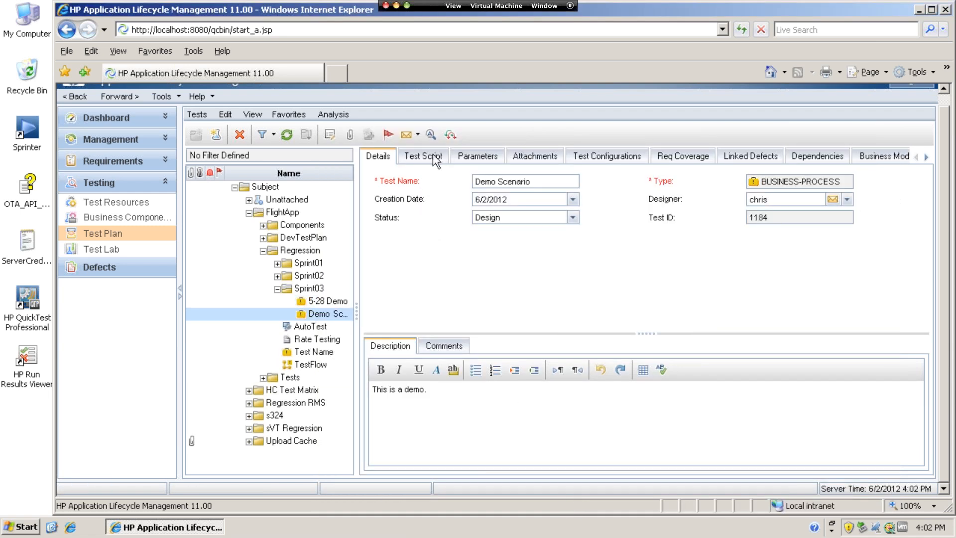
click(422, 156)
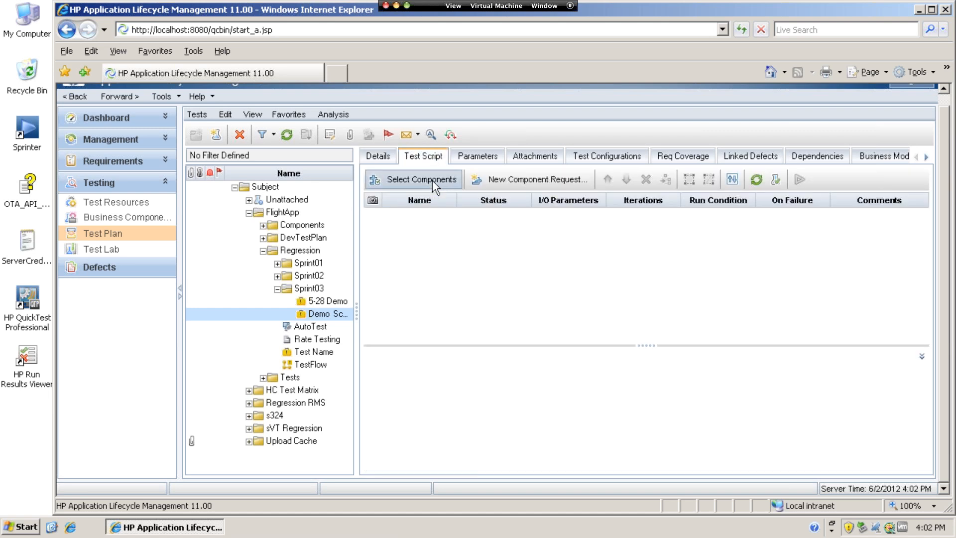
click(422, 179)
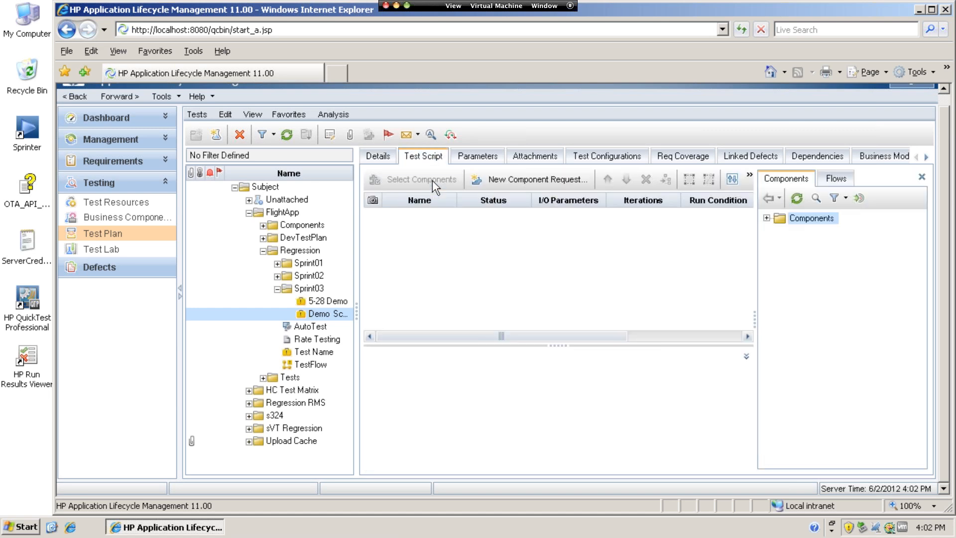
click(811, 217)
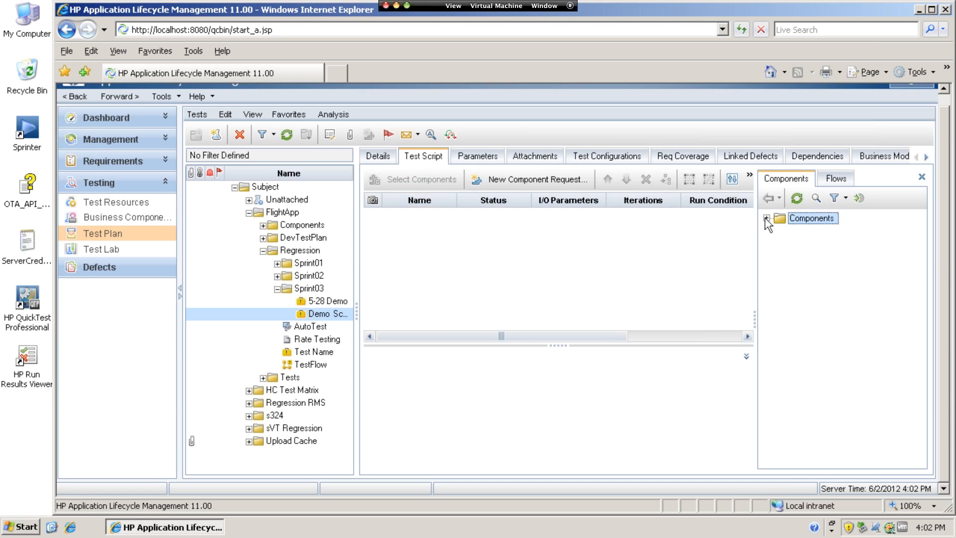
click(768, 217)
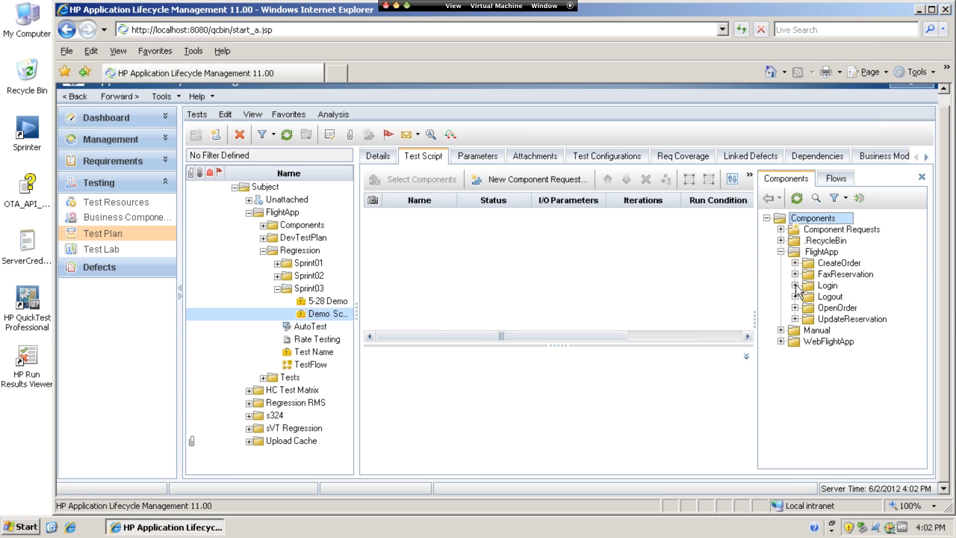
click(796, 285)
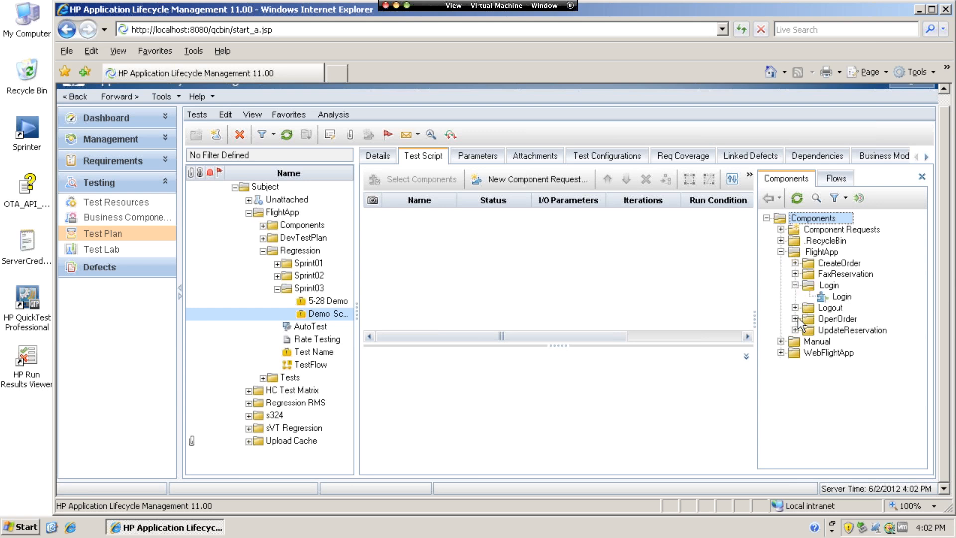
mouse_move(804, 320)
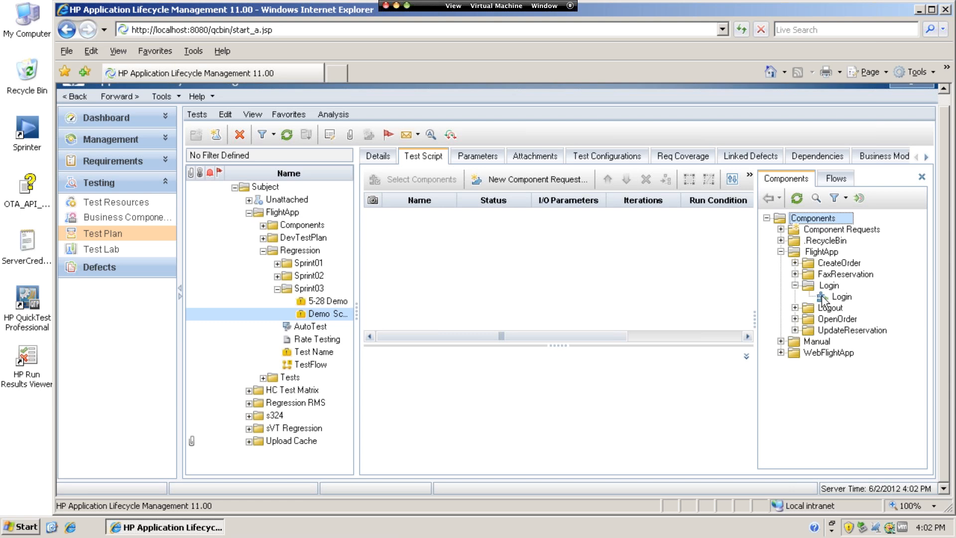
click(841, 296)
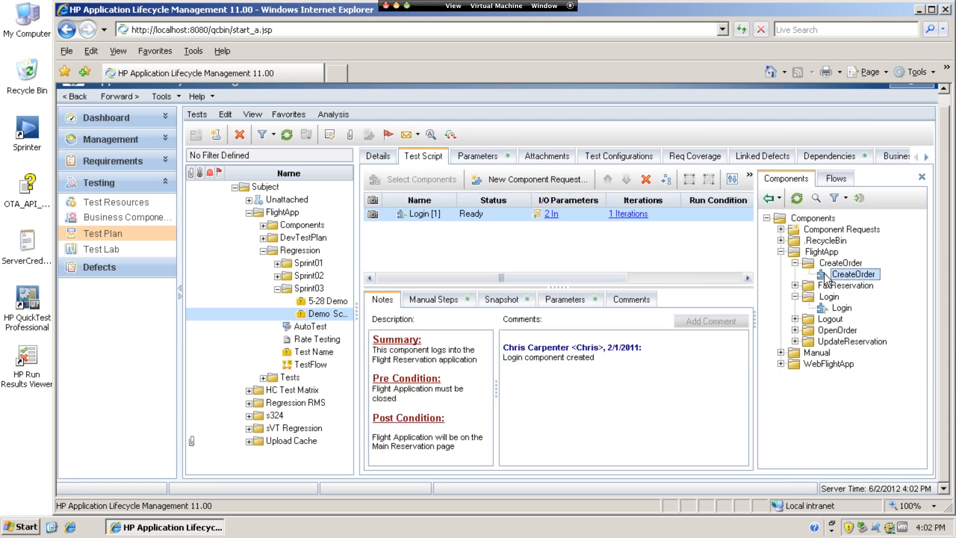
- Add the CreateOrder component to the test script after Login
click(855, 274)
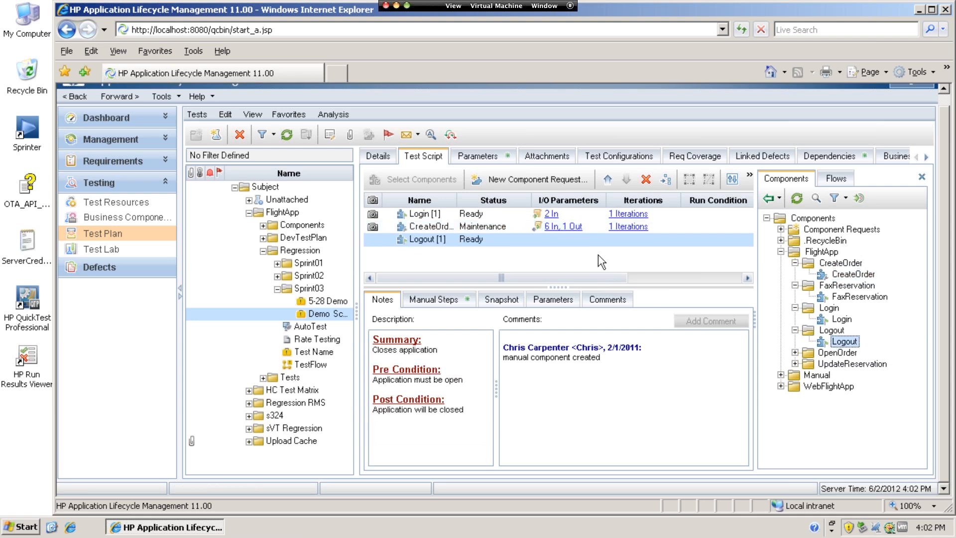
mouse_move(569, 268)
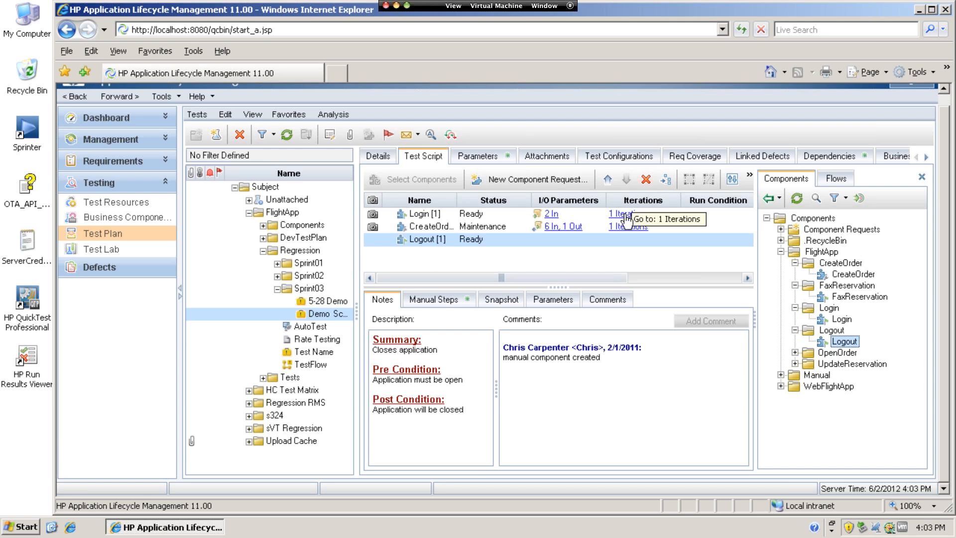
click(618, 214)
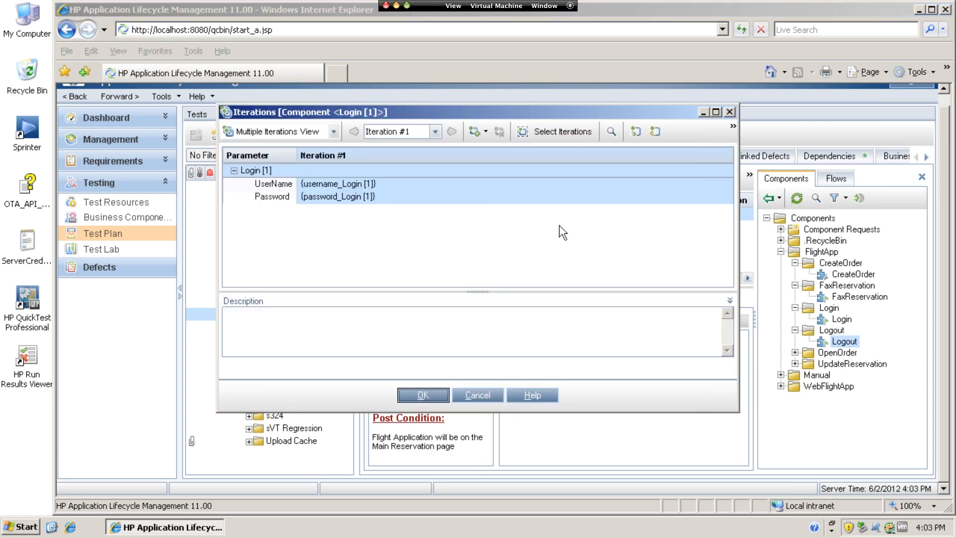
click(338, 184)
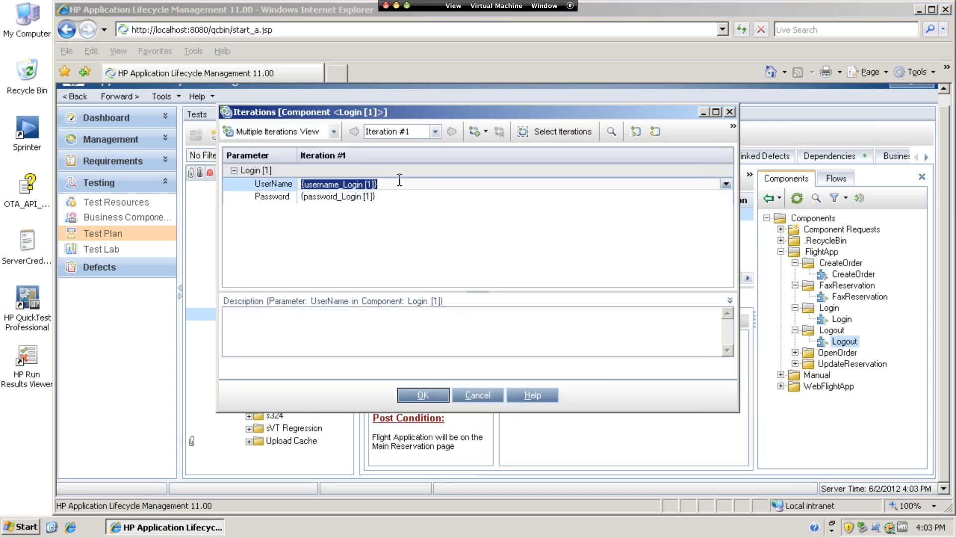
text(Ch)
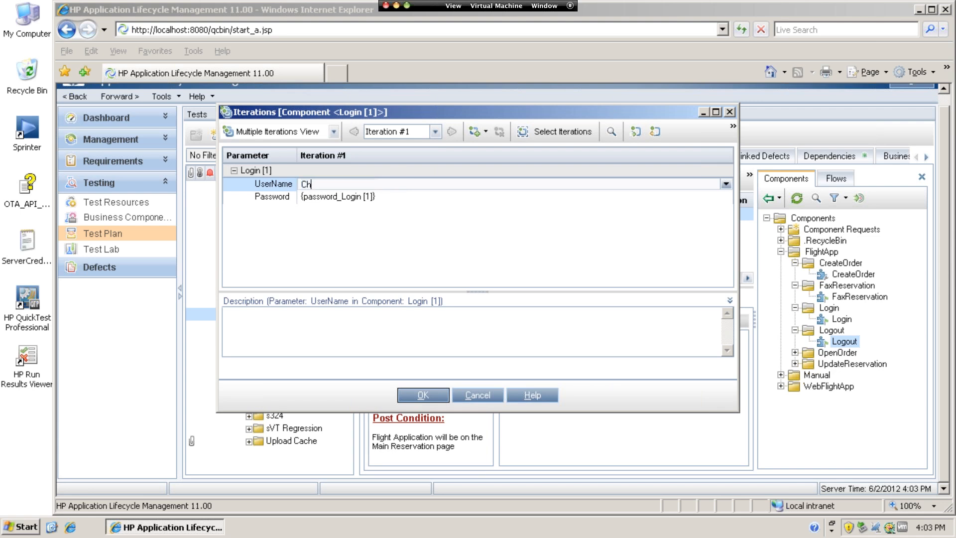
text(ris)
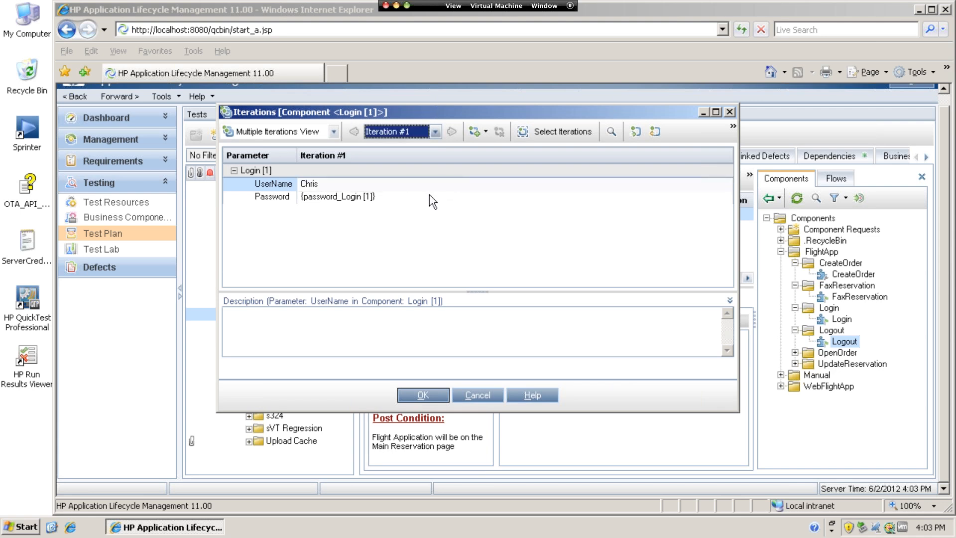
text(mercury)
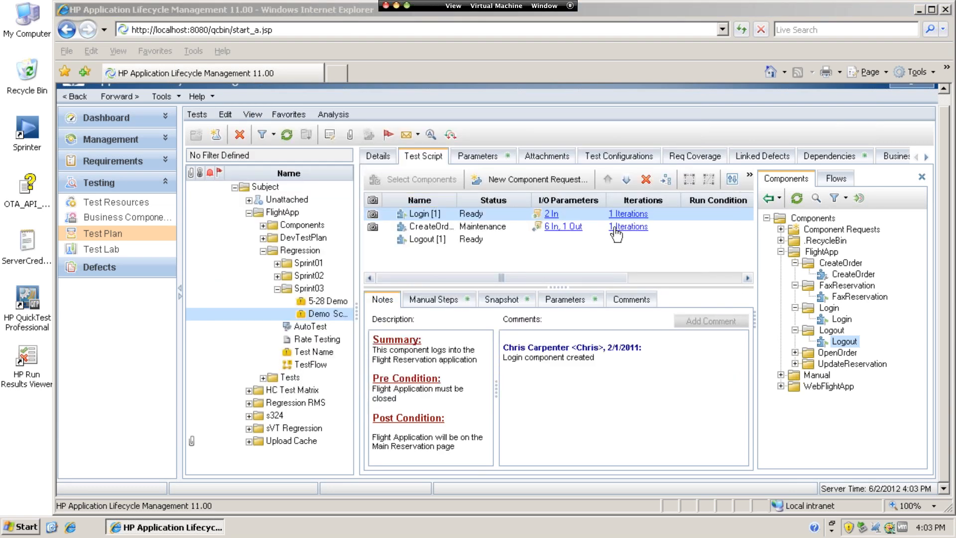
click(627, 226)
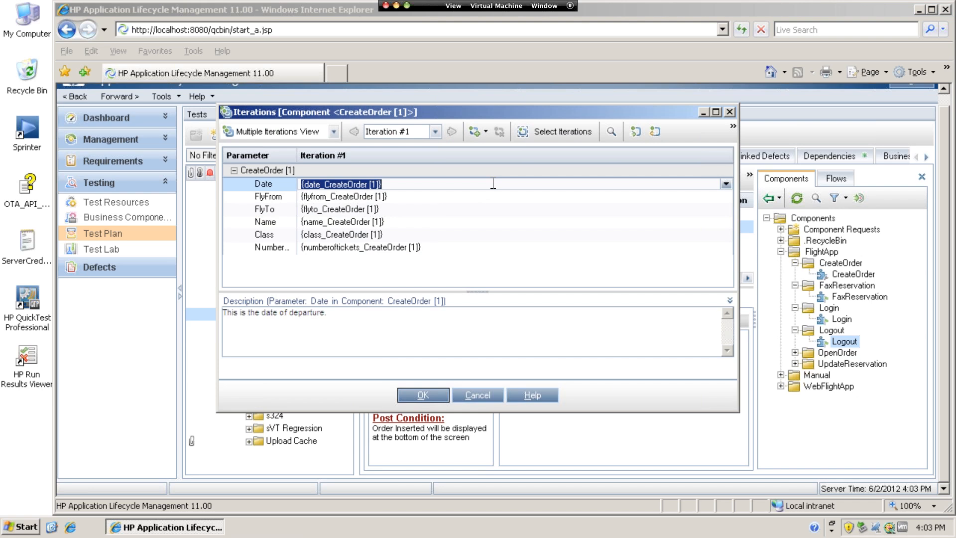
text(6/15)
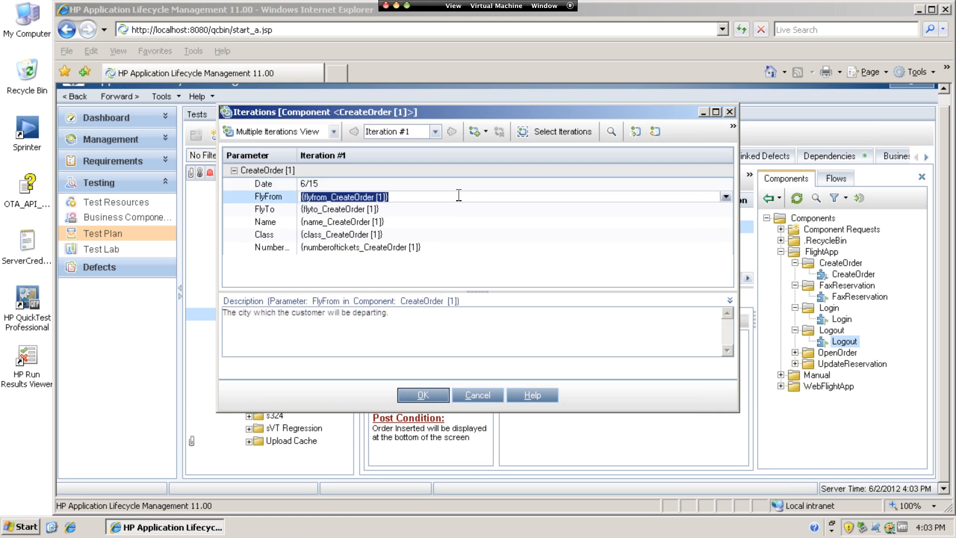
text(Denver)
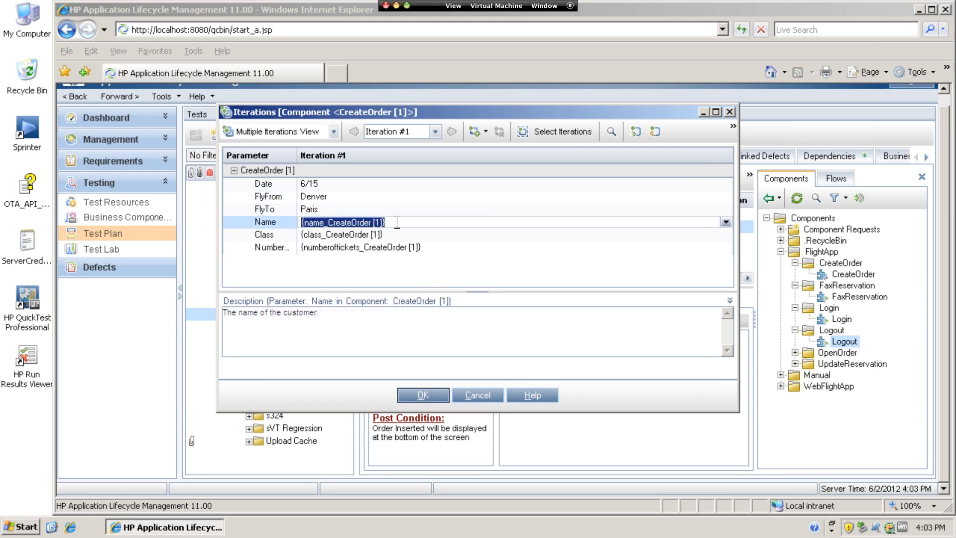
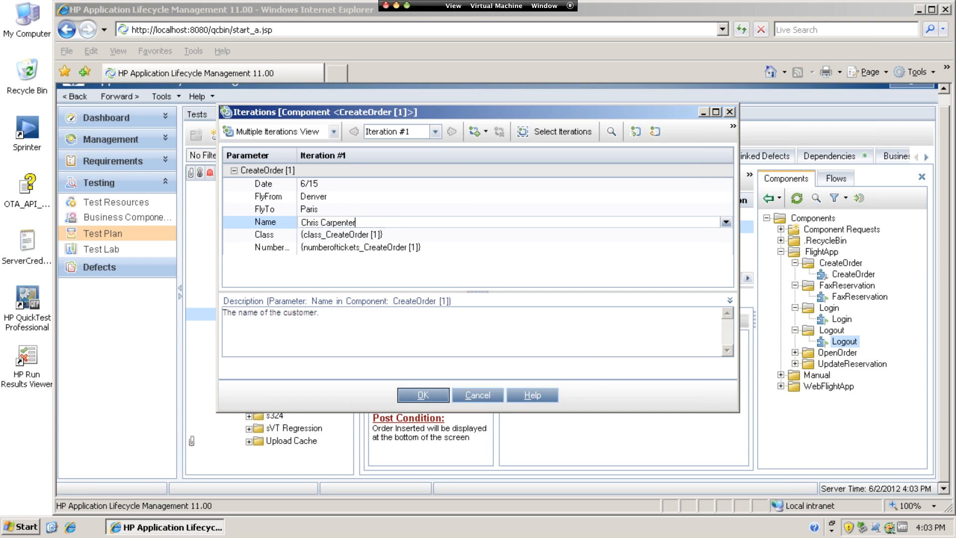
text(E)
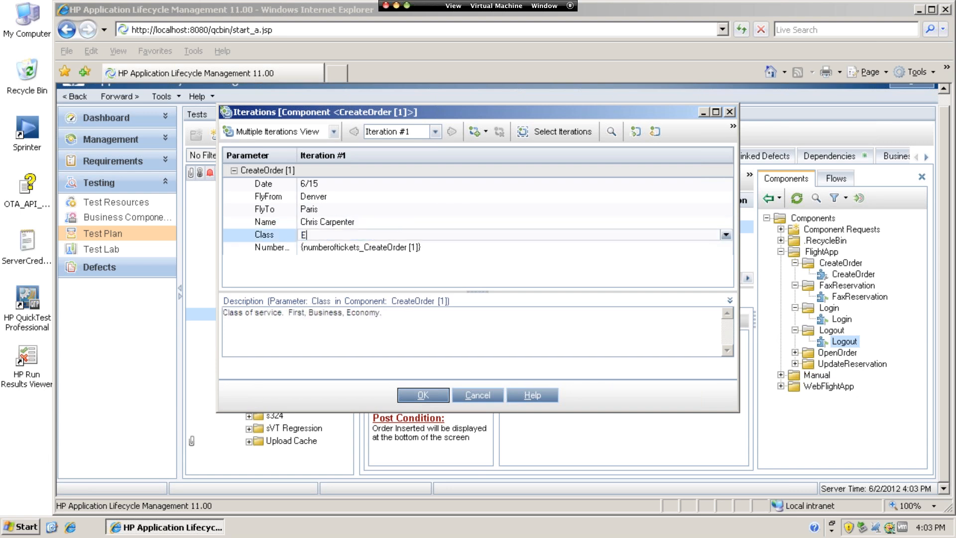
text(conomy)
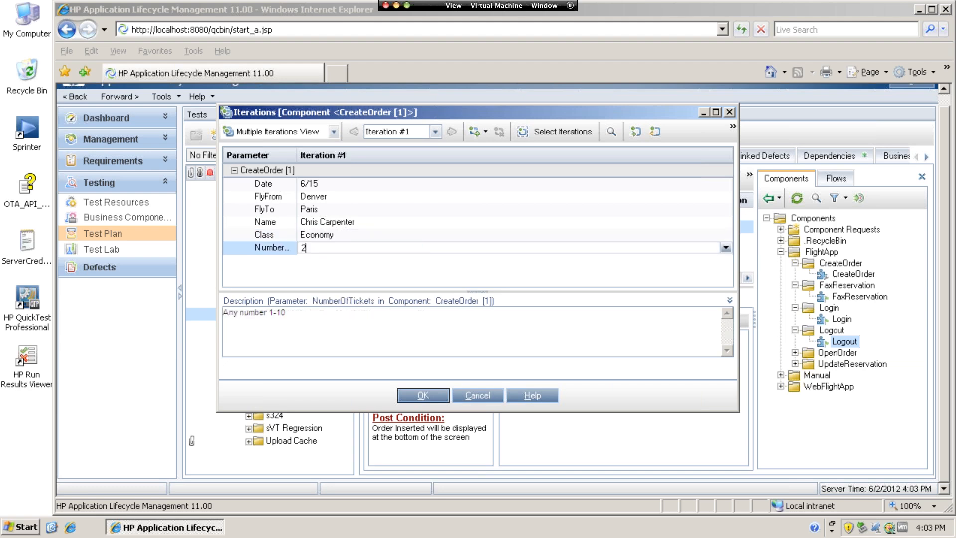
click(423, 394)
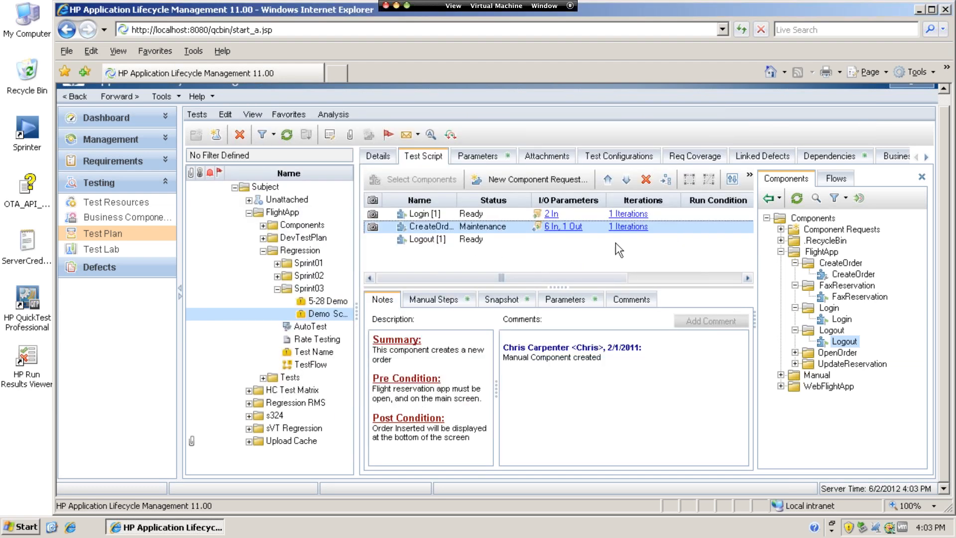
- Display Demo Scenario's eight Login and CreateOrder parameters on its Parameters tab
click(477, 156)
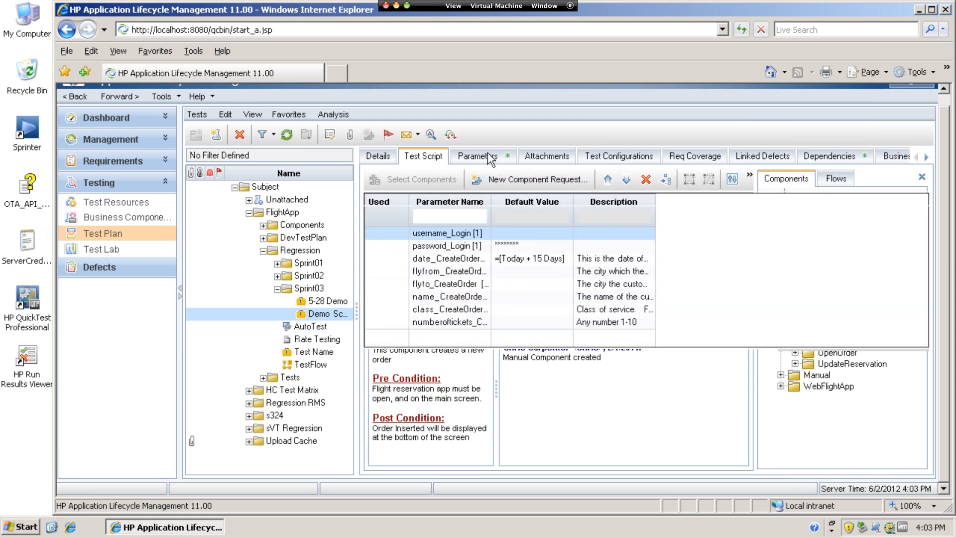
click(477, 156)
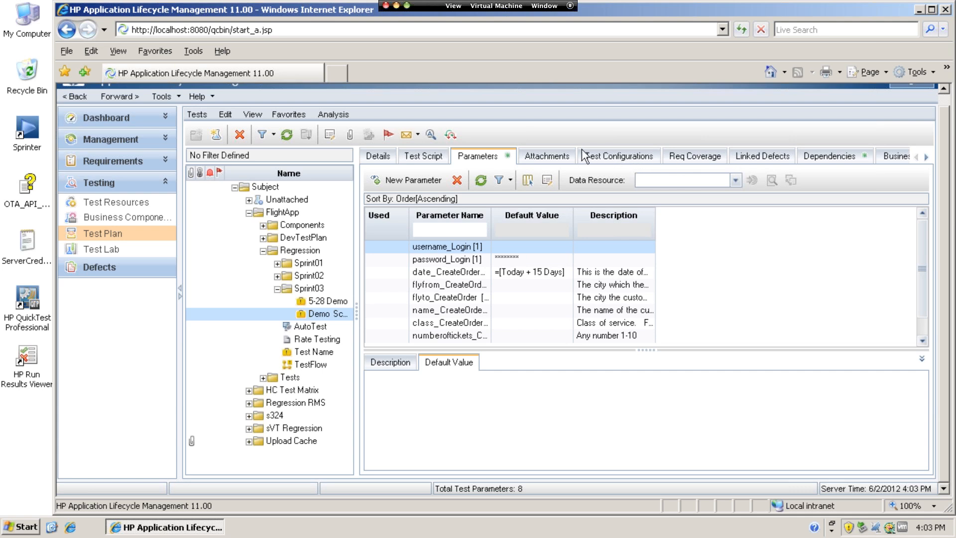
mouse_move(101, 249)
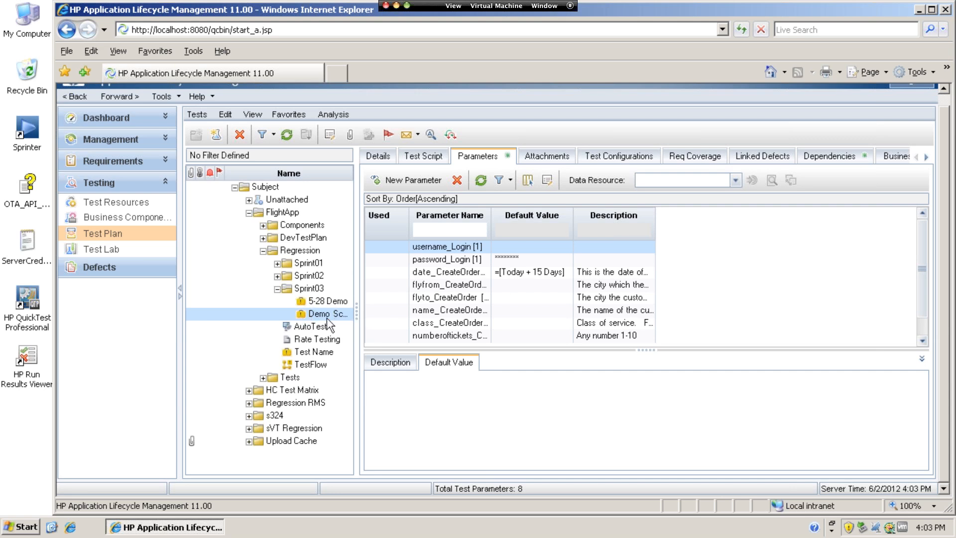
mouse_move(306, 325)
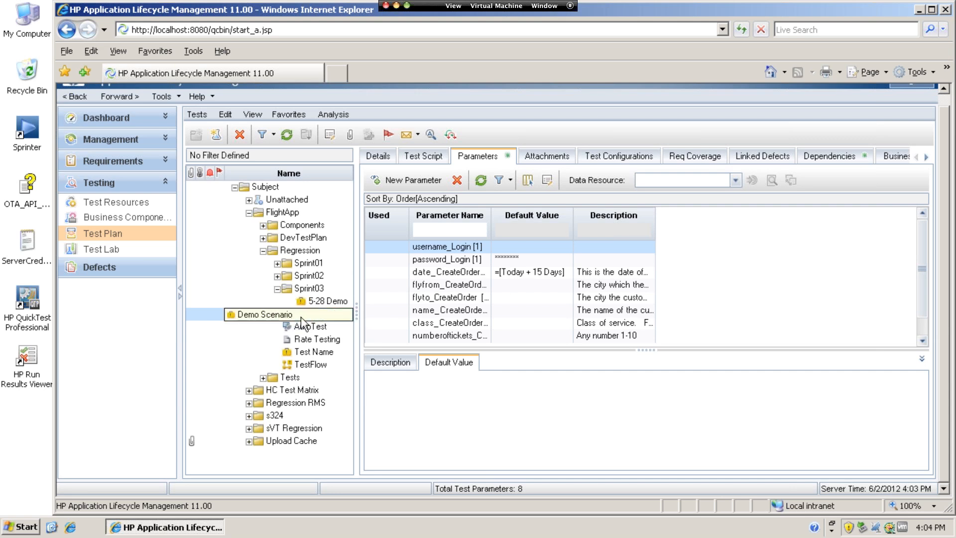
- Set the CreateOrder component's status to Ready
click(127, 217)
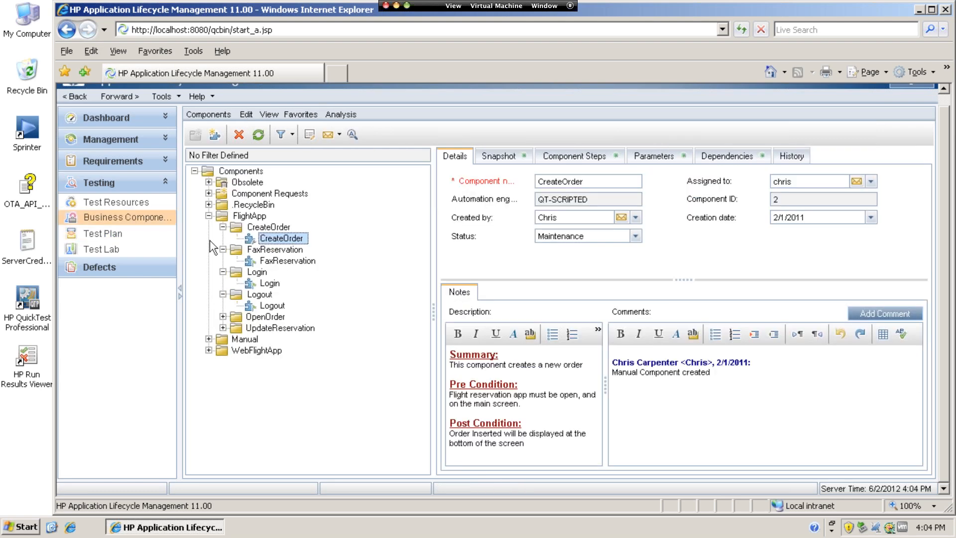
mouse_move(283, 248)
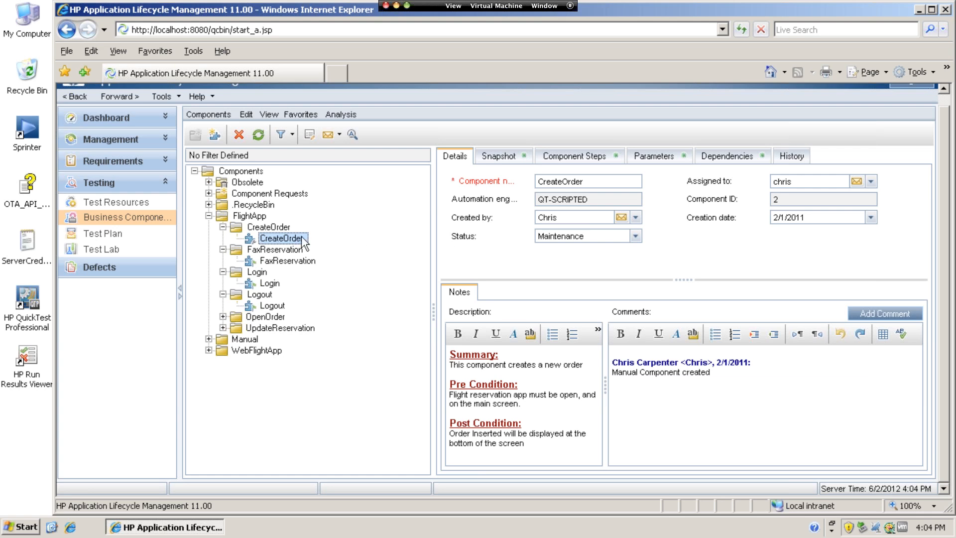
click(636, 236)
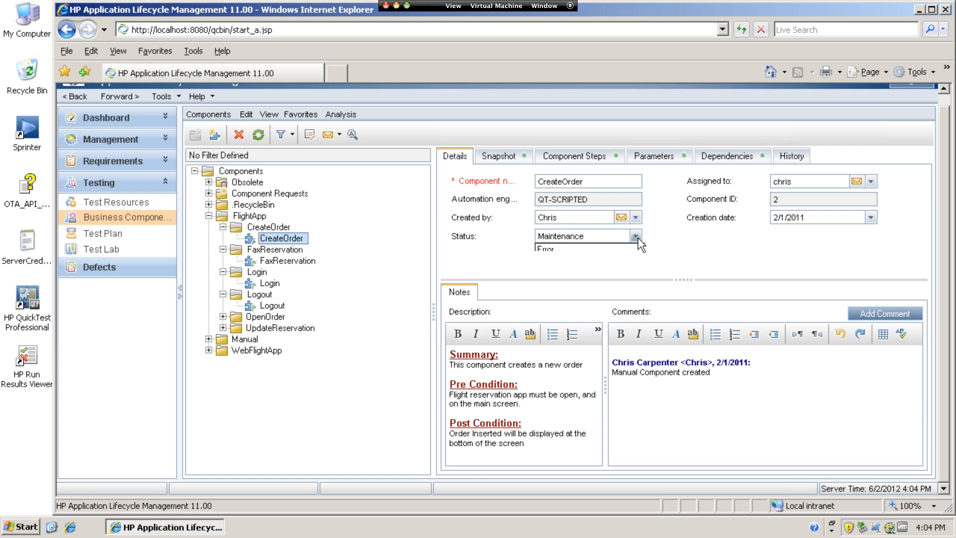
click(544, 249)
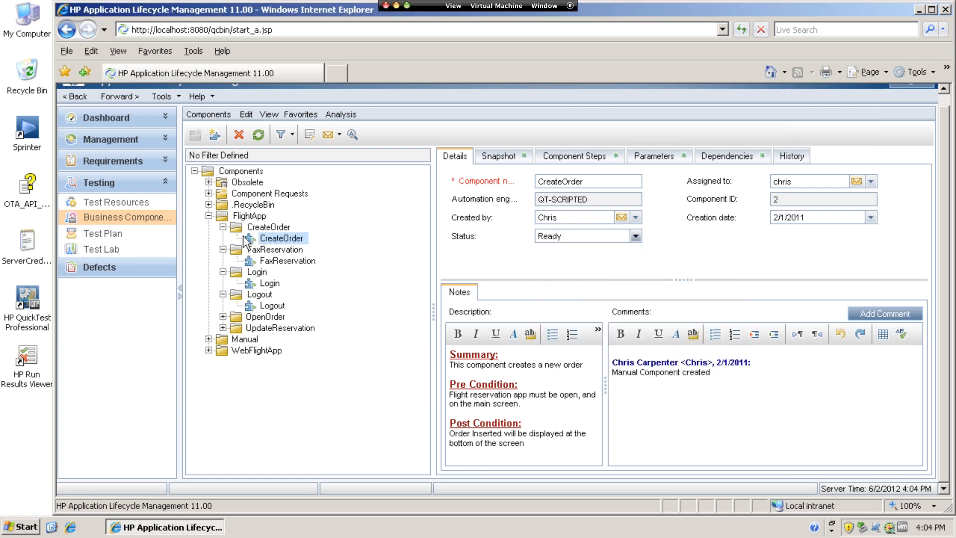
- Review Demo Scenario's parameters in Test Plan, then go to Test Lab
click(103, 233)
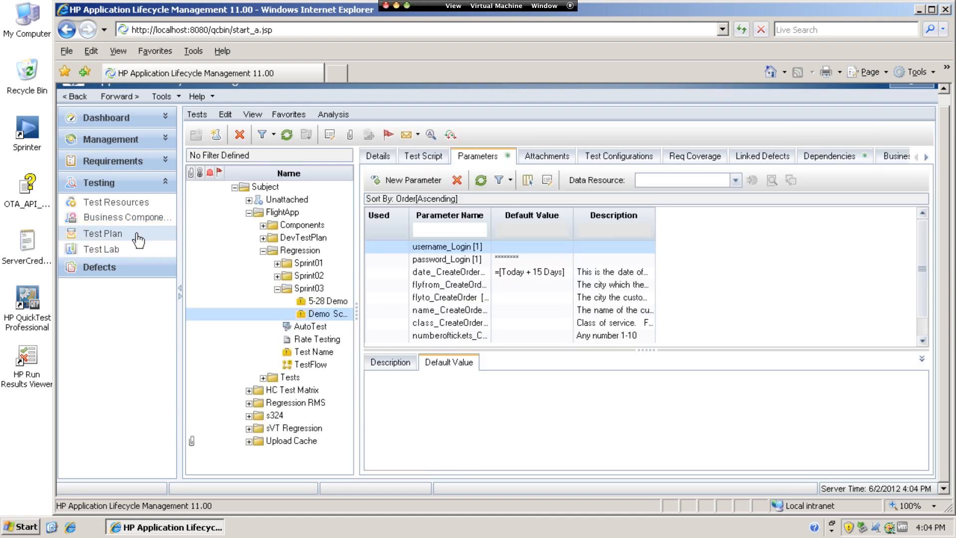
click(101, 233)
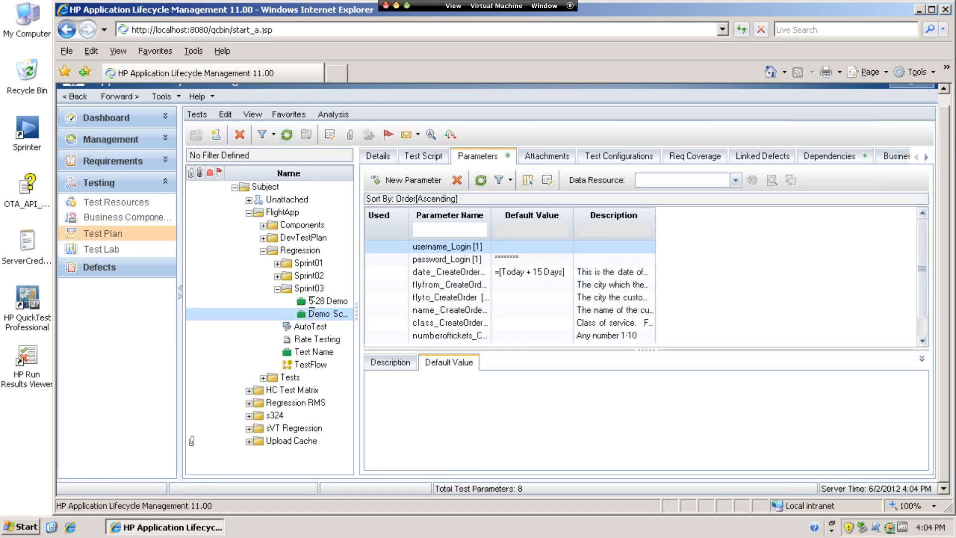
double_click(326, 313)
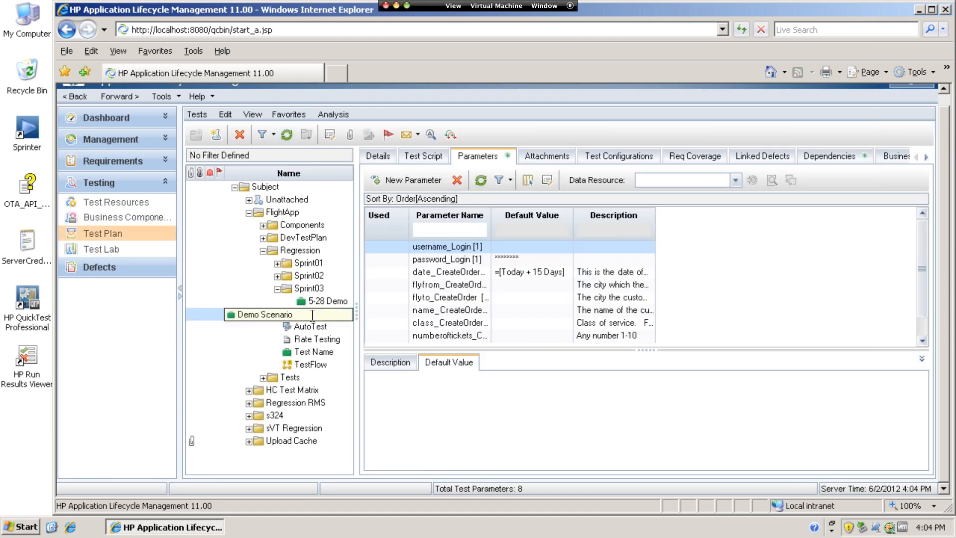
click(101, 261)
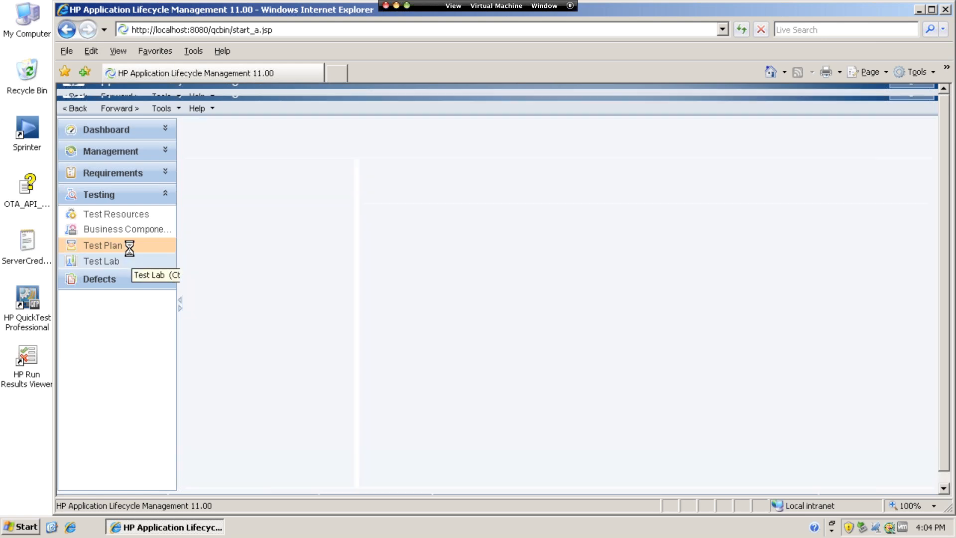
- Add Demo Scenario from Subject > FlightApp > Sprint03 to the Regression test set
click(101, 260)
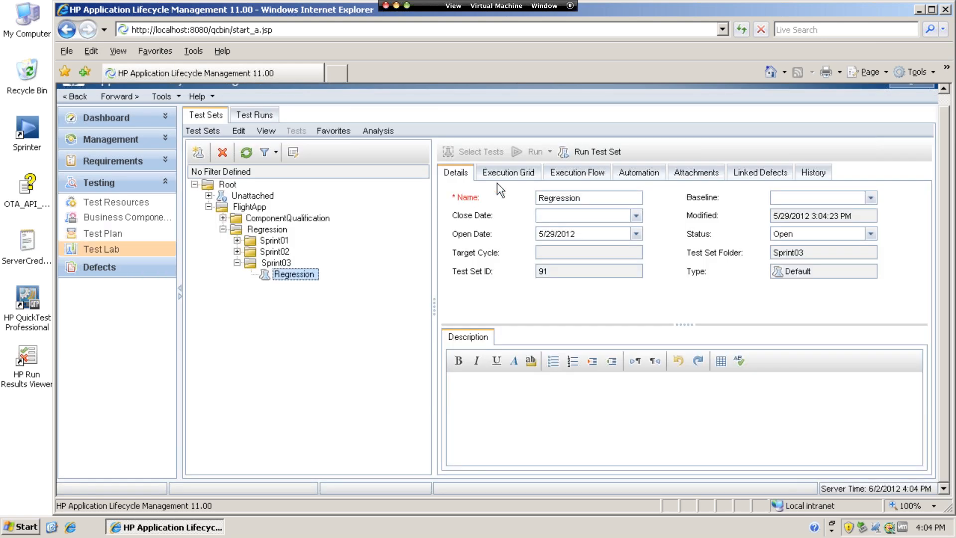
click(507, 171)
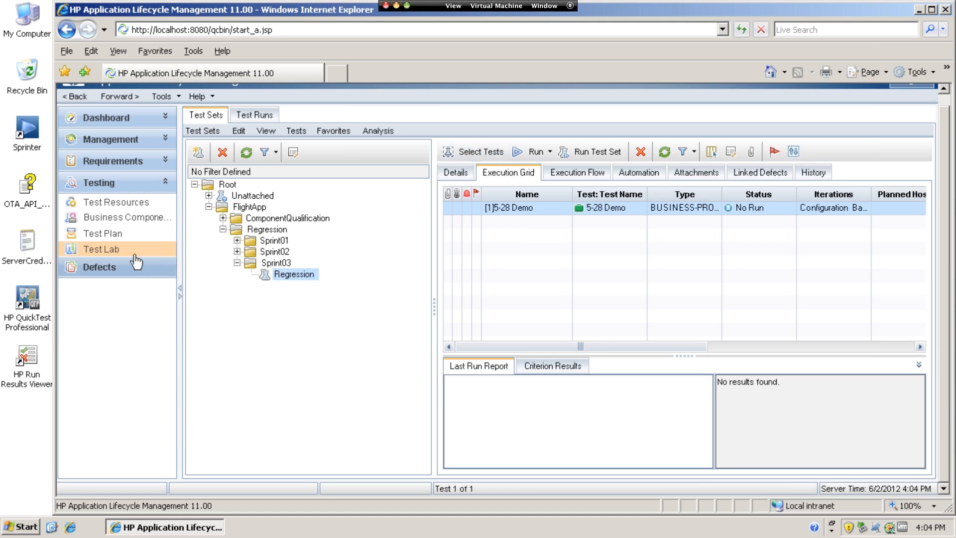
mouse_move(480, 151)
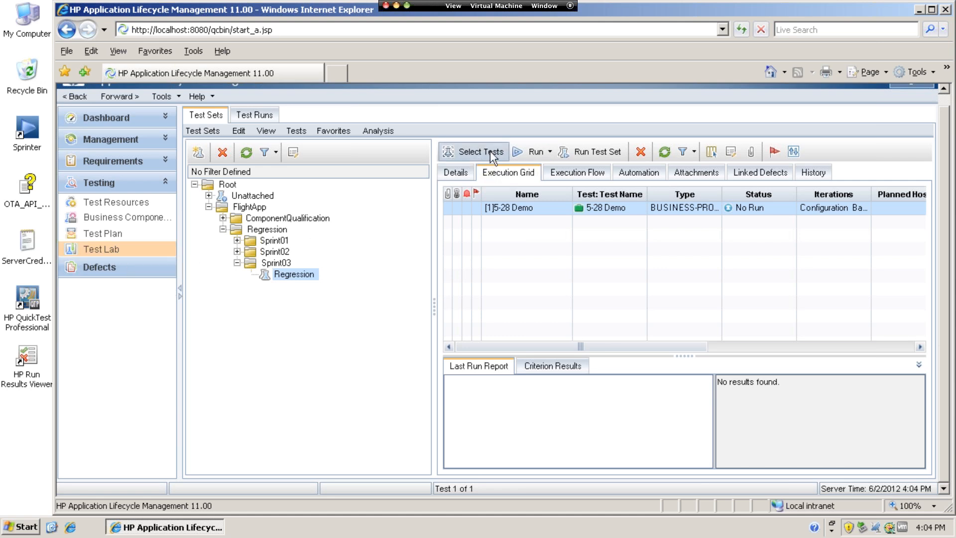
click(479, 152)
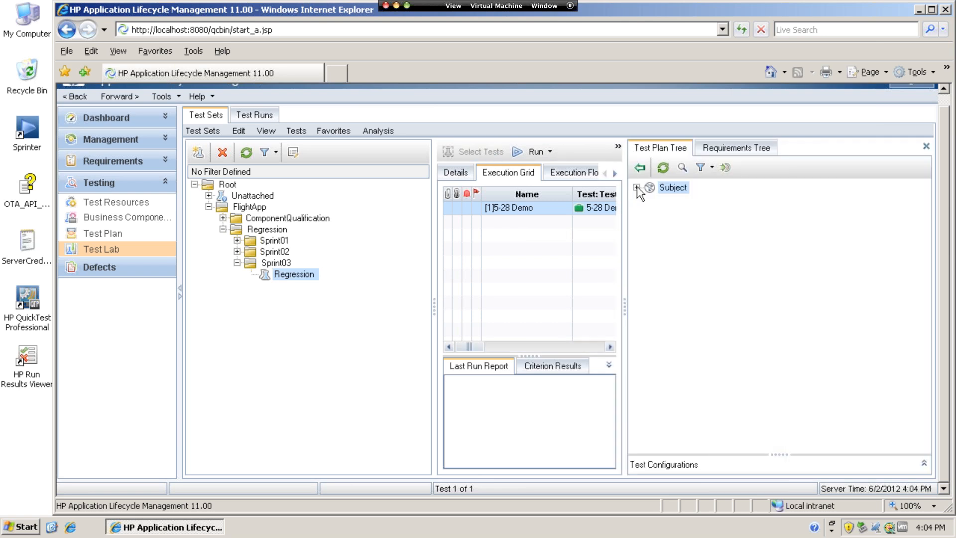
click(639, 187)
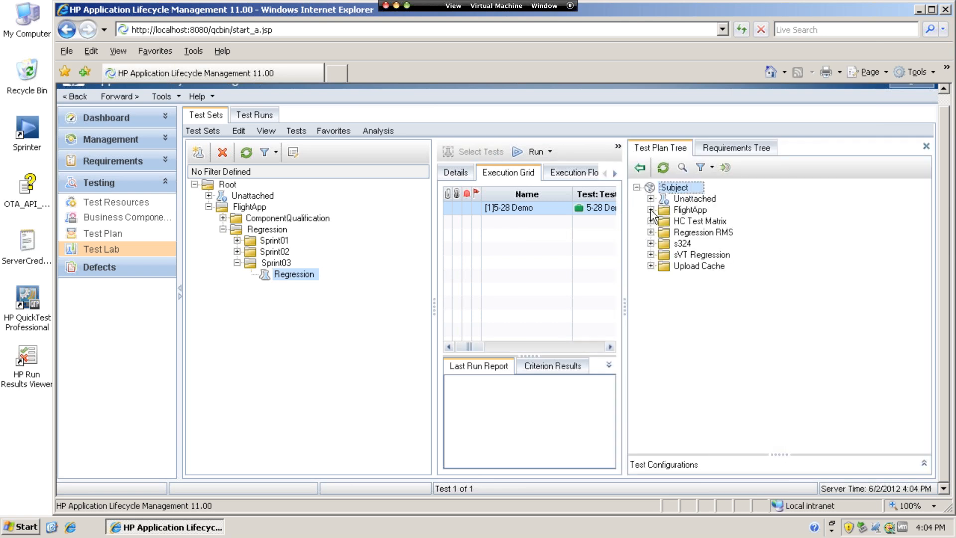
click(651, 209)
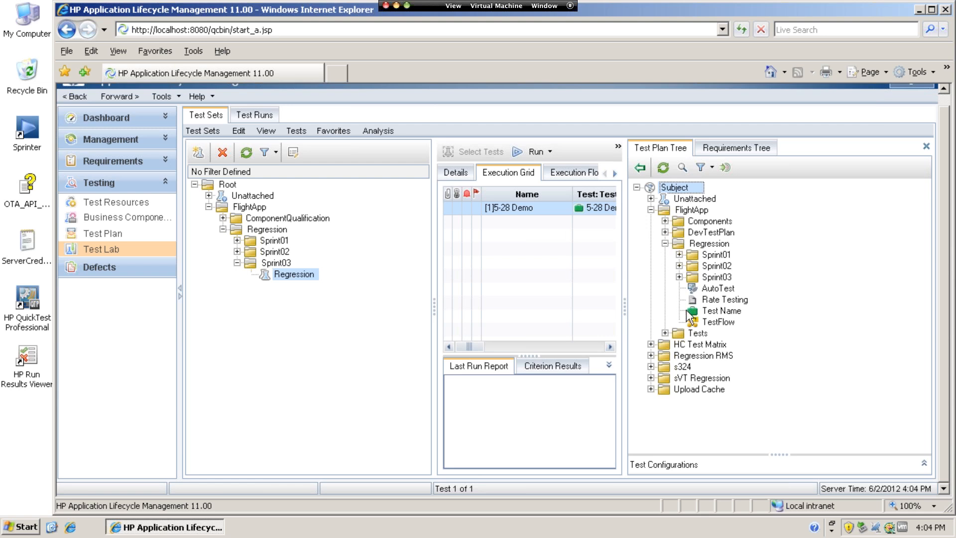
click(679, 277)
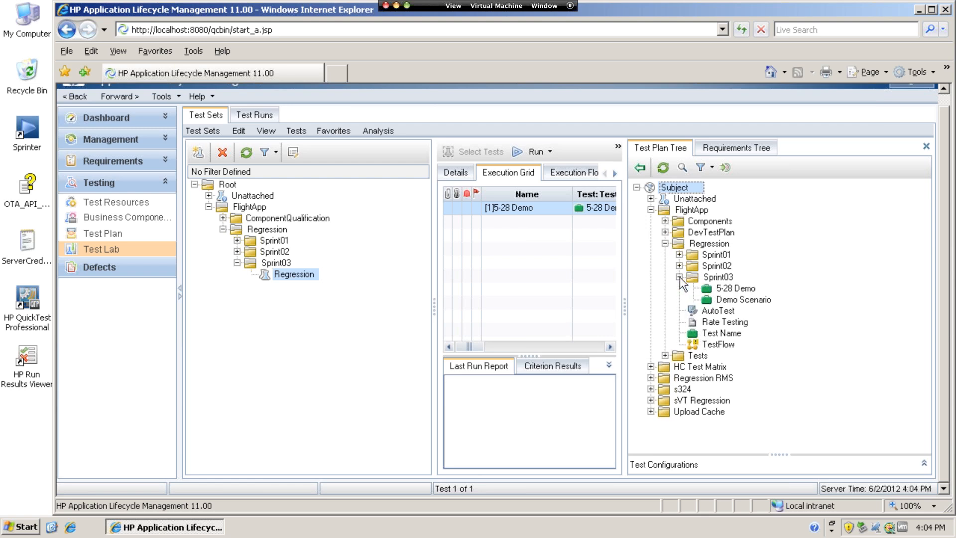
click(744, 299)
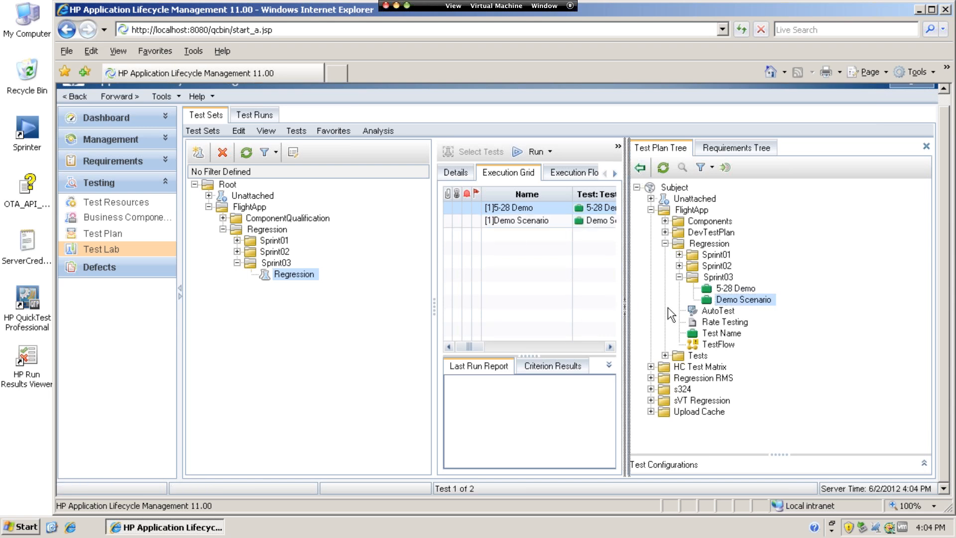
click(536, 151)
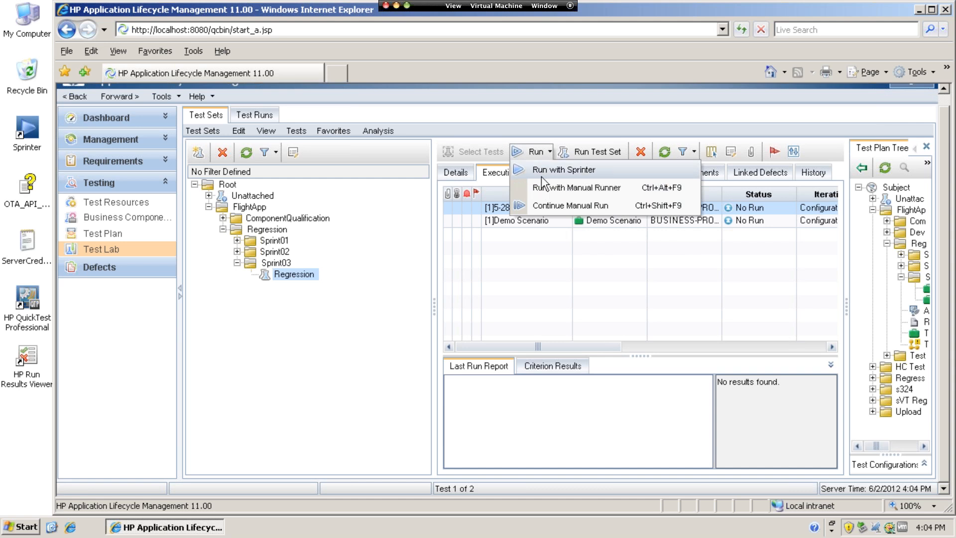
mouse_move(560, 185)
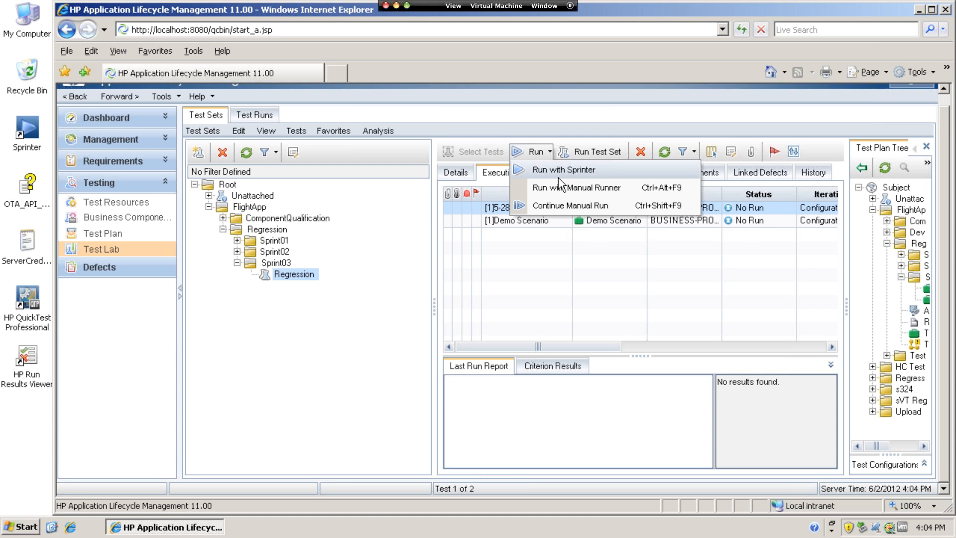
mouse_move(567, 178)
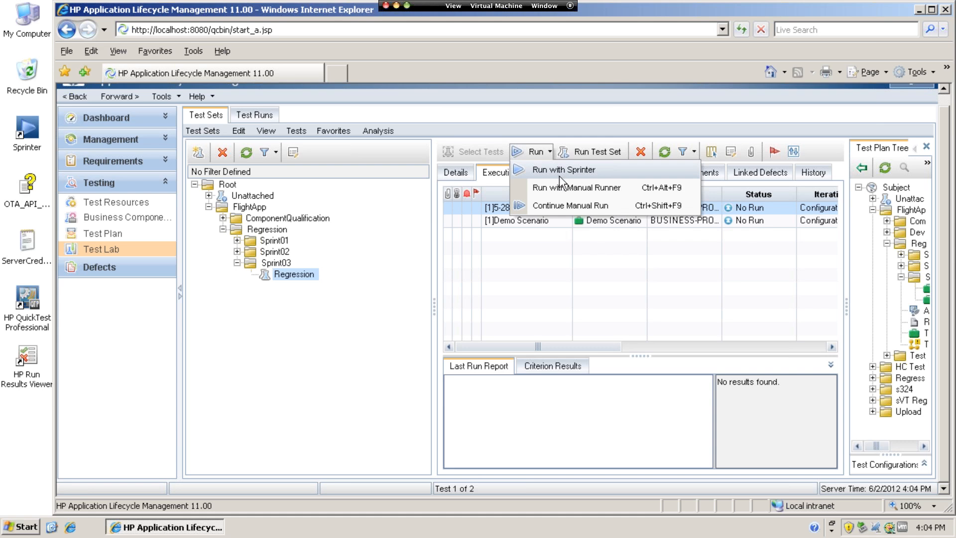
mouse_move(562, 169)
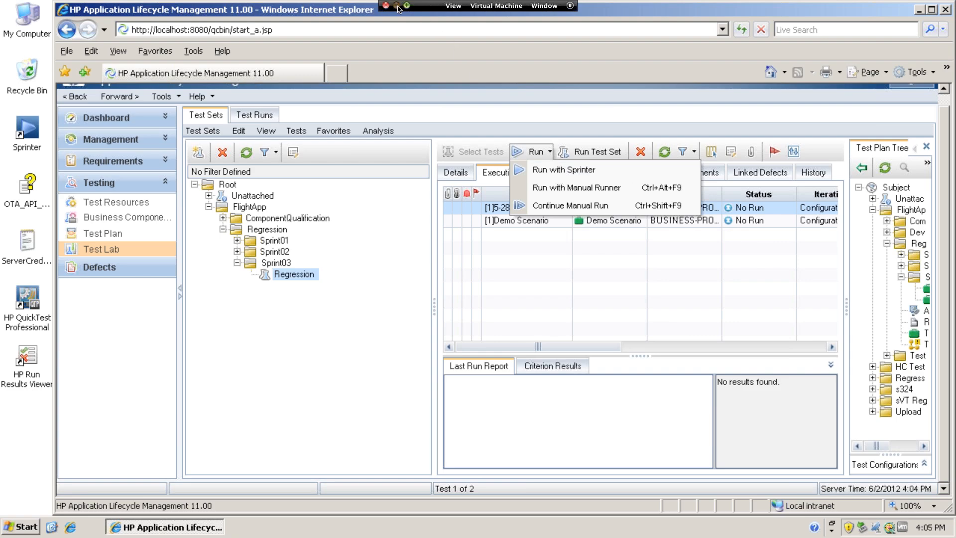
- Launch Sprinter and load Demo Scenario from Root > FlightApp > Sprint03 > Regression
click(562, 169)
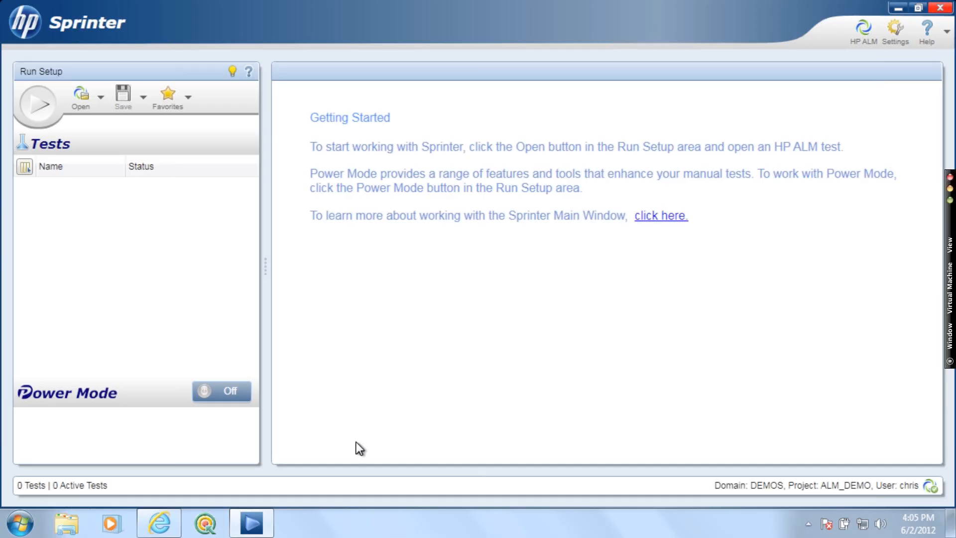
click(80, 96)
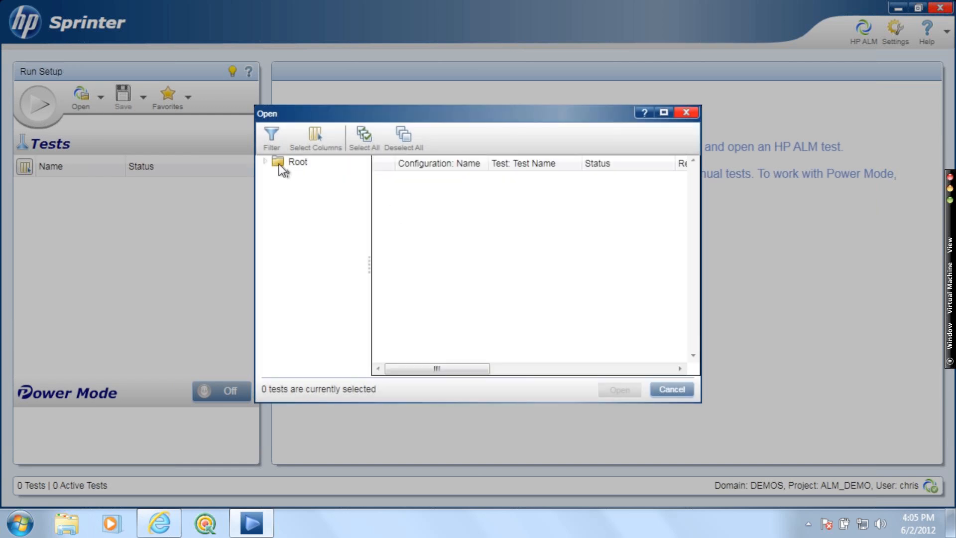
click(265, 162)
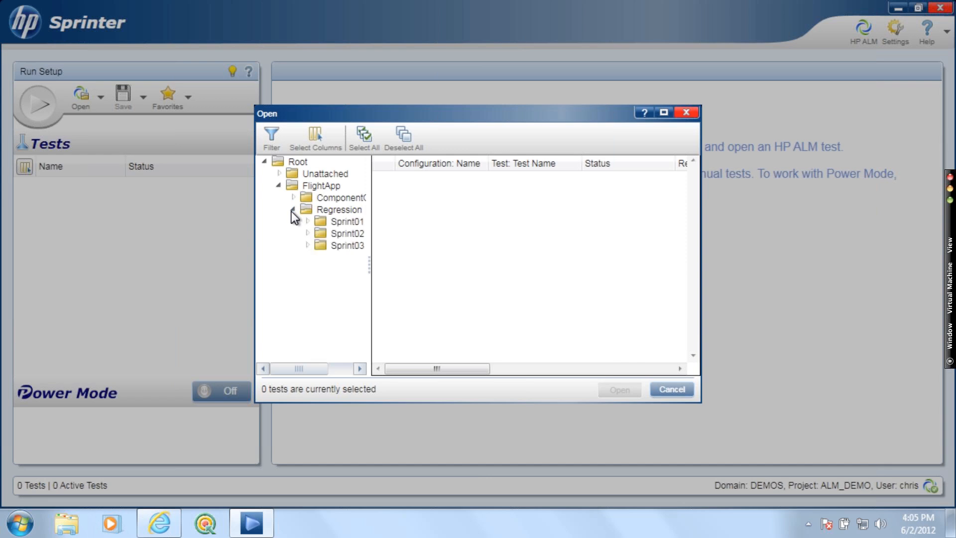
click(309, 245)
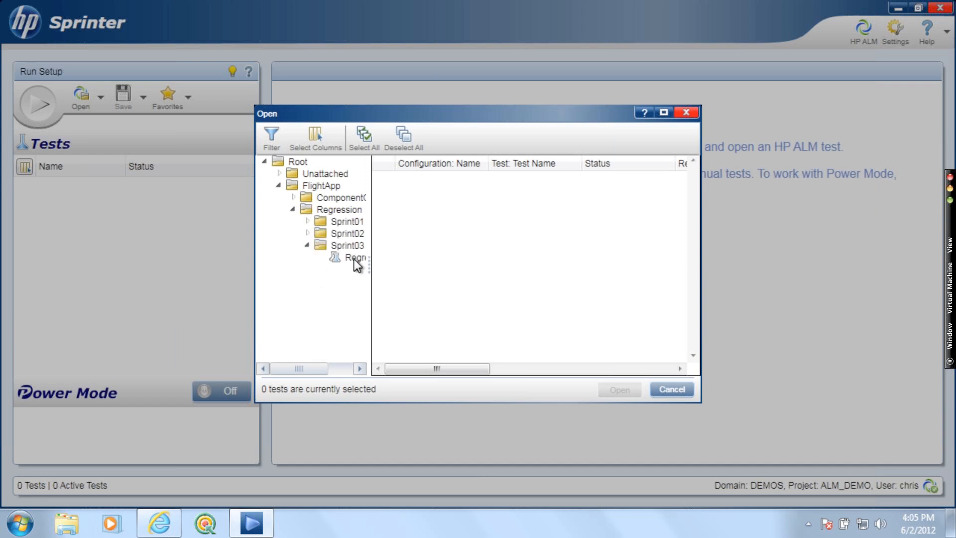
click(346, 257)
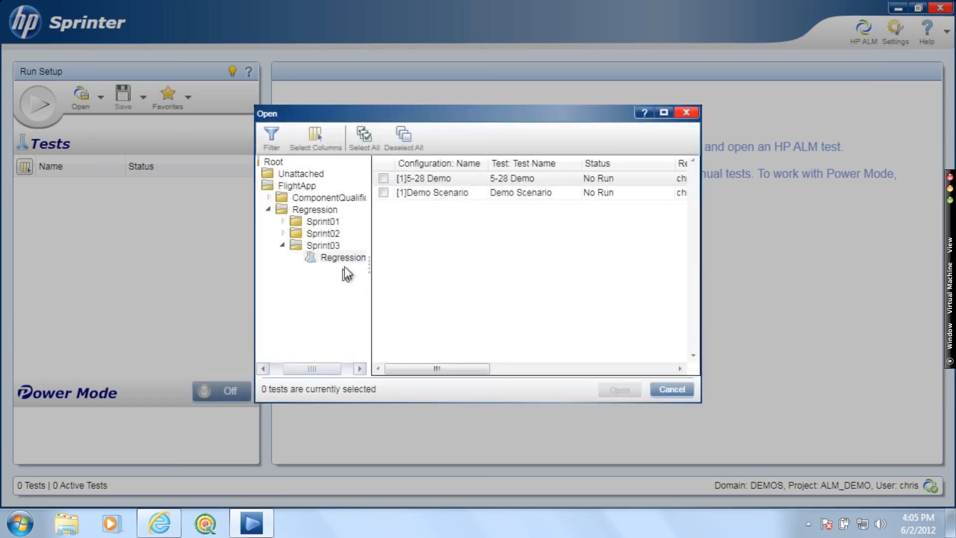
click(384, 193)
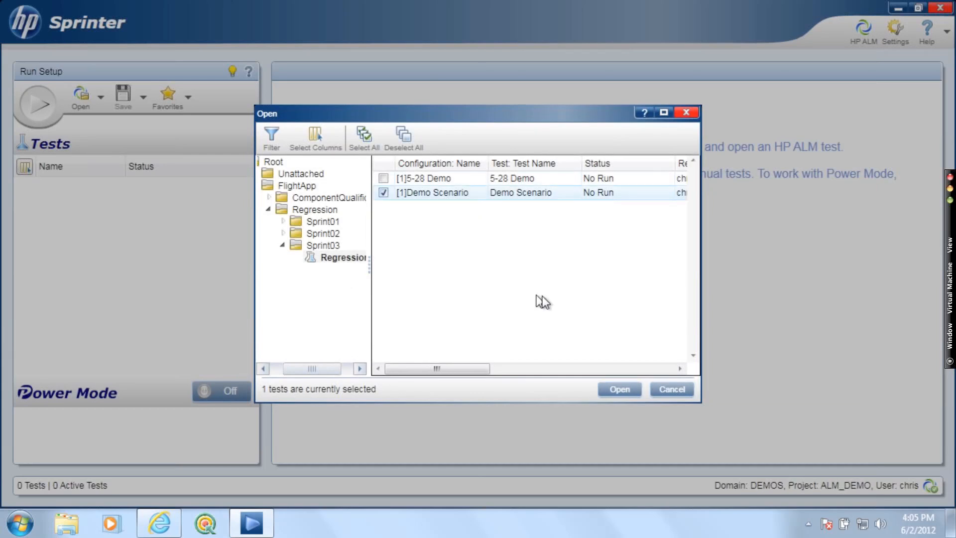
click(671, 389)
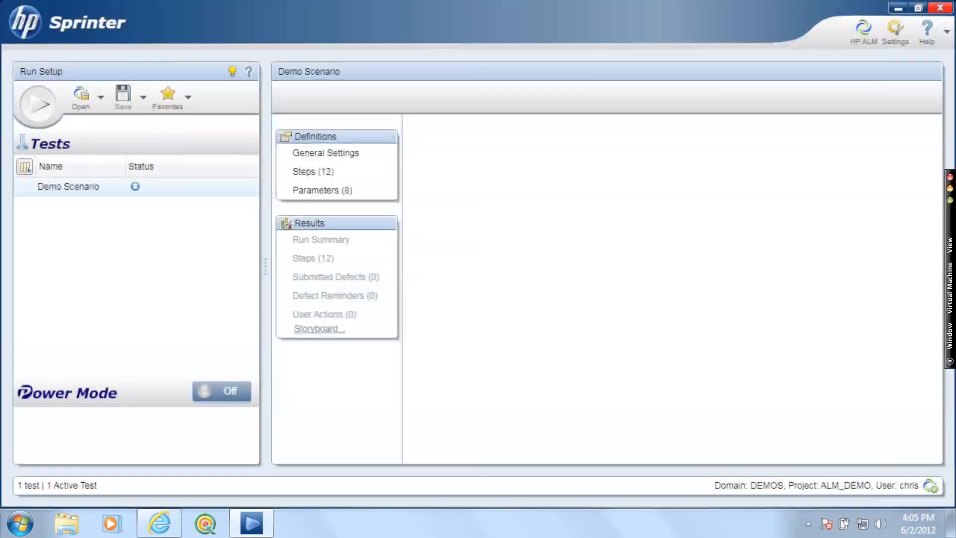
- Show Demo Scenario's general settings, including test set path and run name, and start the run
click(325, 153)
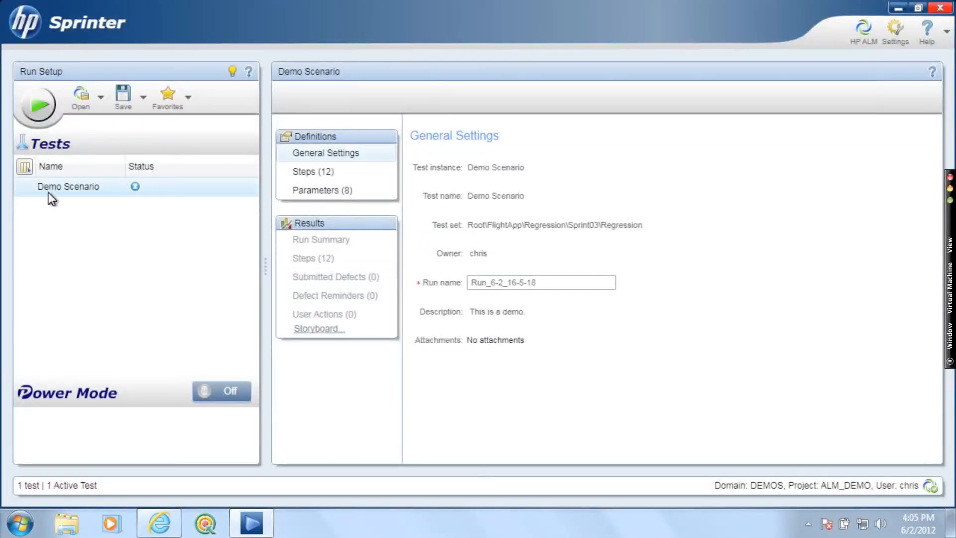
click(37, 105)
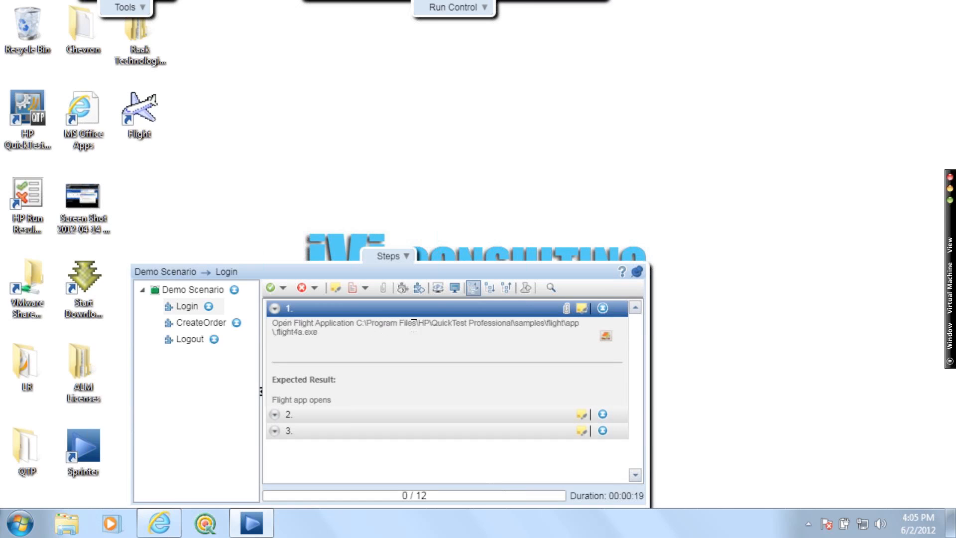
mouse_move(121, 88)
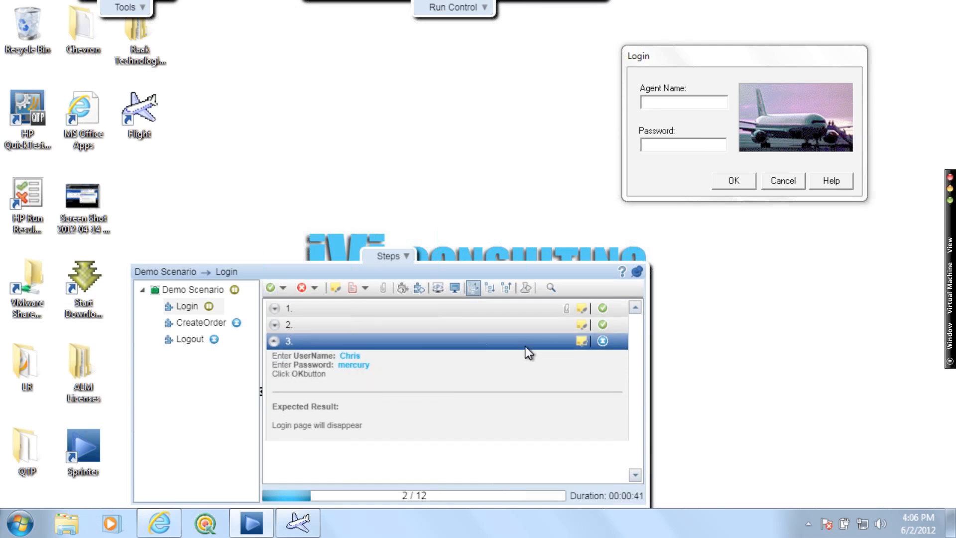
text(Chris)
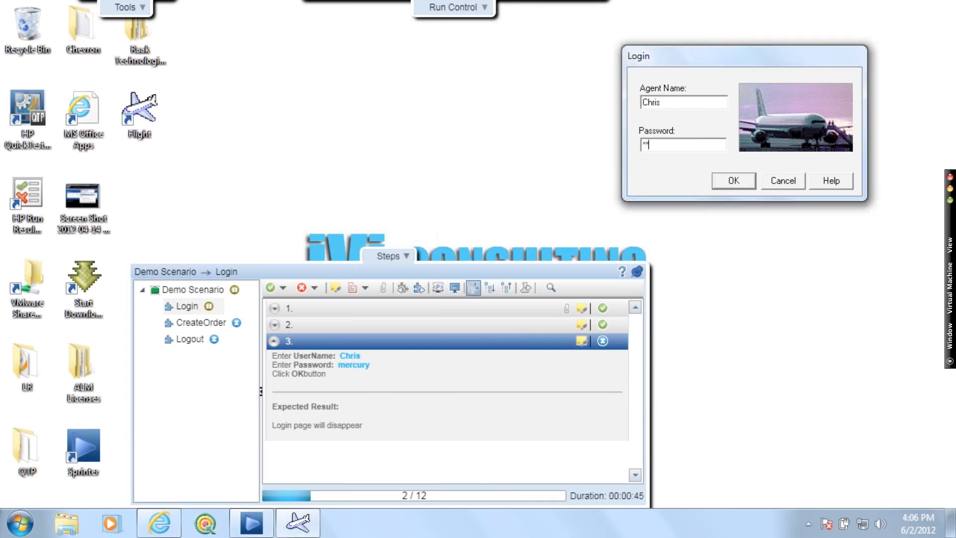
text(mercury)
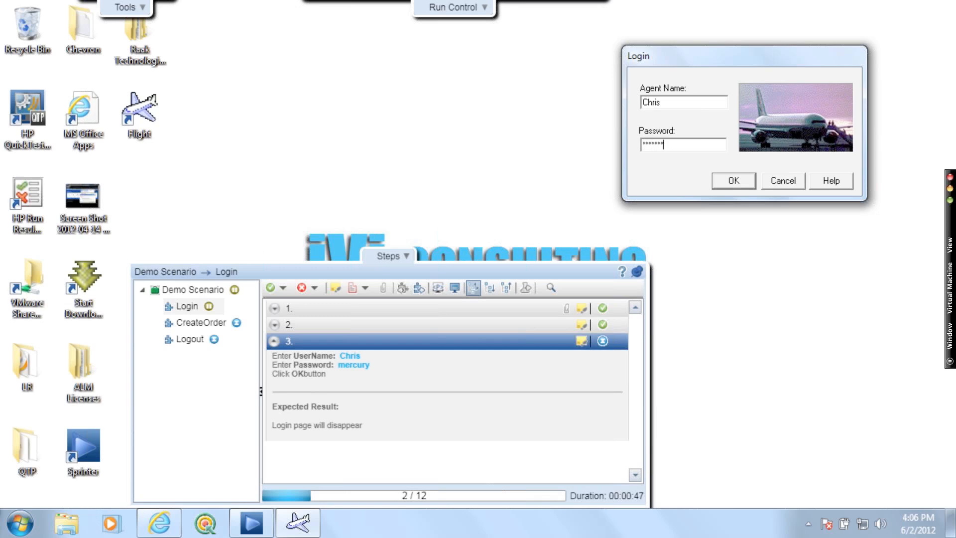
click(733, 180)
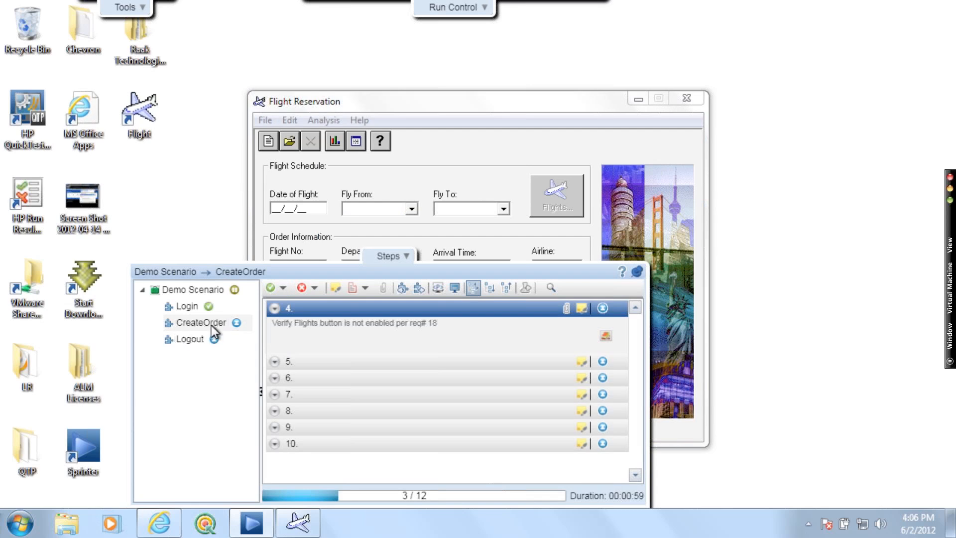
mouse_move(190, 314)
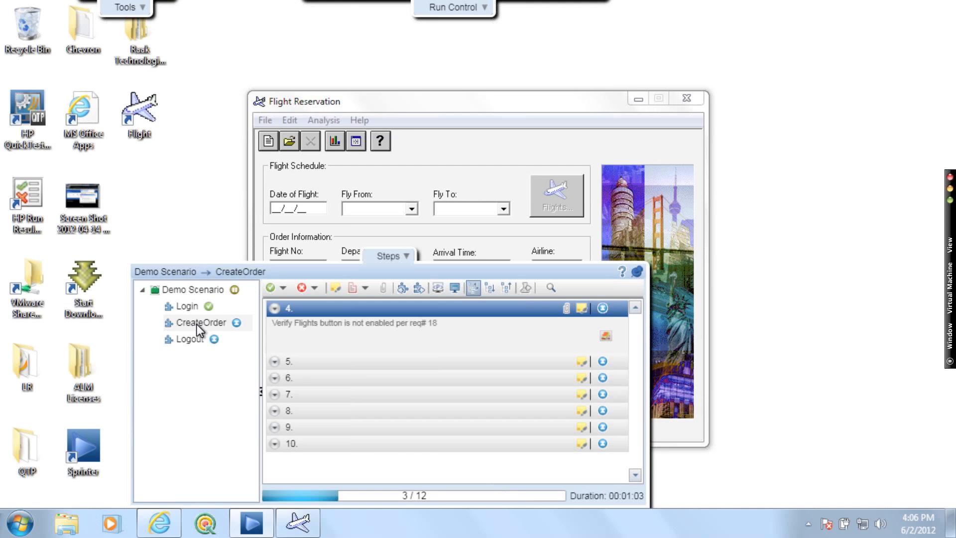
- Pass CreateOrder's step 4 check that Flights is disabled
click(202, 323)
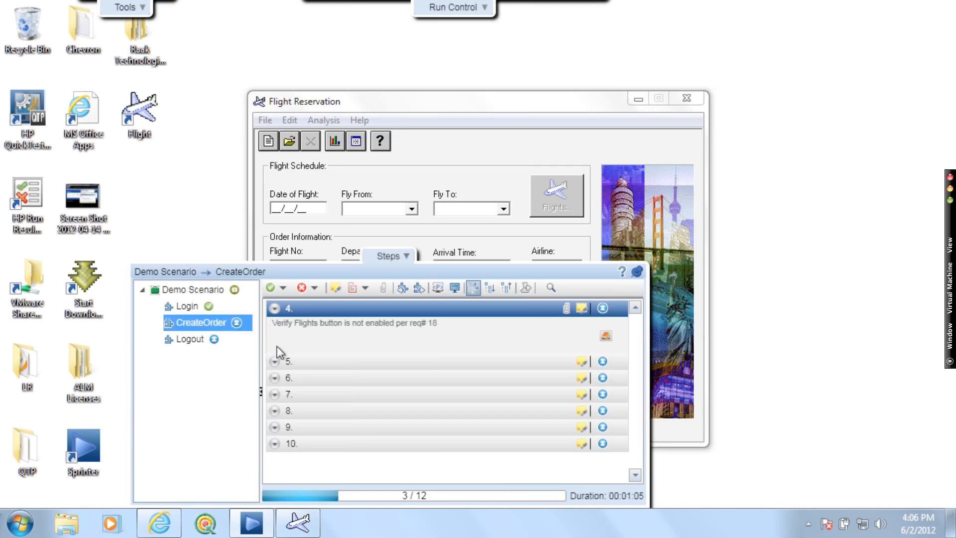
mouse_move(470, 111)
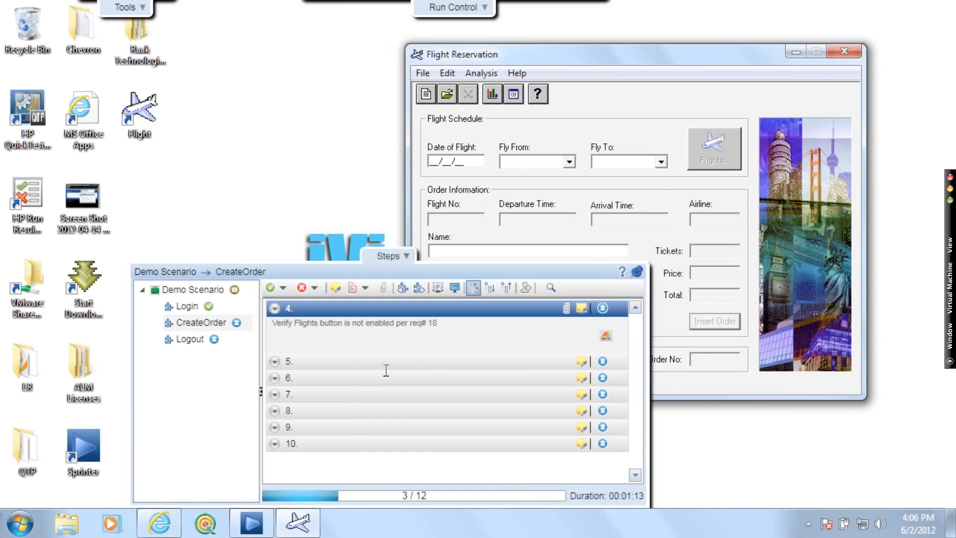
click(270, 288)
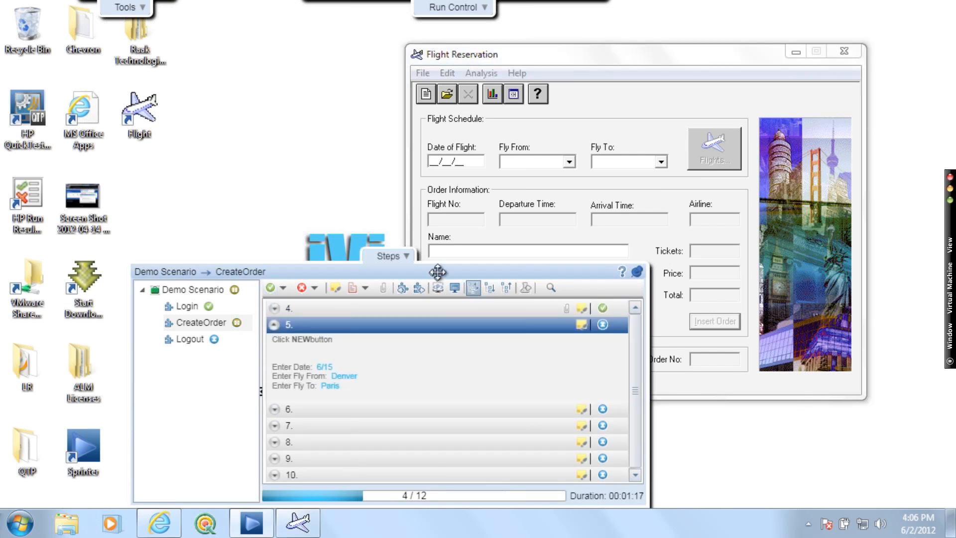
click(421, 73)
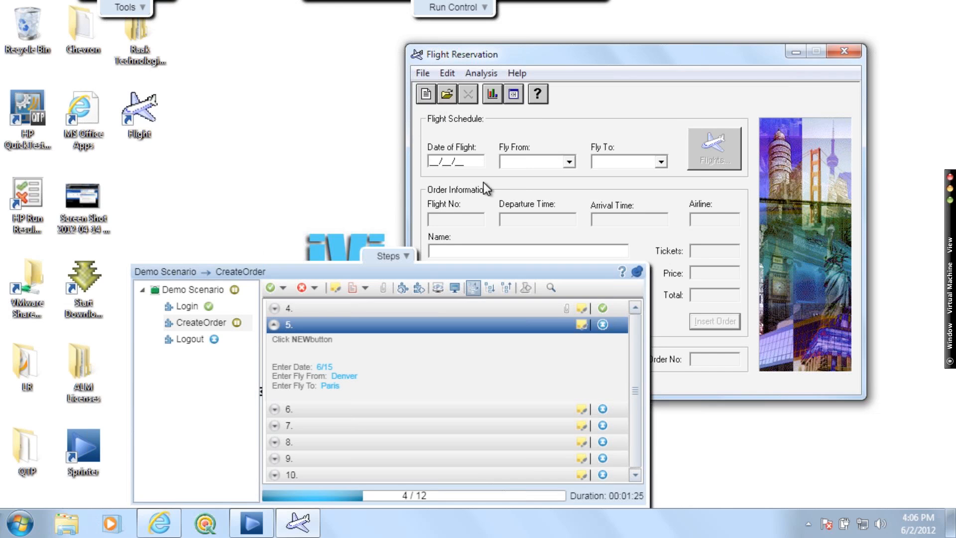
- Enter flight date 06/15/12 in Flight Reservation and pass step 5
click(456, 161)
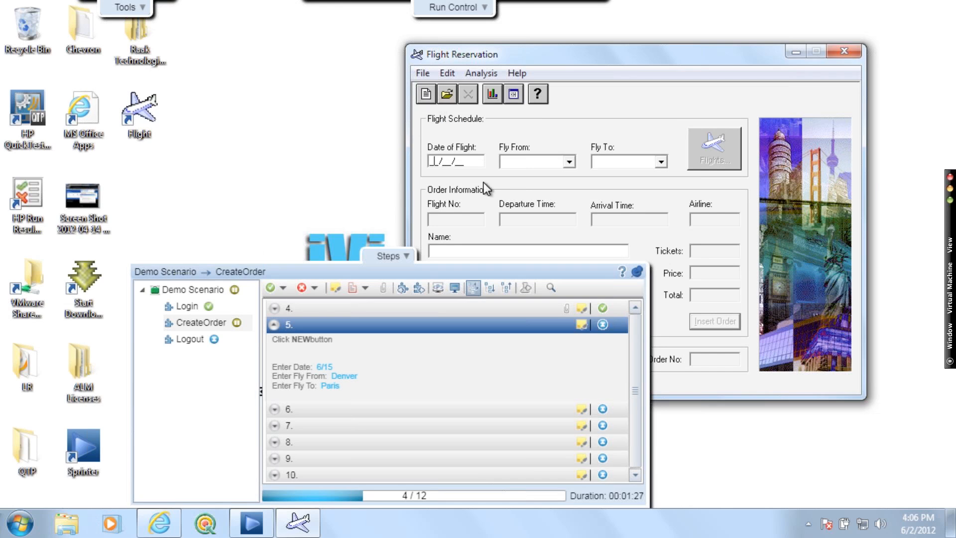
text(06/15/__)
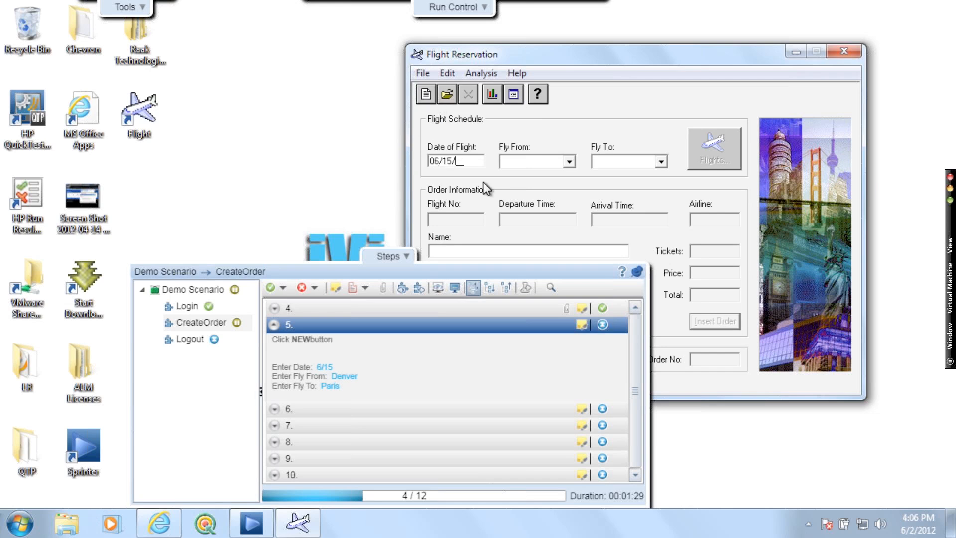
text(12)
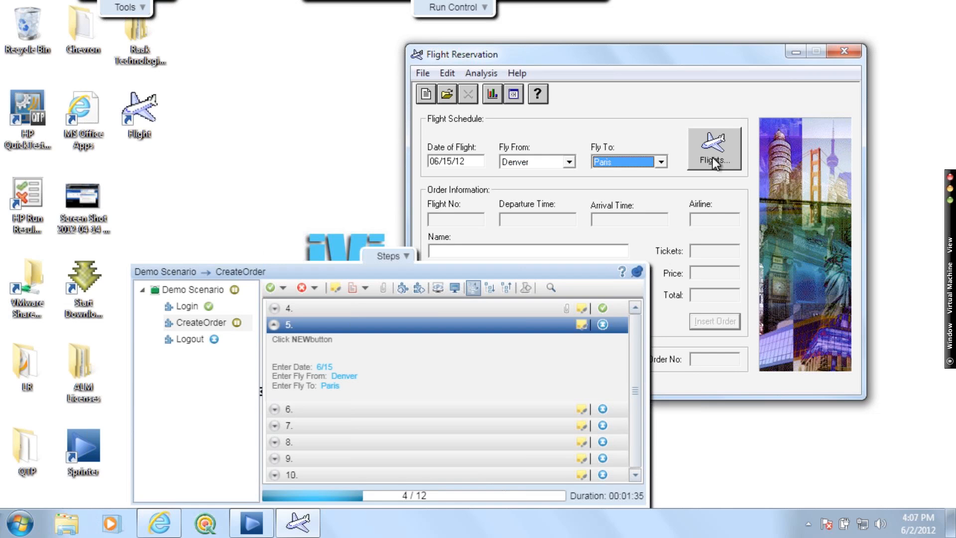
click(272, 287)
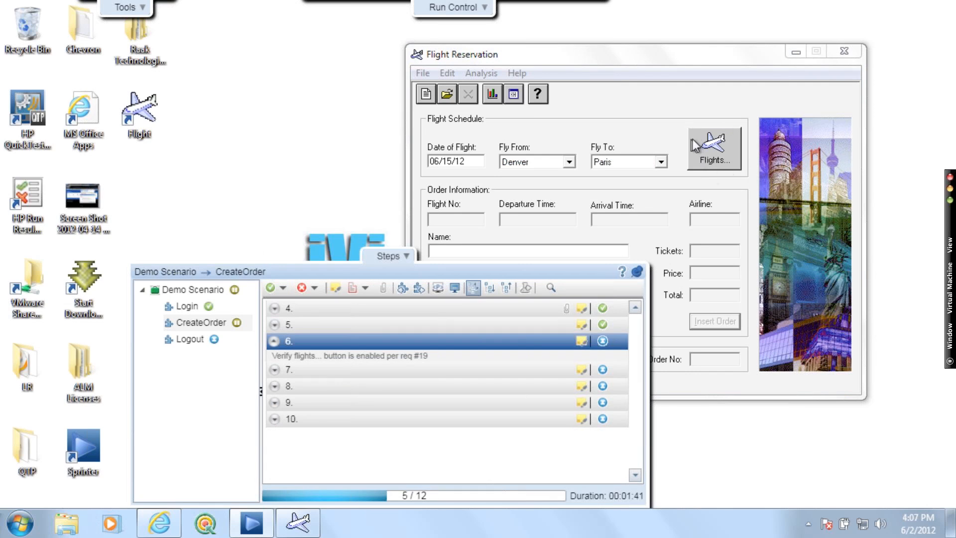
- Choose flight 15113 from the Flights table and pass the flight-selection steps
click(714, 148)
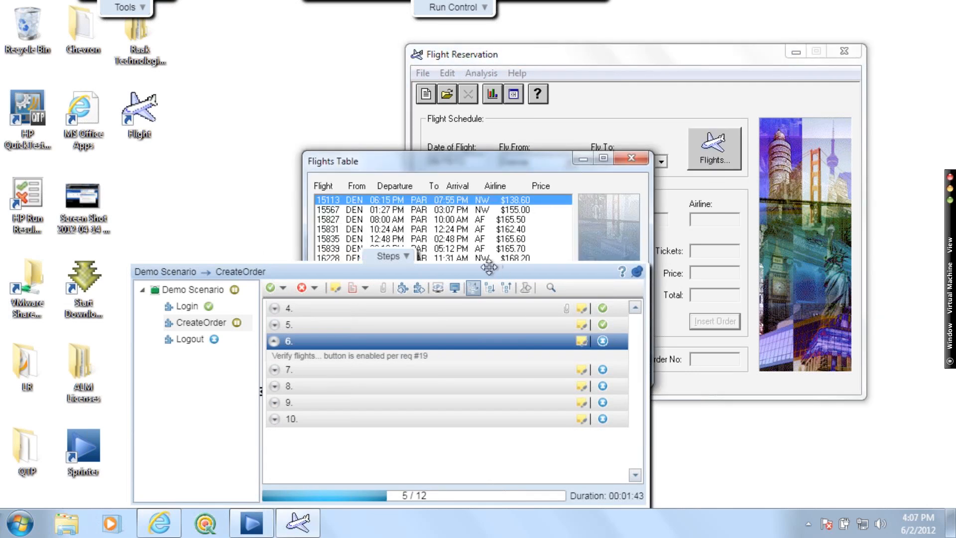
click(271, 288)
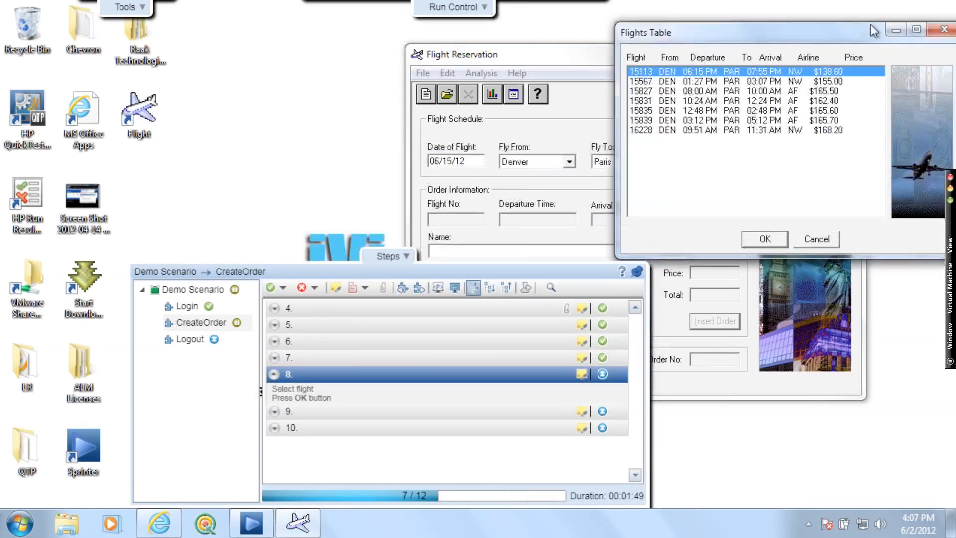
click(764, 239)
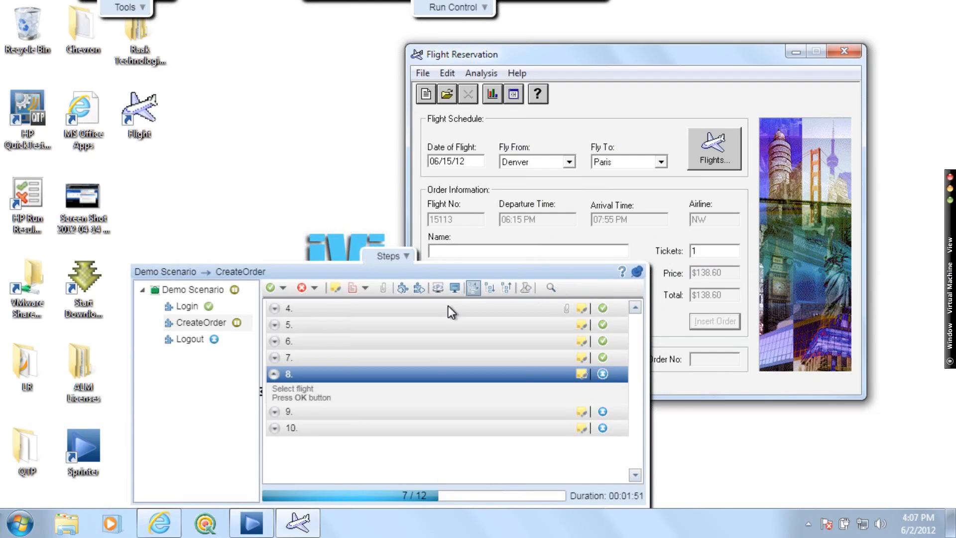
click(272, 287)
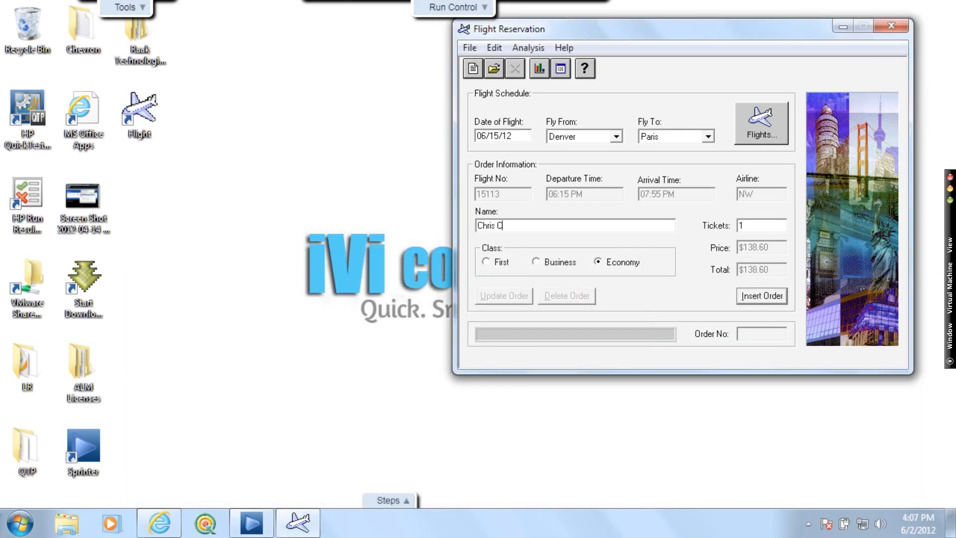
text(arpenter)
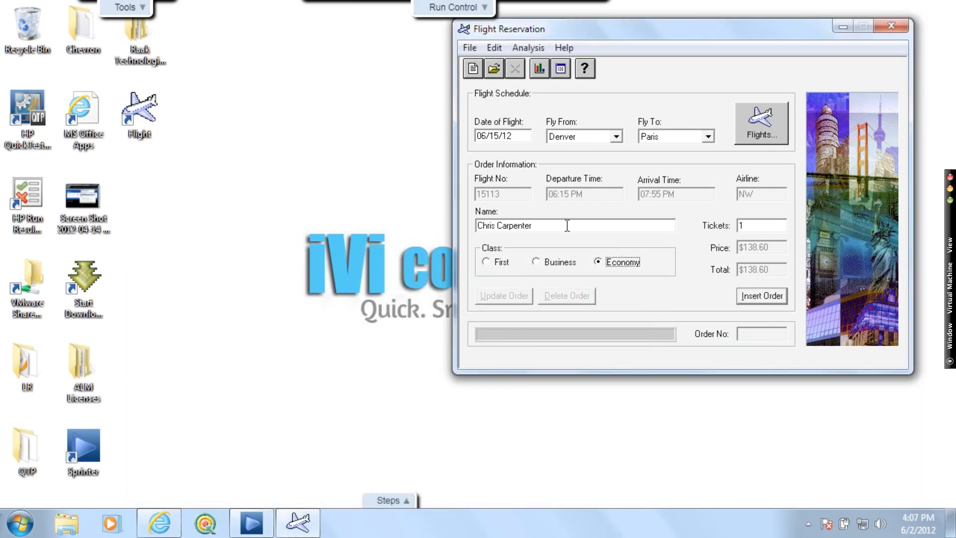
text(2)
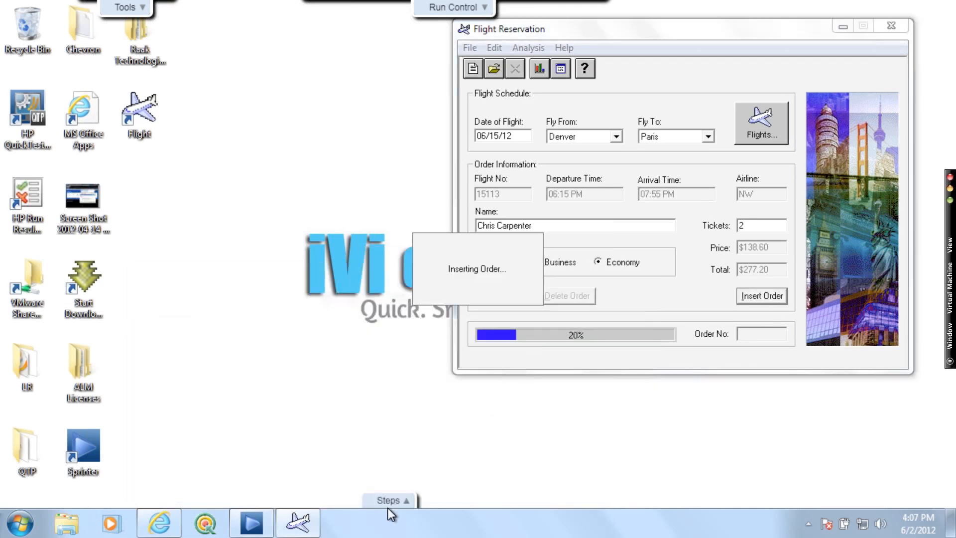
click(389, 500)
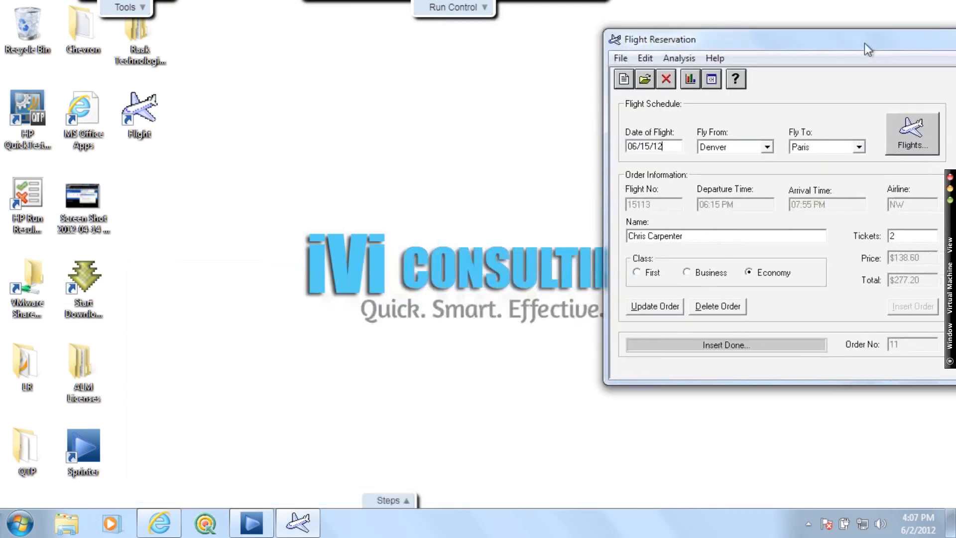
click(388, 500)
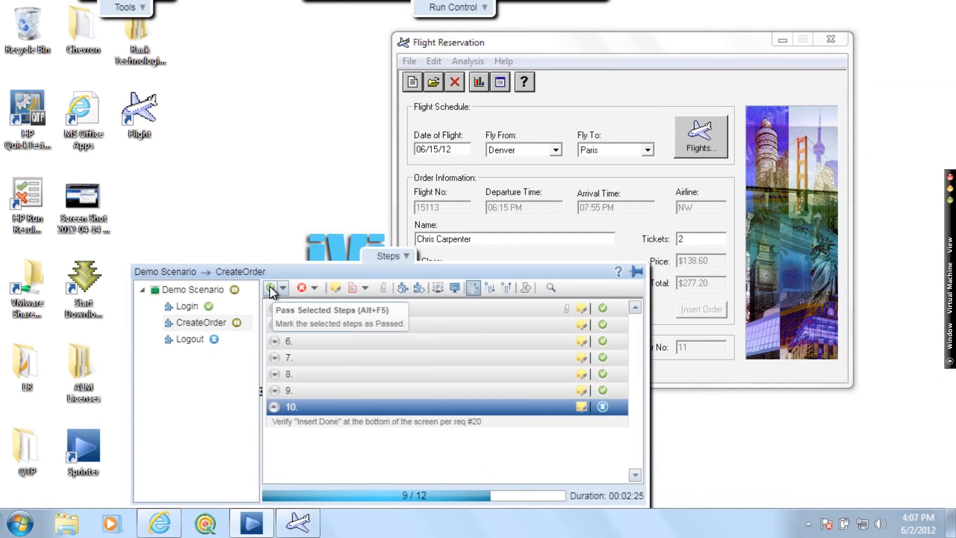
- Pass the Insert Done verification, exit the Flight app, and set Logout to Failed
click(272, 287)
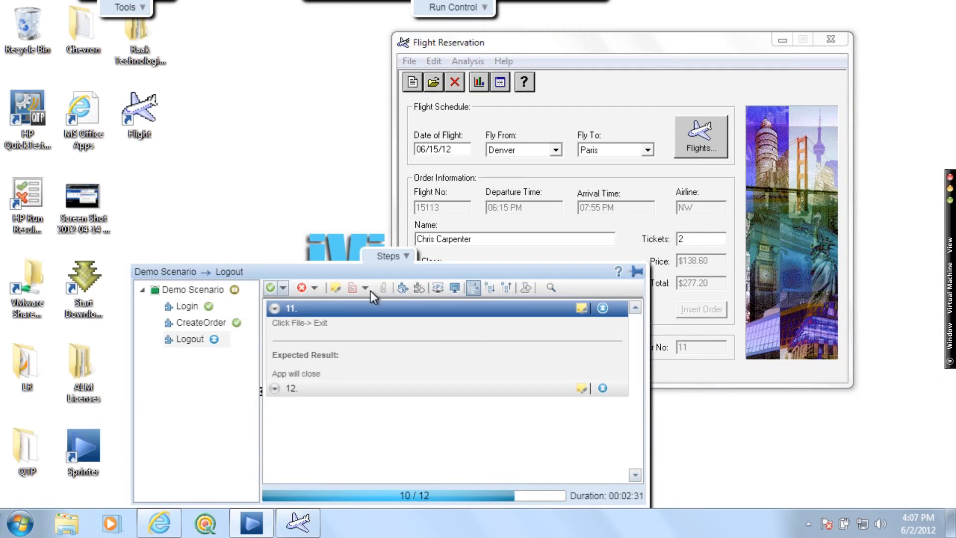
click(408, 61)
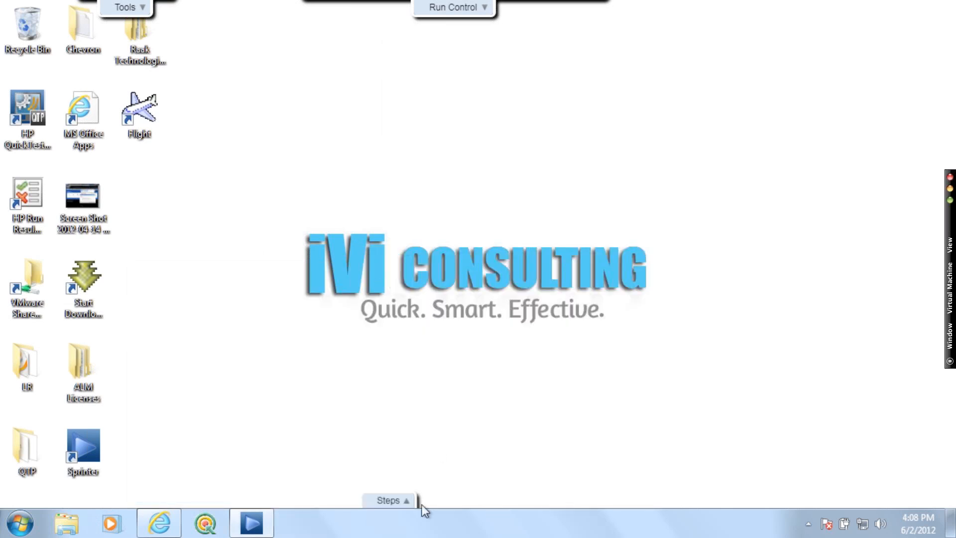
click(389, 500)
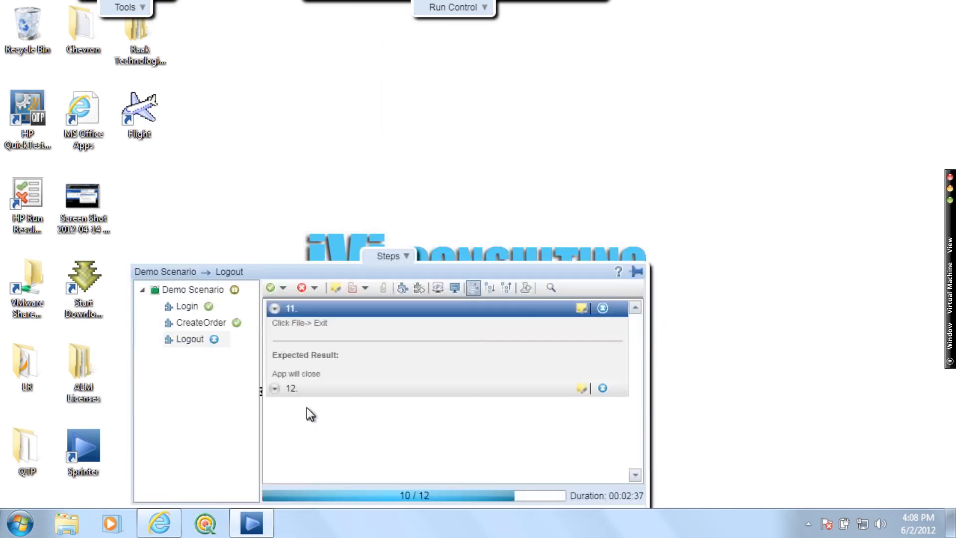
click(313, 288)
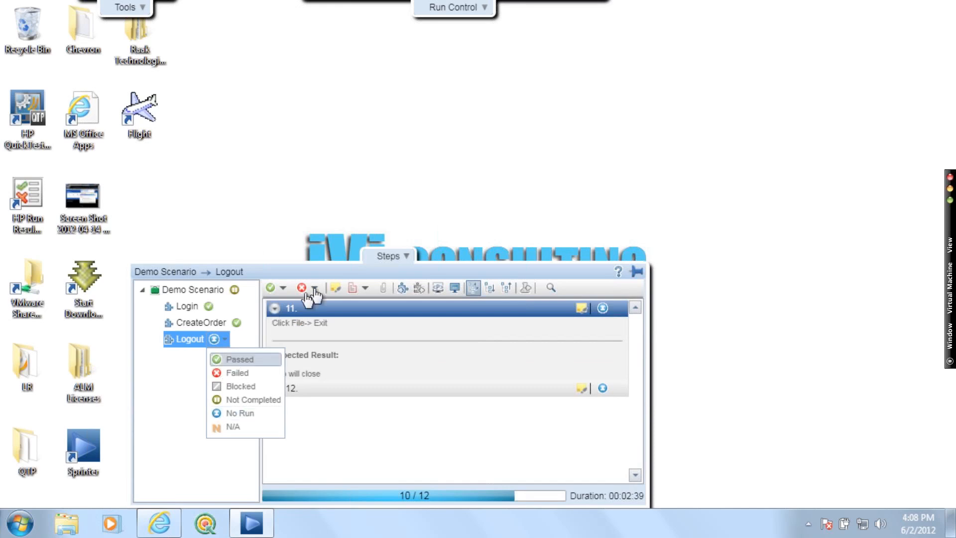
click(237, 373)
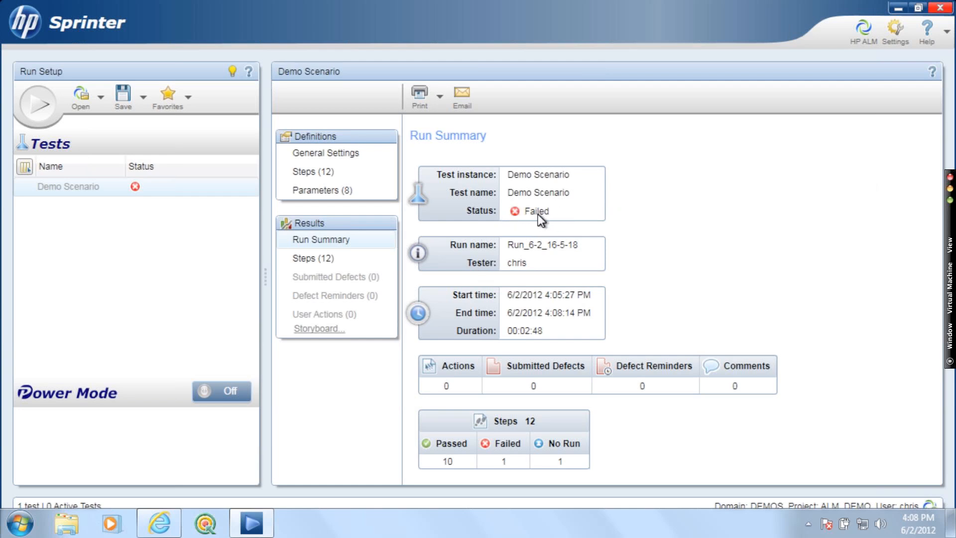
mouse_move(500, 421)
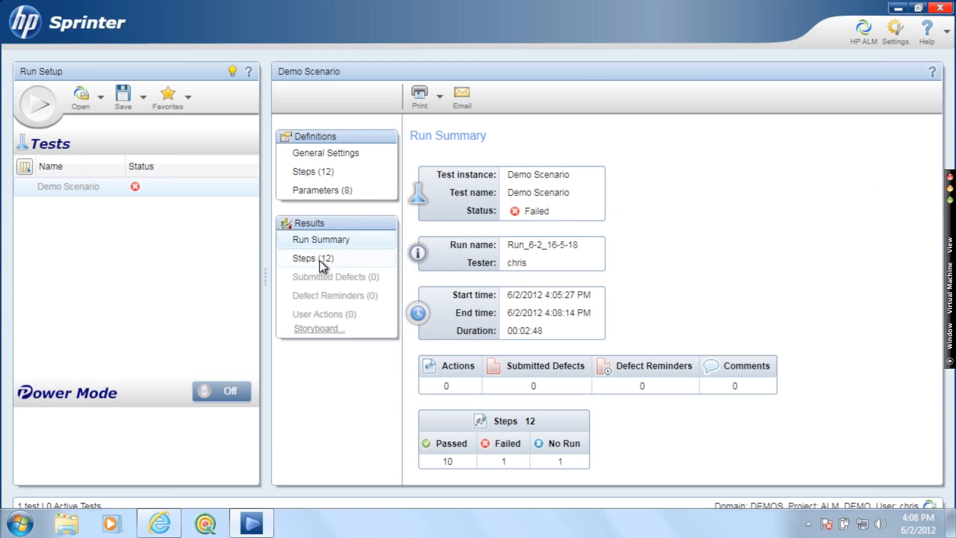
- Open the Steps (12) results and scroll to Logout's failed Exit step
click(312, 258)
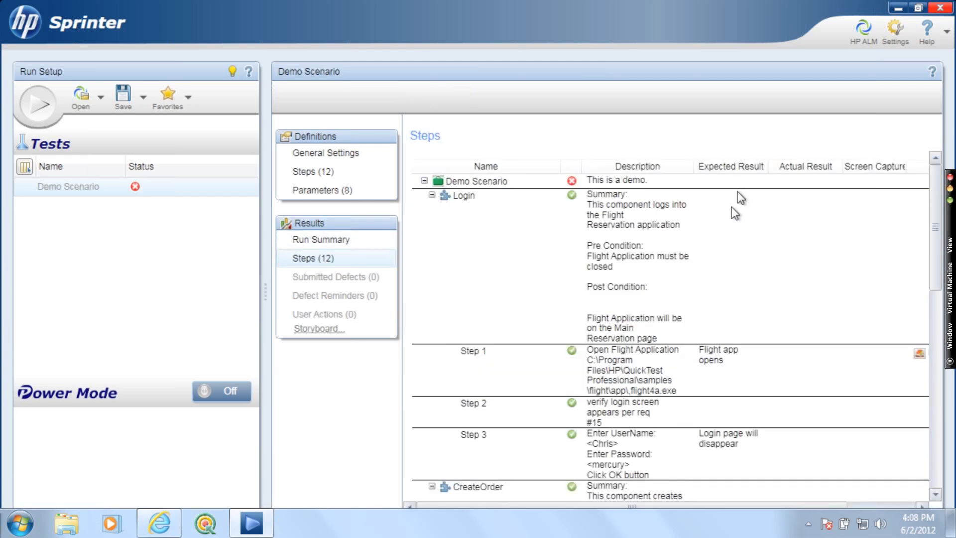
scroll(down, 3)
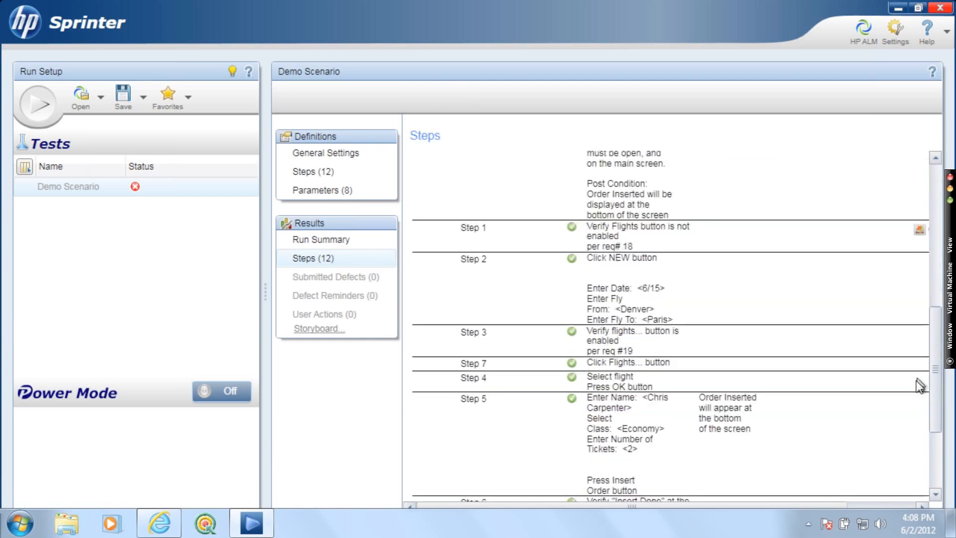
scroll(down, 3)
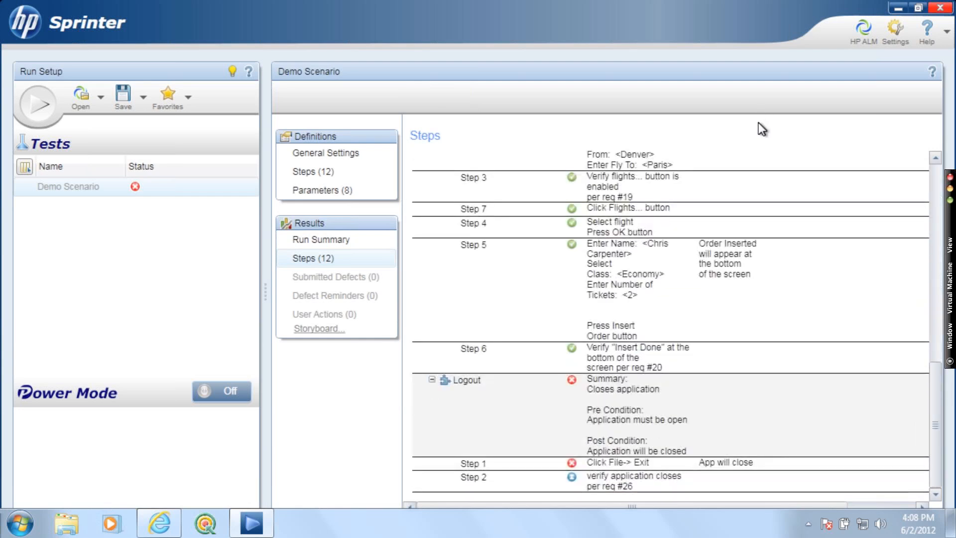
mouse_move(840, 80)
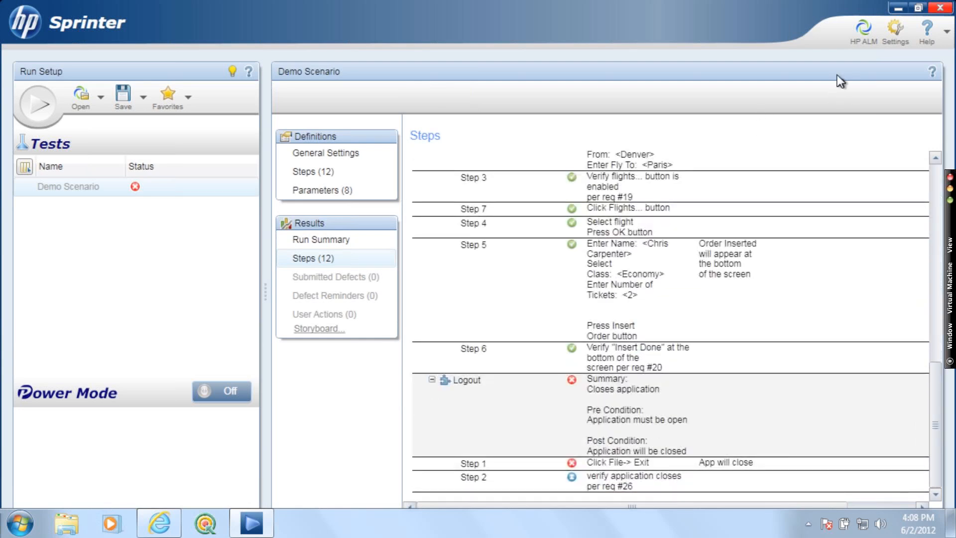